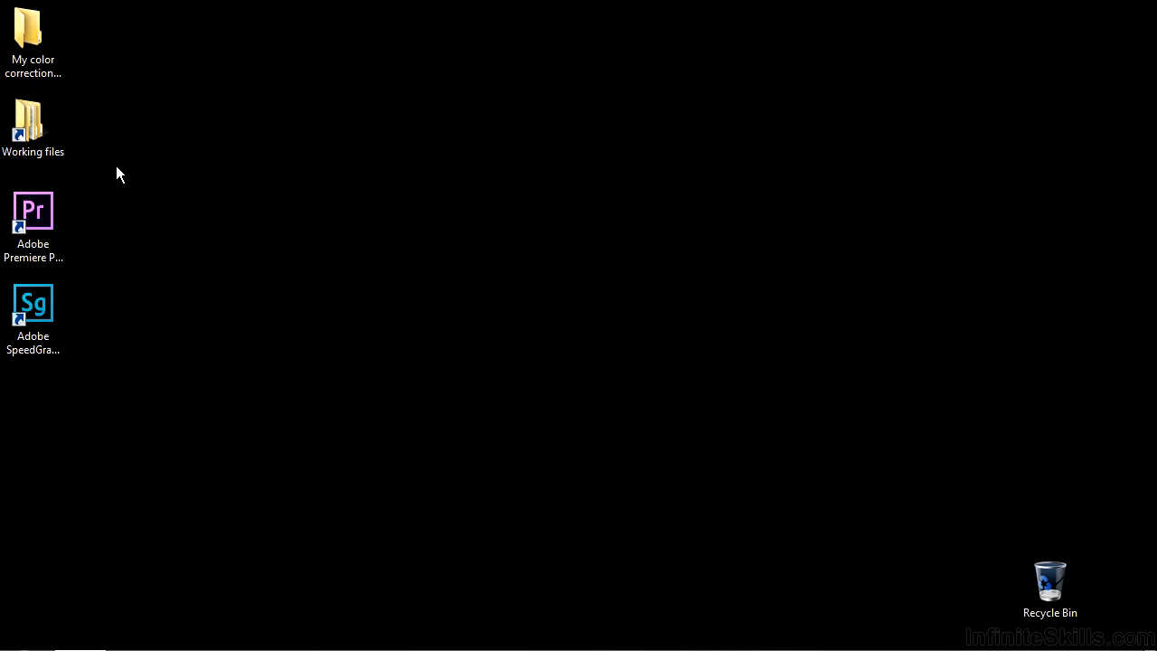
mouse_move(138, 172)
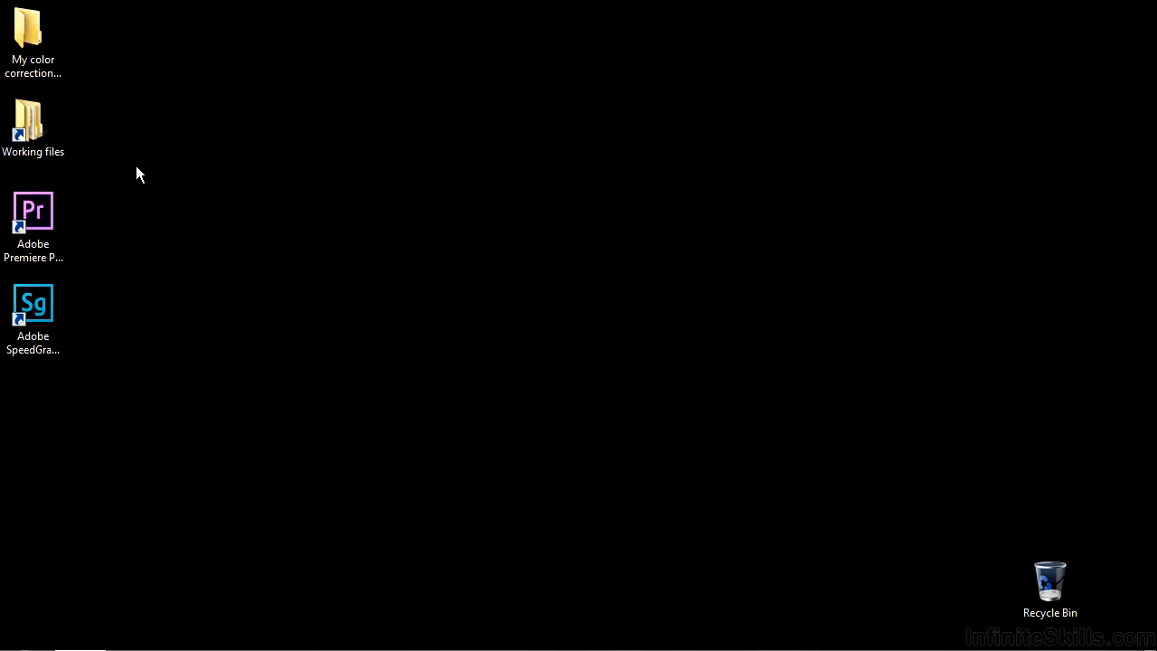
- Open secondary-concepts.prproj from Working files > Premiere Pro projects
double_click(33, 122)
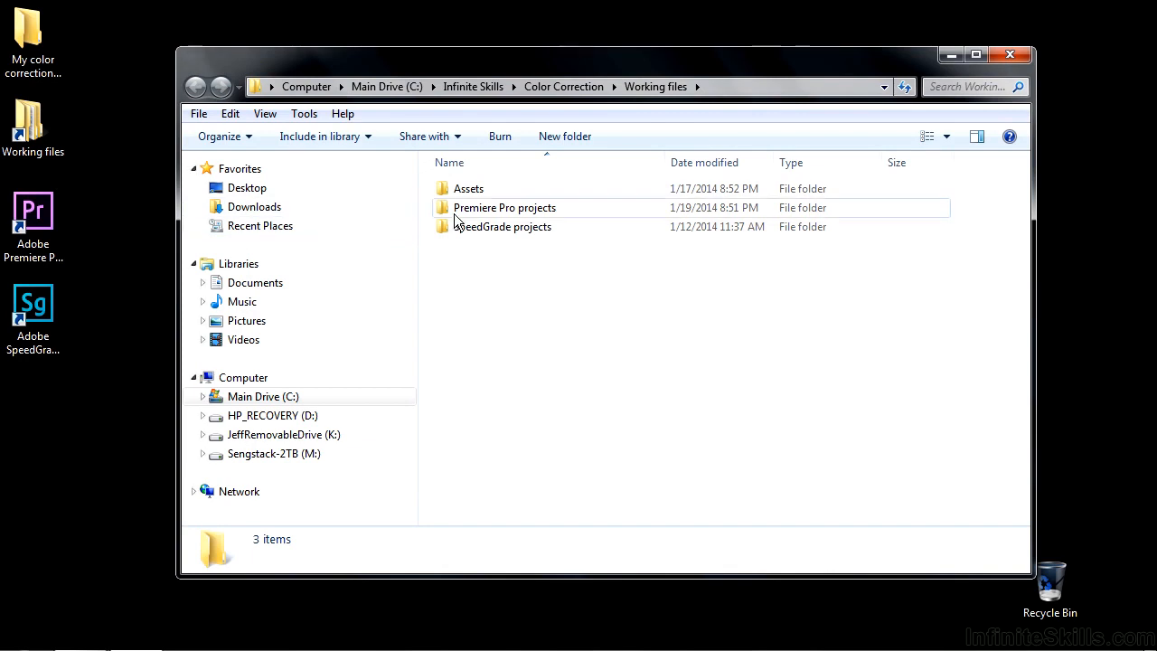
double_click(505, 207)
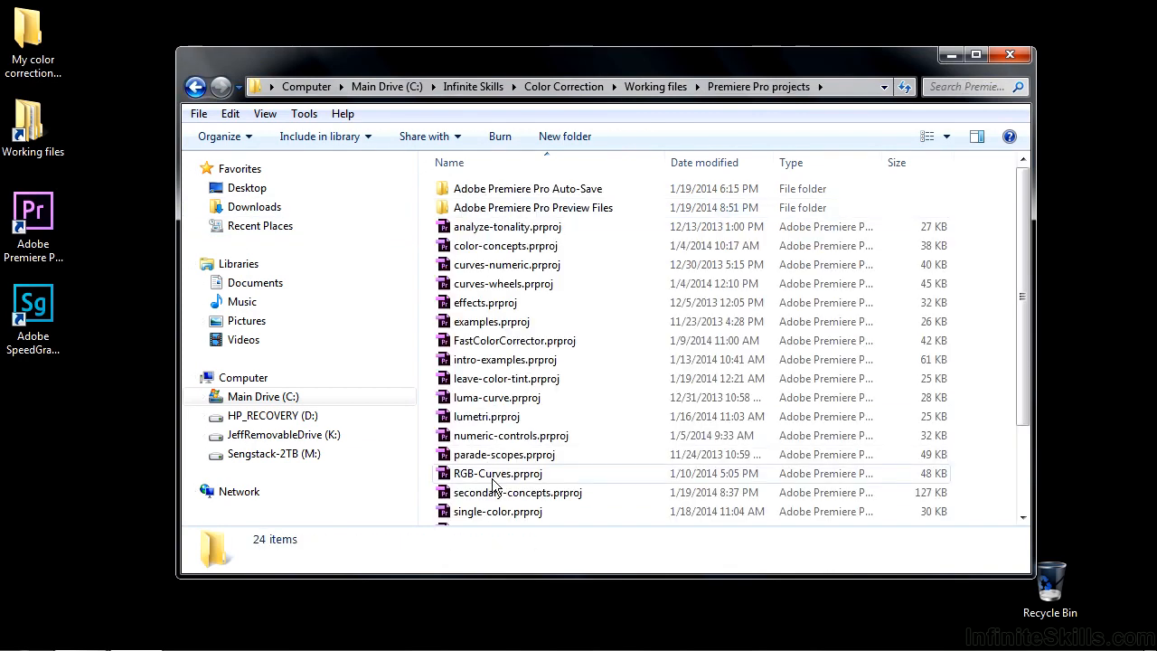
double_click(517, 492)
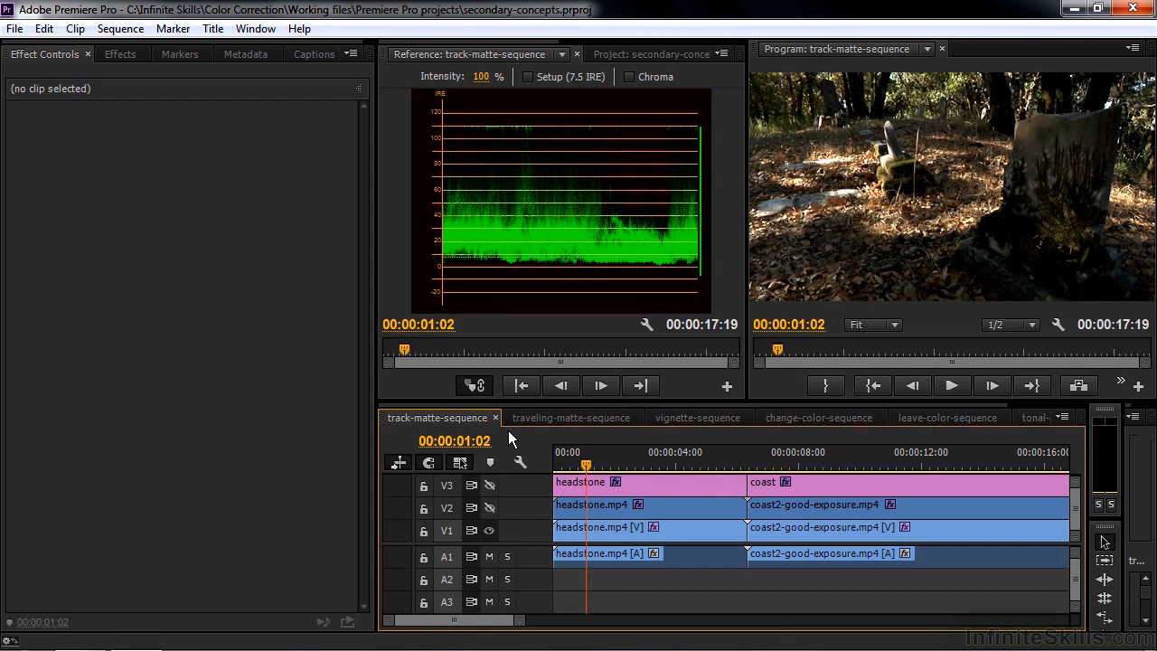
mouse_move(1037, 162)
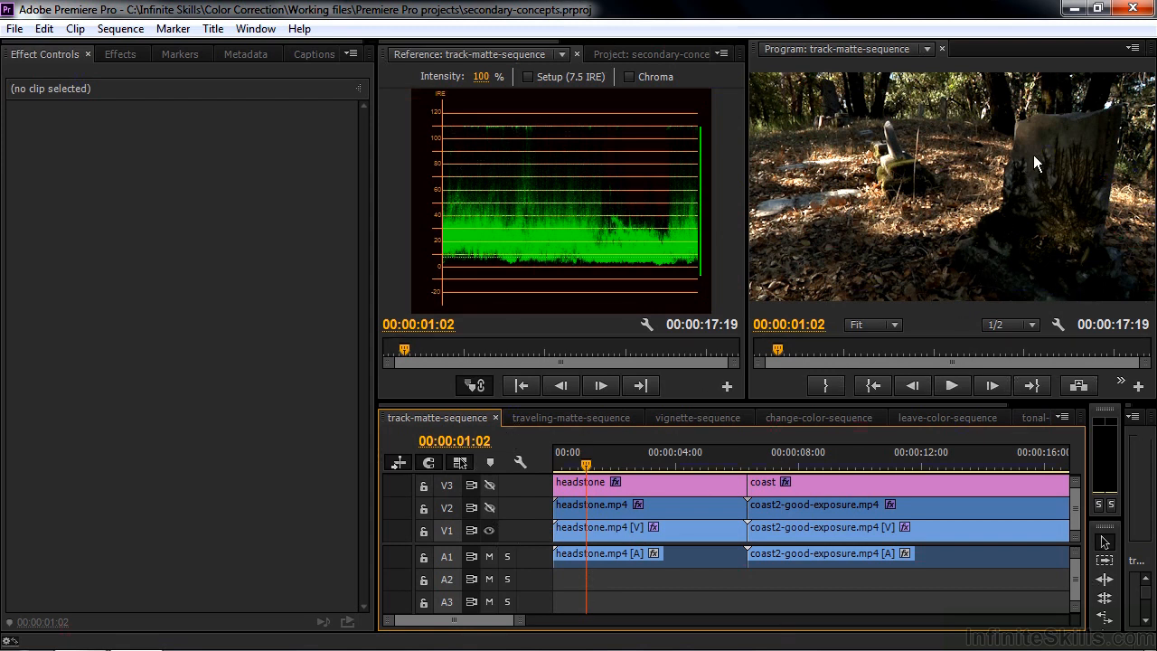
mouse_move(891, 195)
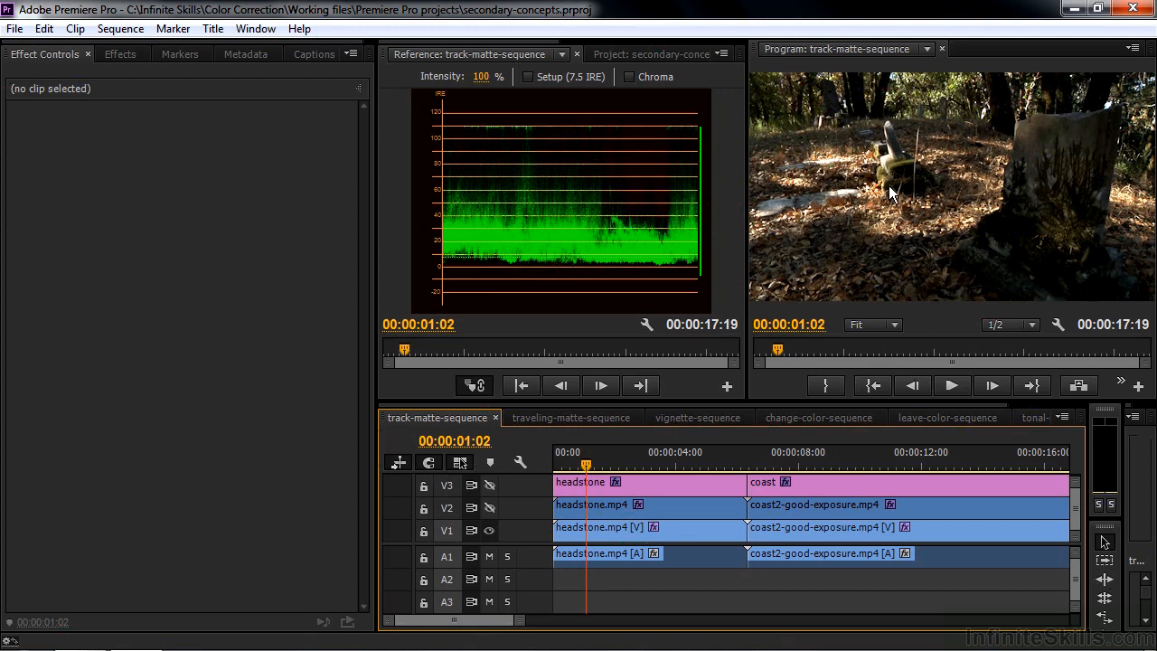
mouse_move(974, 116)
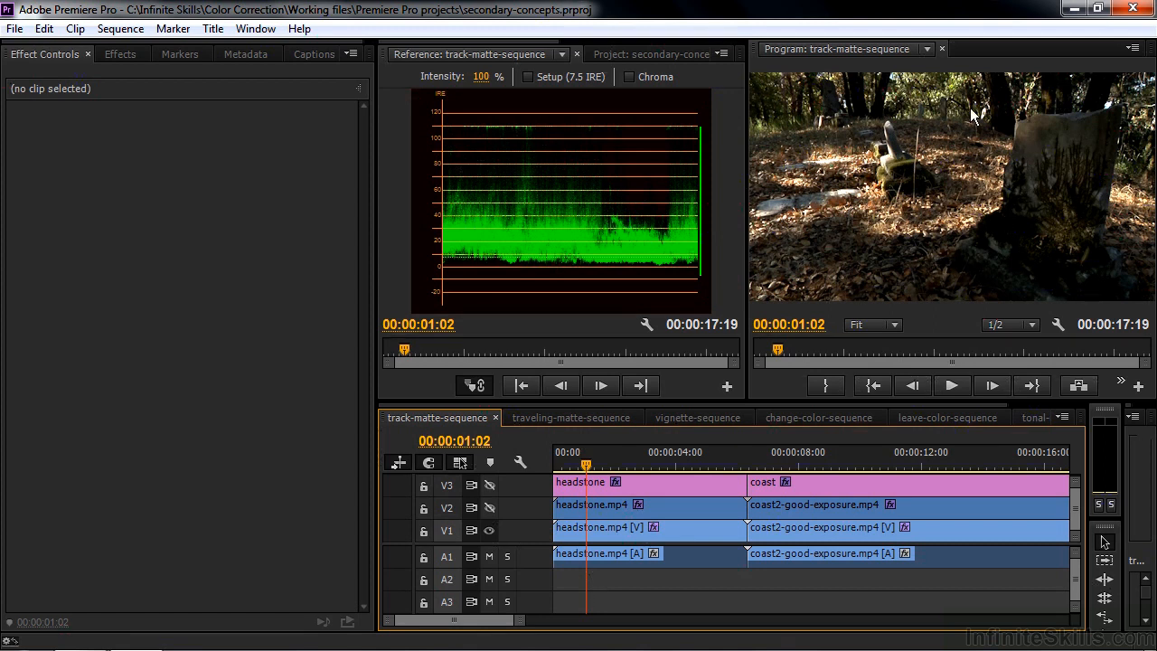
mouse_move(1006, 179)
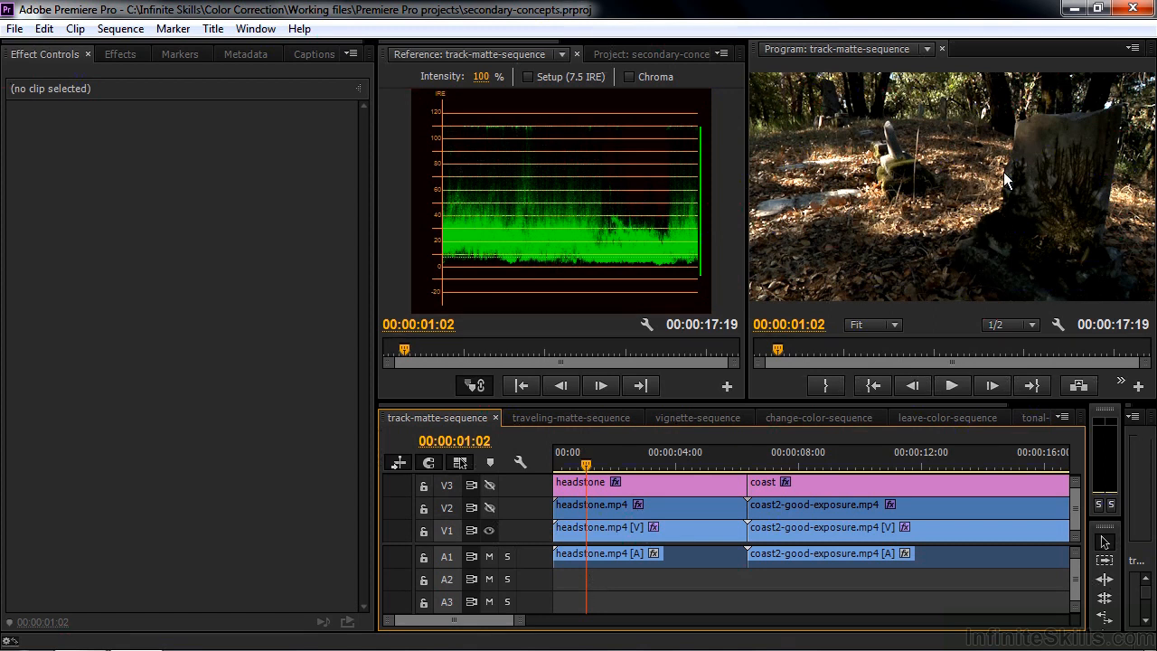
mouse_move(1119, 276)
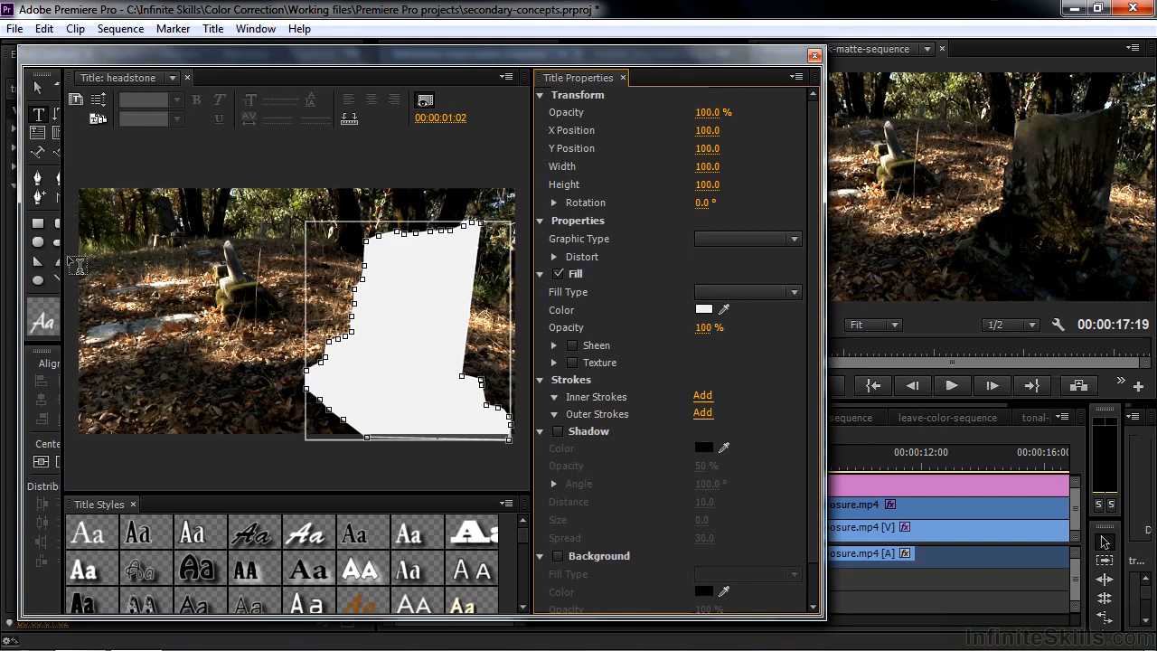
mouse_move(718, 89)
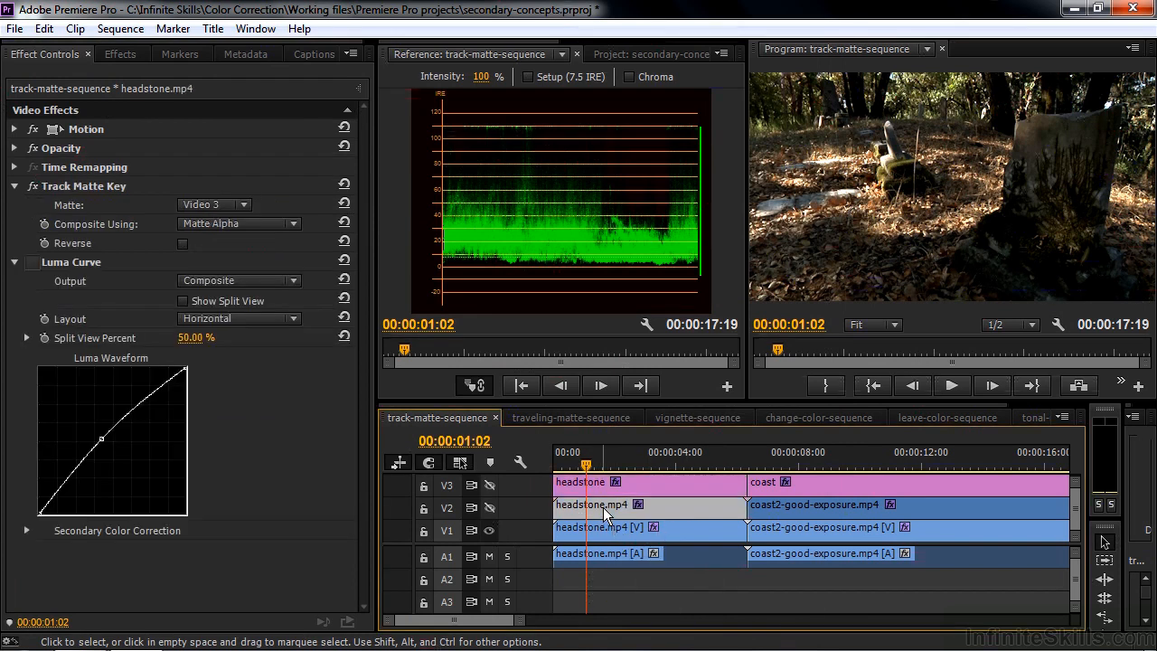
- Select the darker headstone.mp4 clip on V1 to view its Luma Curve
left_click(15, 185)
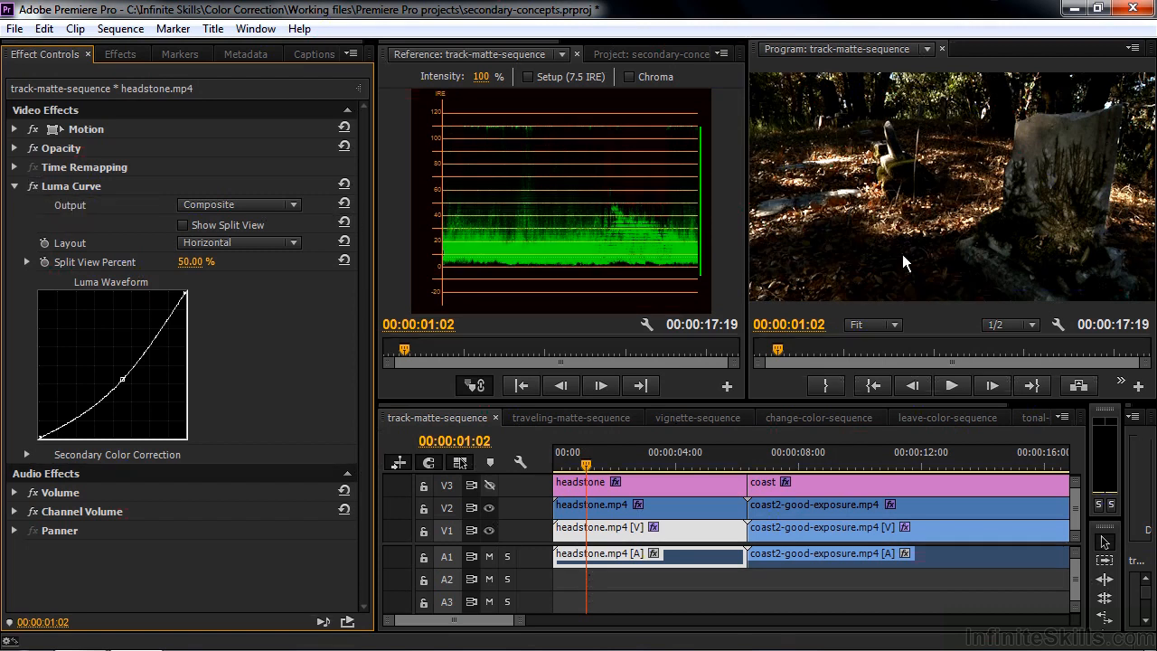
mouse_move(935, 333)
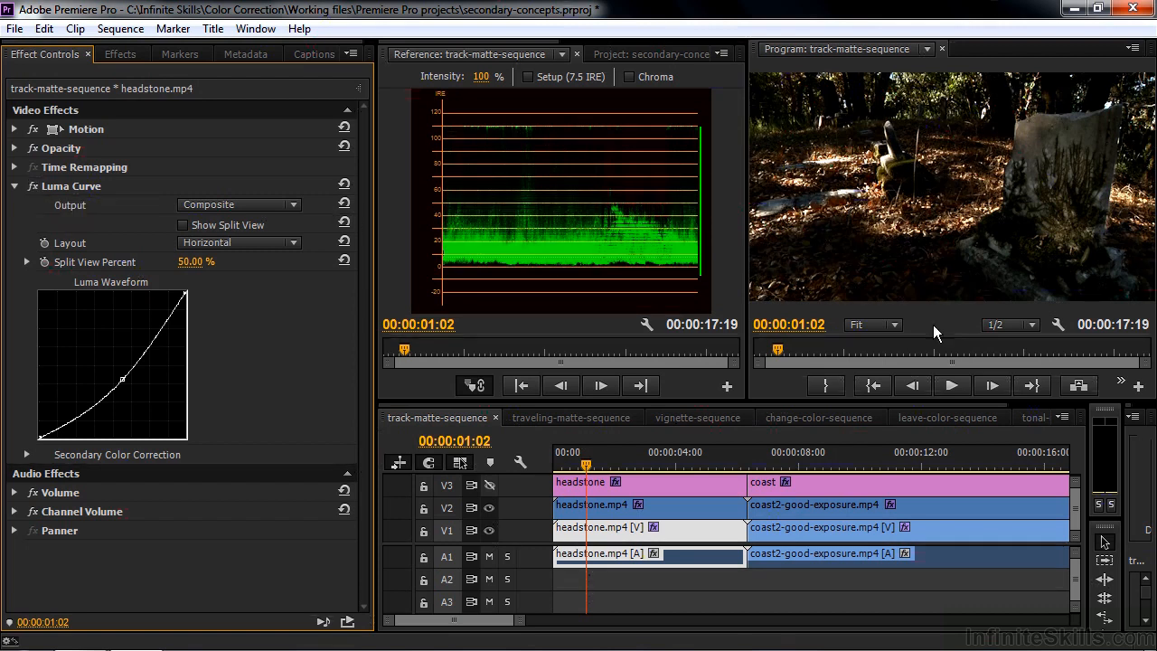
mouse_move(490, 502)
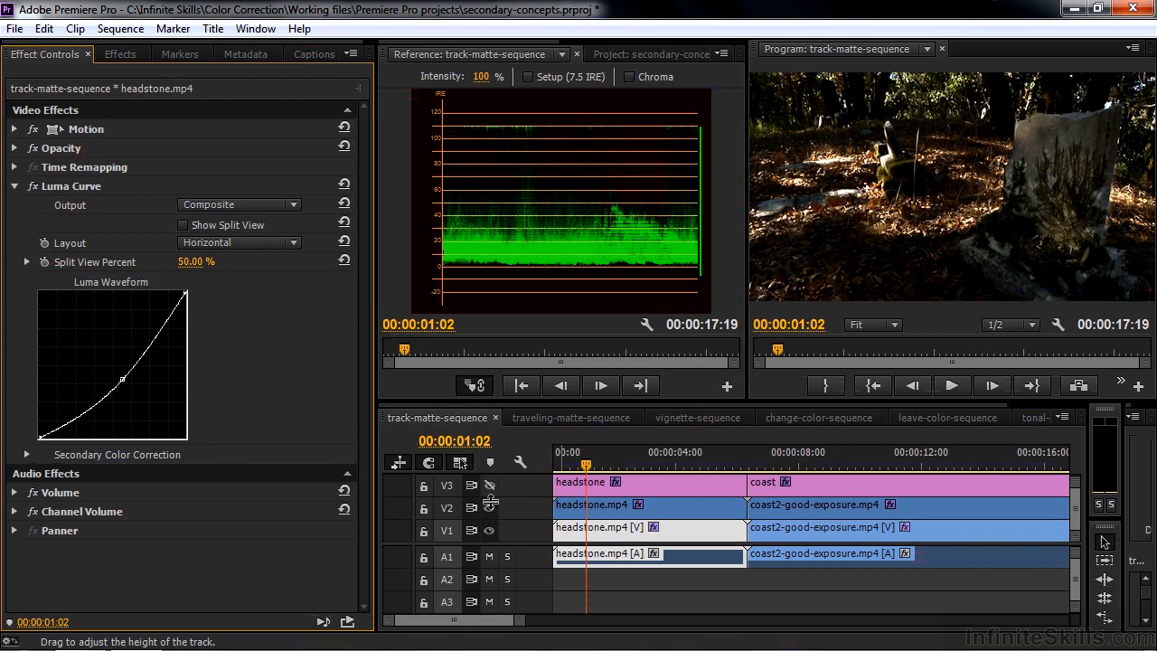
- Toggle the V2 headstone layer's visibility, then switch to traveling-matte-sequence
left_click(812, 452)
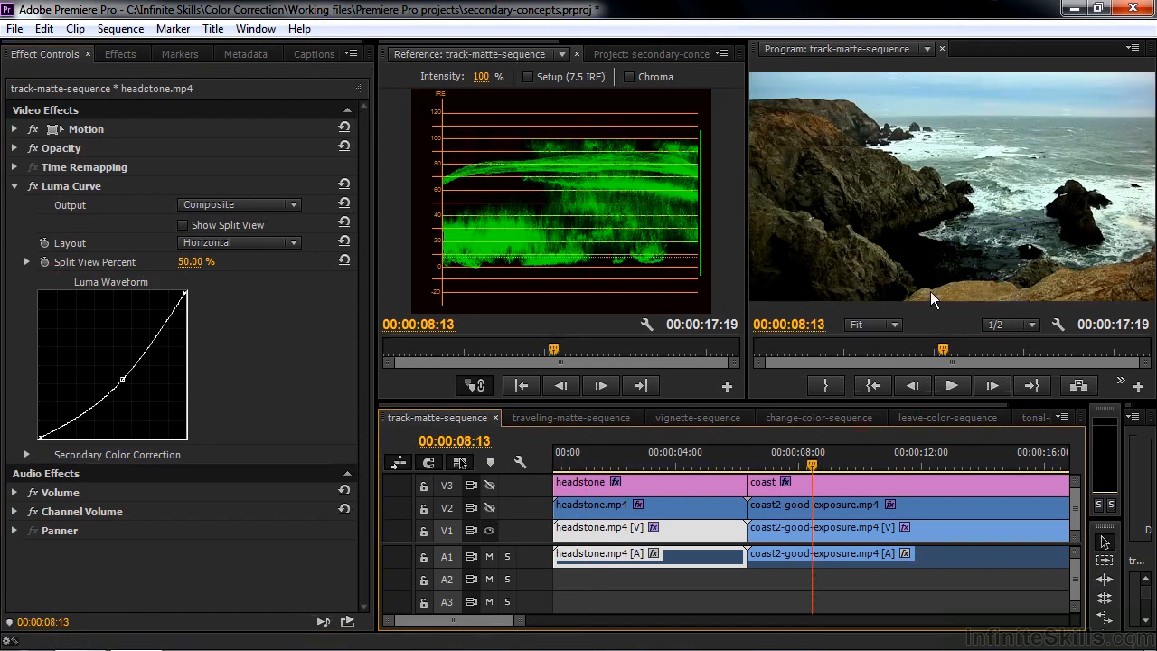
mouse_move(934, 226)
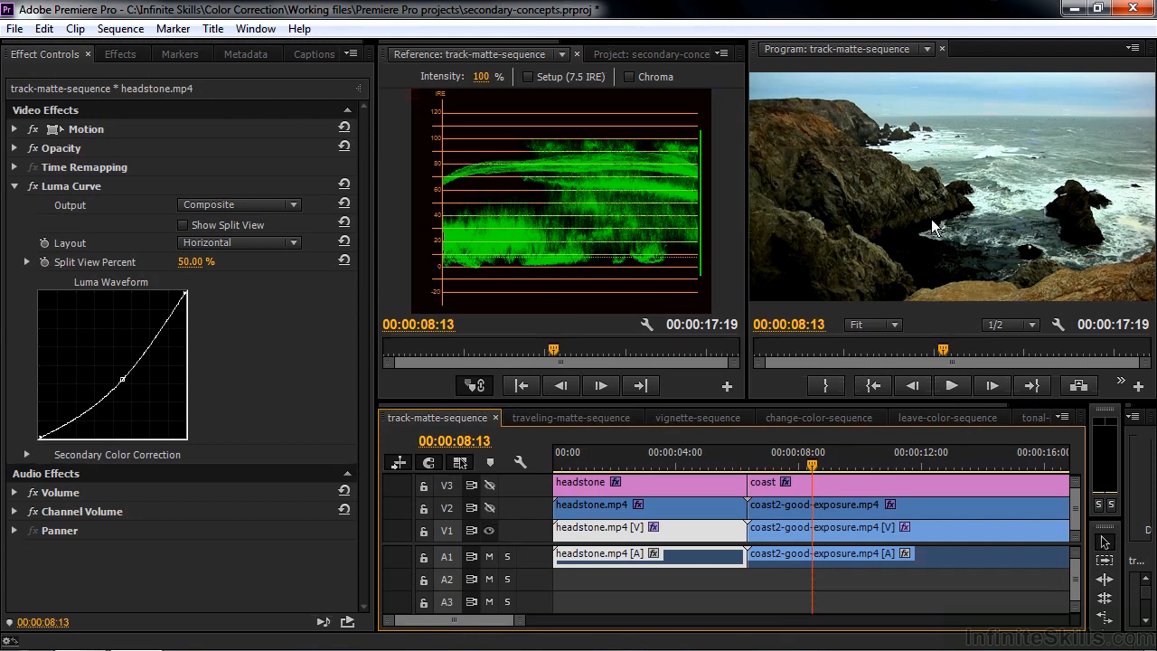
mouse_move(997, 226)
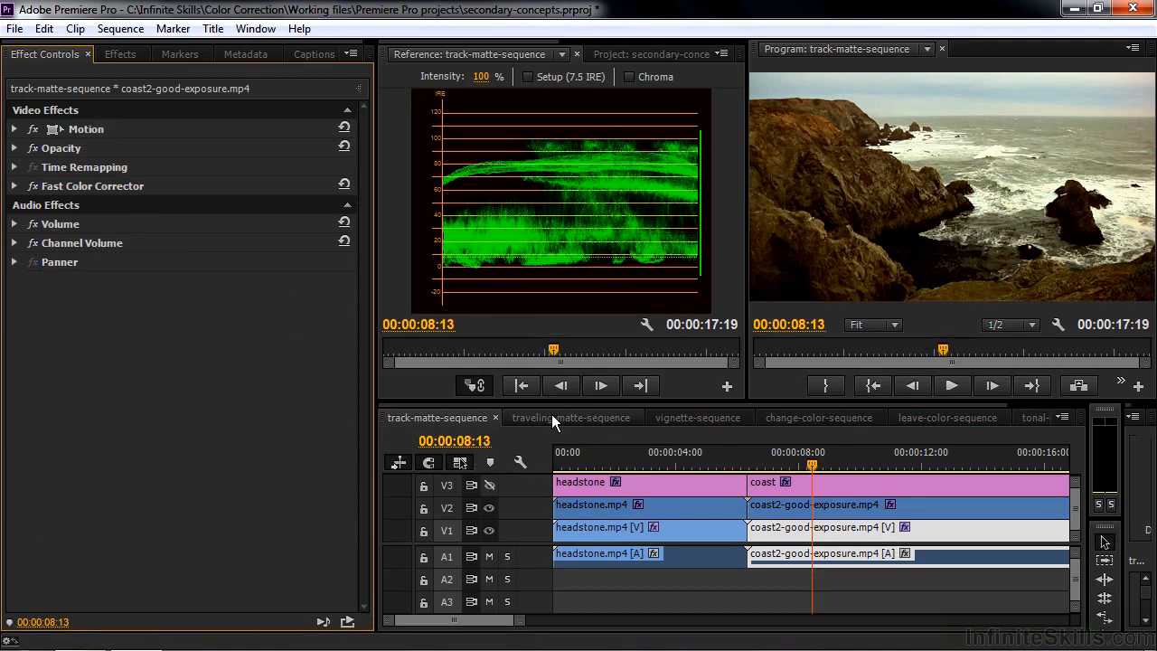
left_click(571, 416)
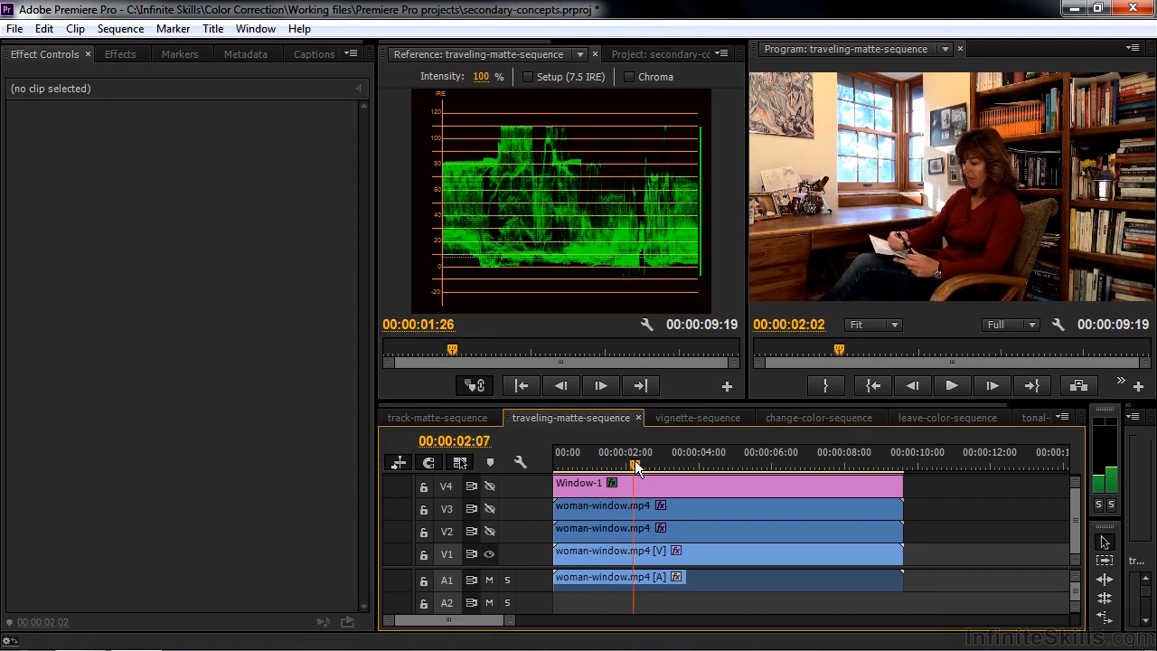
- Scrub the traveling-matte sequence, inspect the Window-1 matte's effects, then open vignette-sequence
left_click_drag(633, 461, 714, 461)
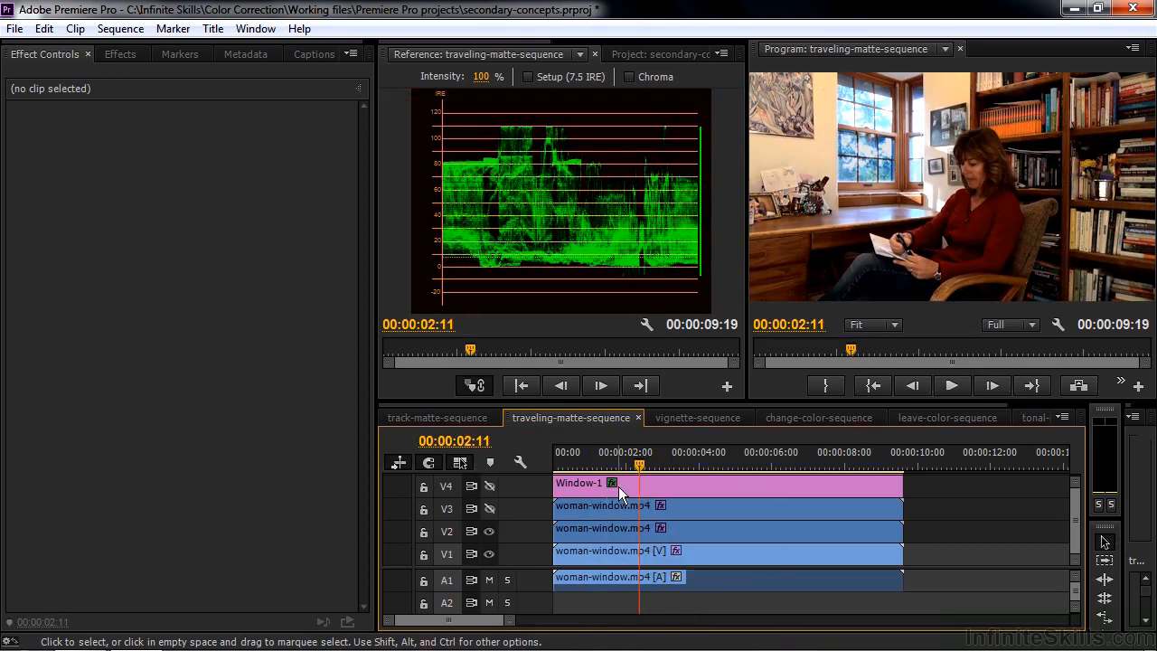
double_click(579, 482)
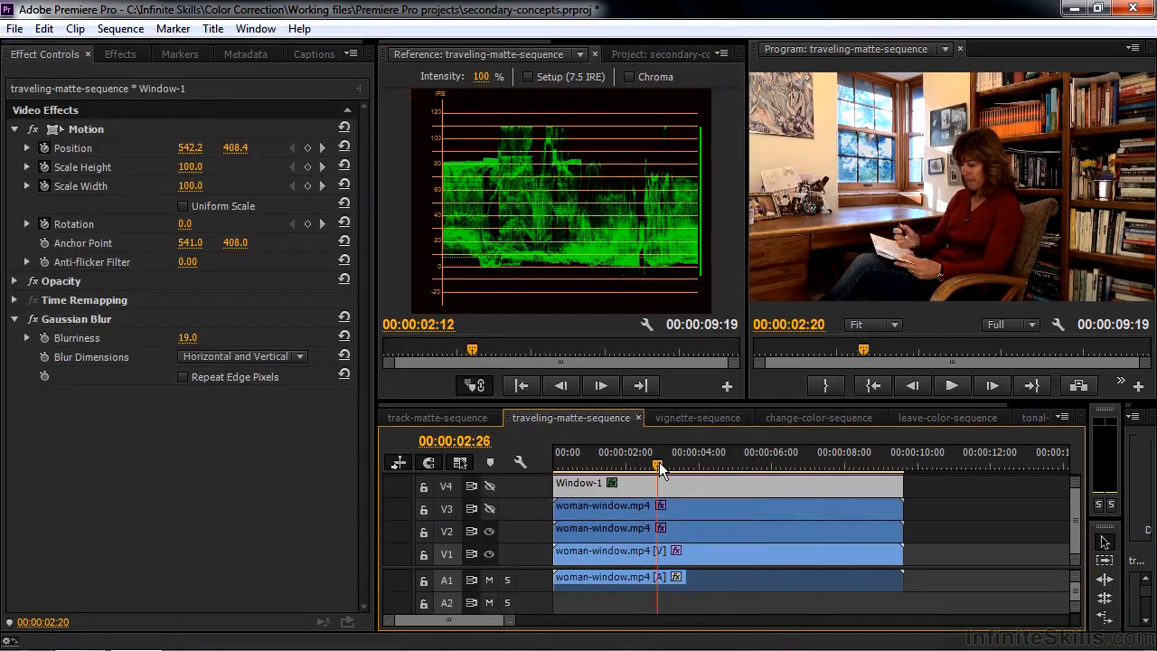
left_click_drag(658, 465, 712, 465)
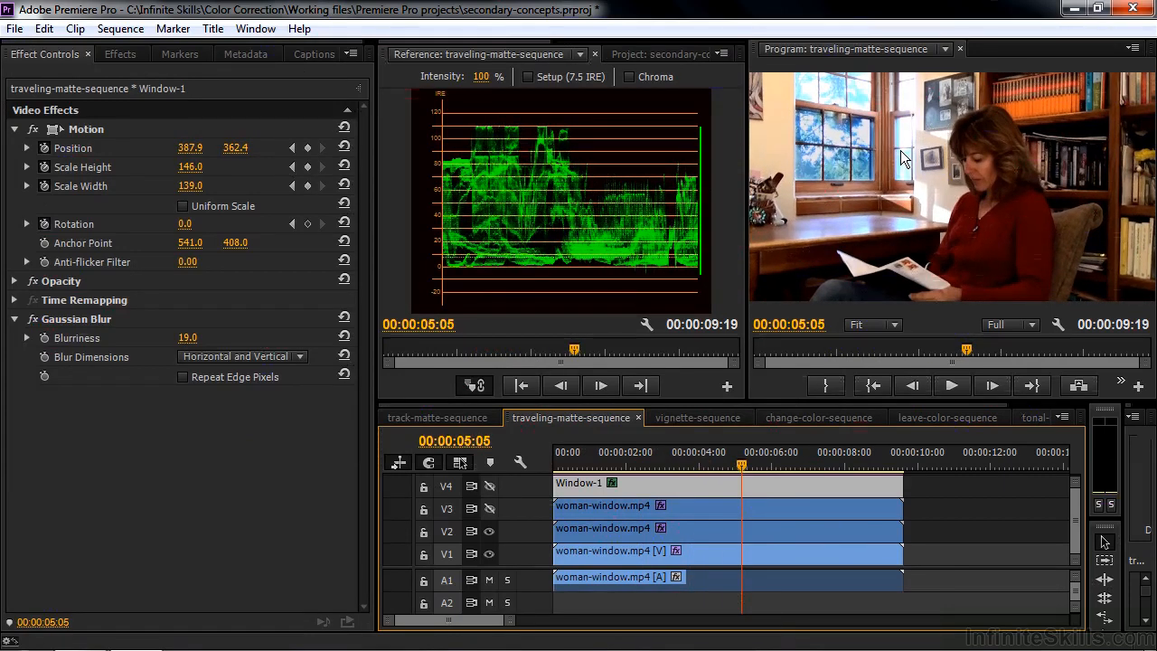
left_click(699, 417)
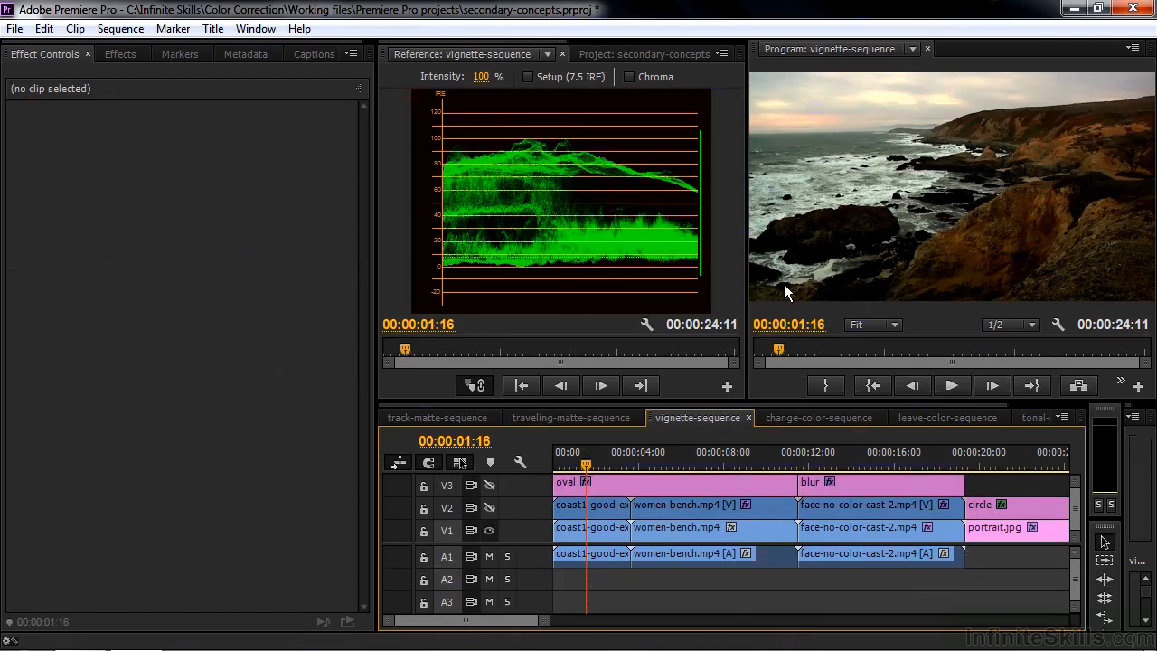
mouse_move(1112, 130)
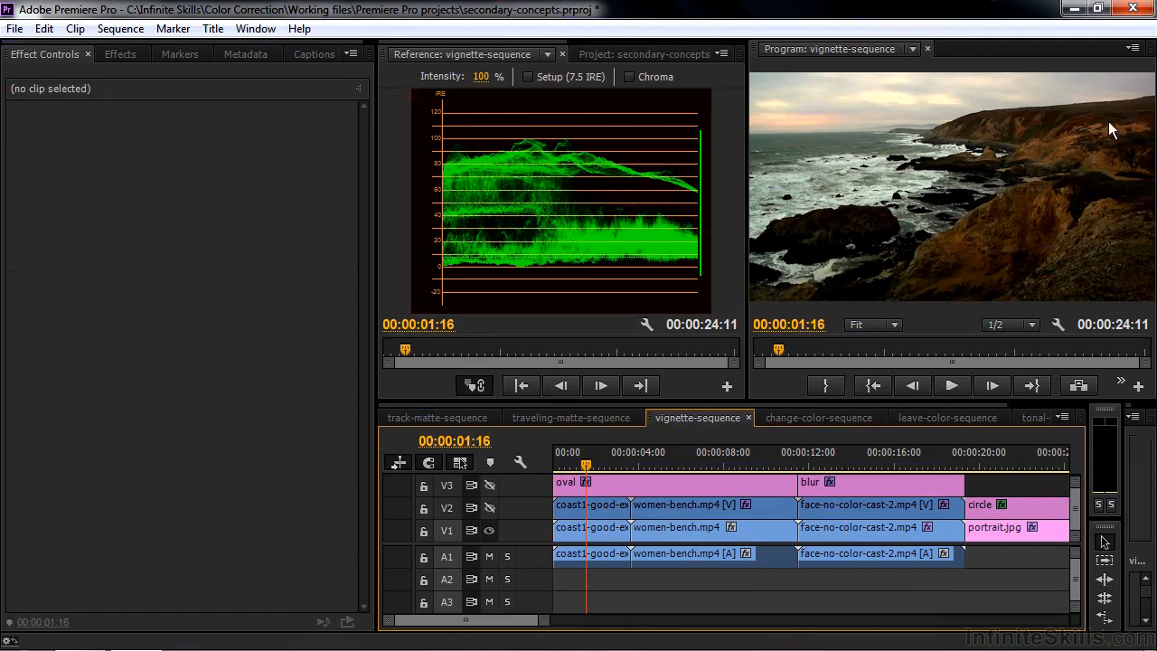
mouse_move(610, 492)
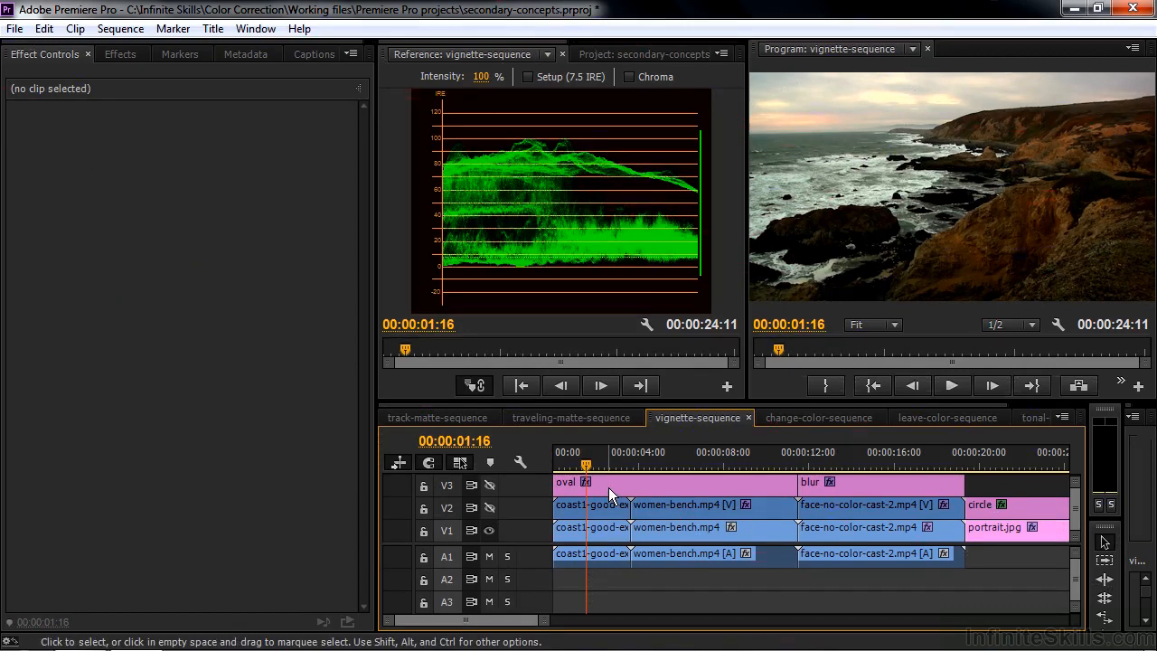
- Open the white oval title on V3 in the Titler
double_click(566, 482)
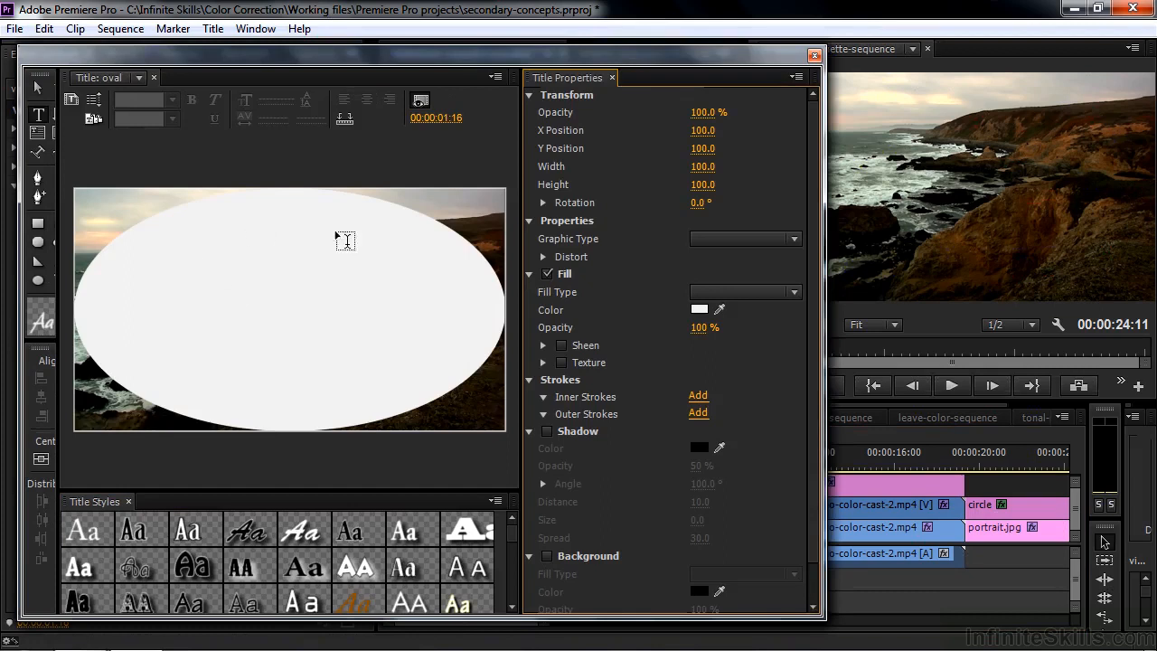
mouse_move(397, 207)
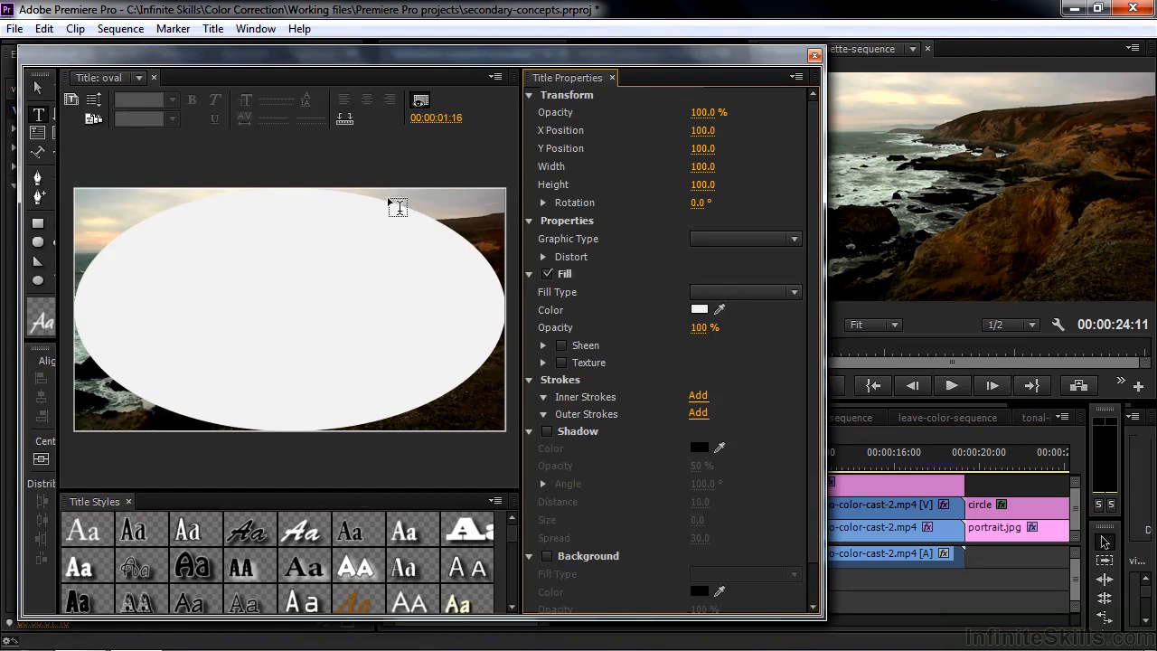
mouse_move(420, 368)
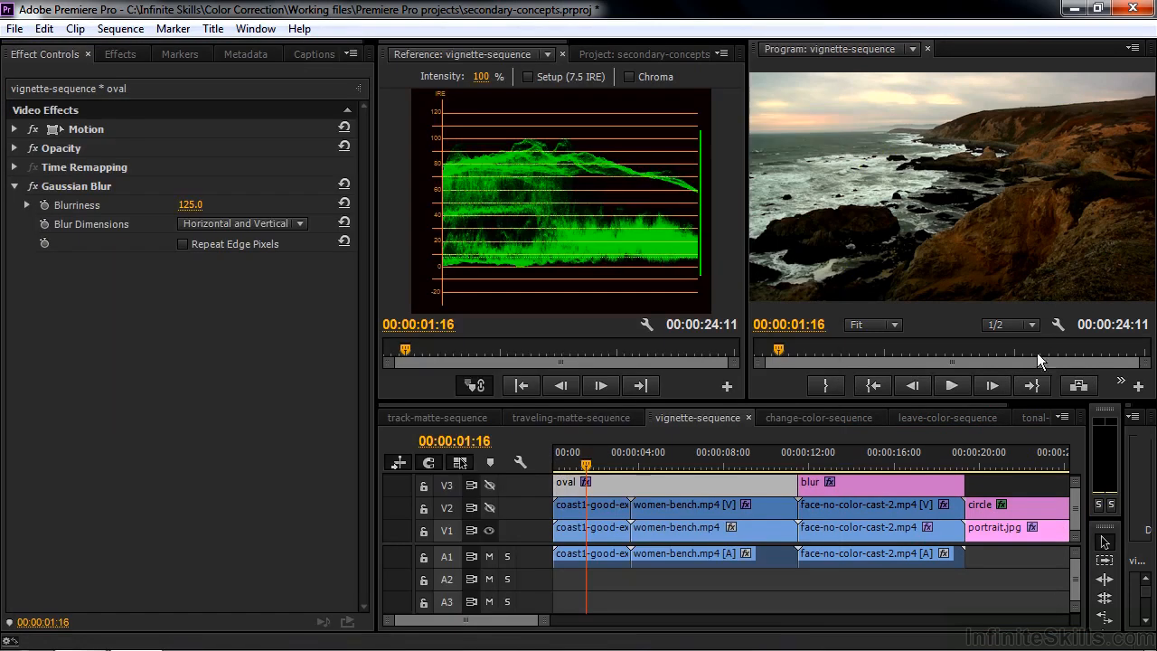
- Select coast1 to view its reversed matte settings and move to the women-bench shot
left_click(591, 527)
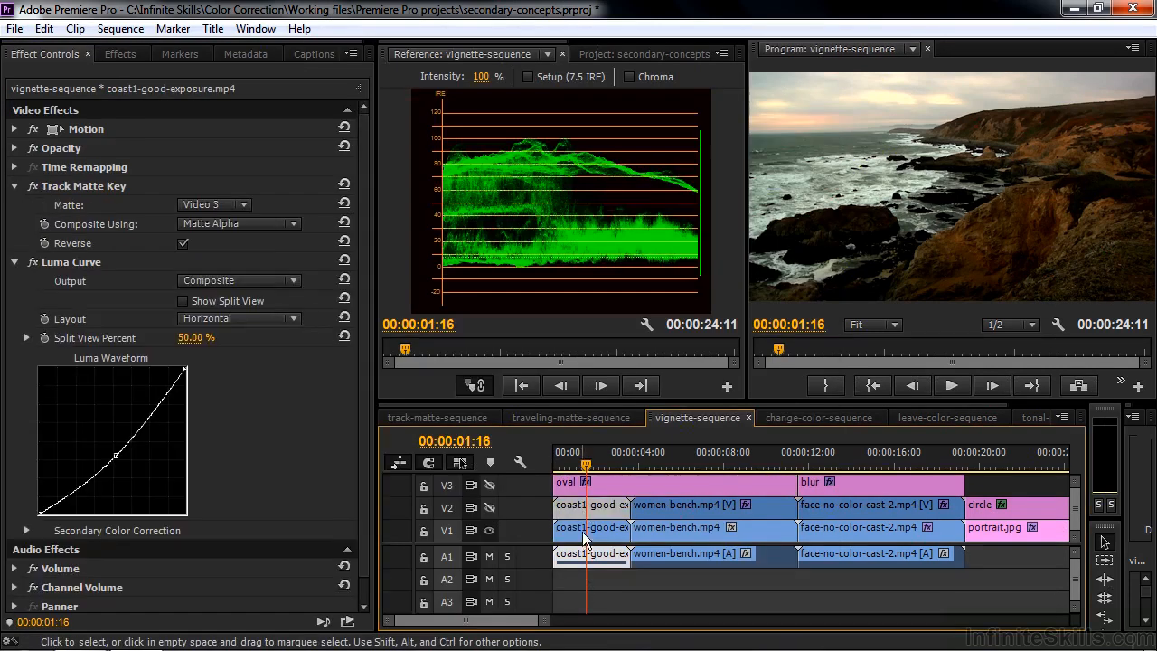
mouse_move(524, 521)
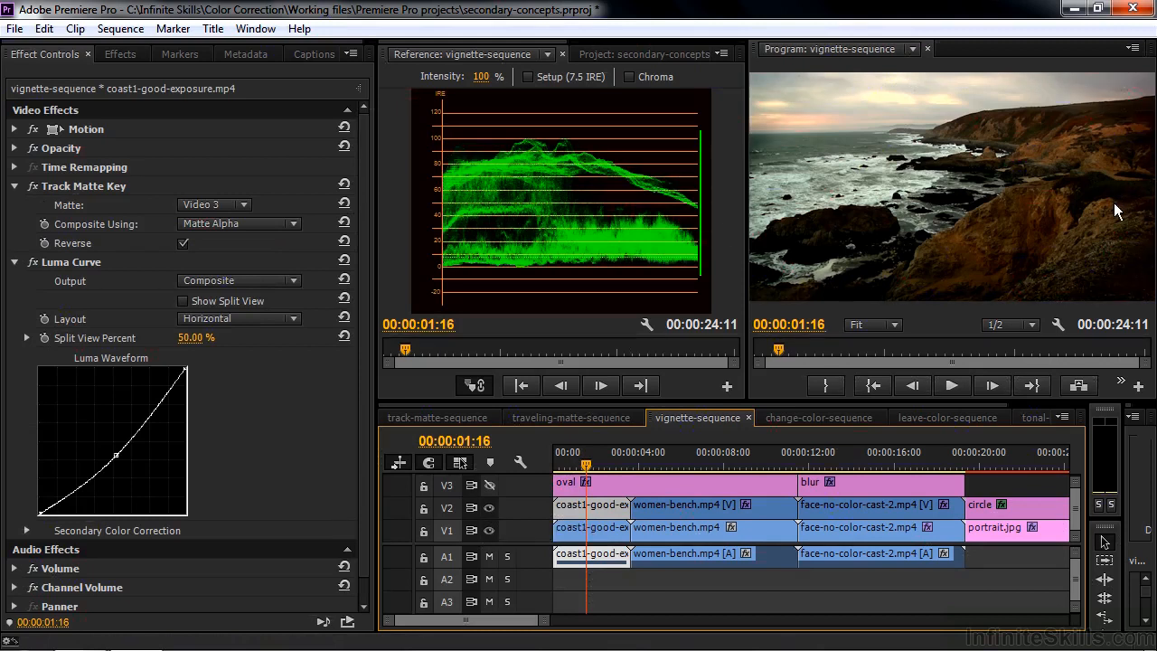
mouse_move(1082, 288)
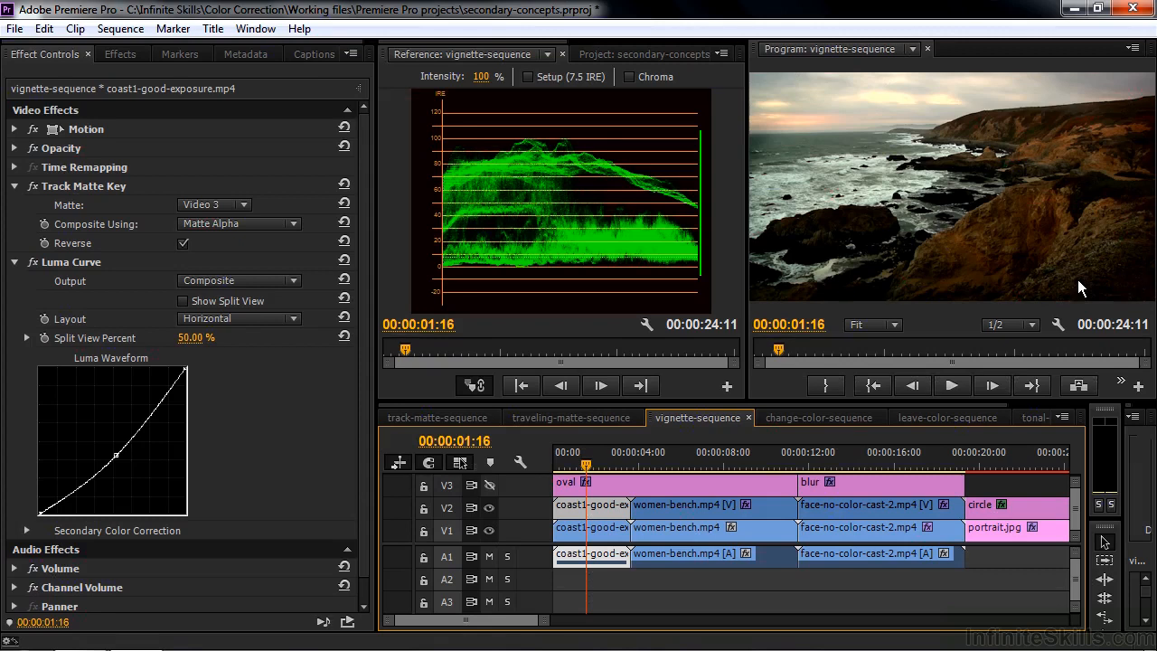
left_click(696, 452)
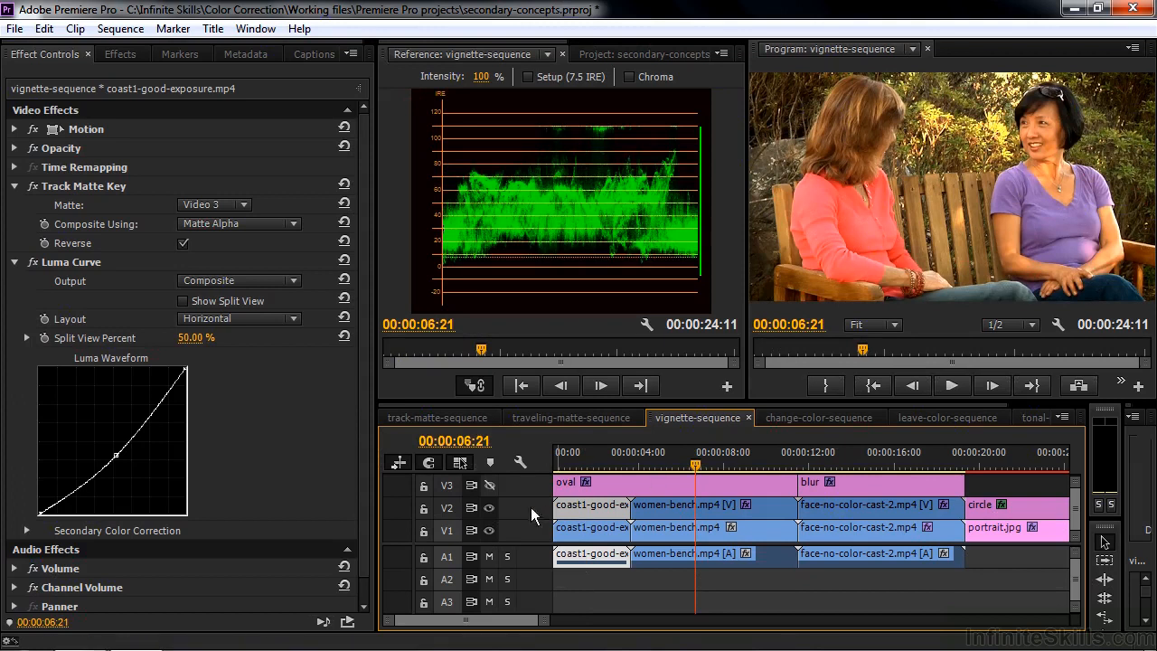
mouse_move(490, 507)
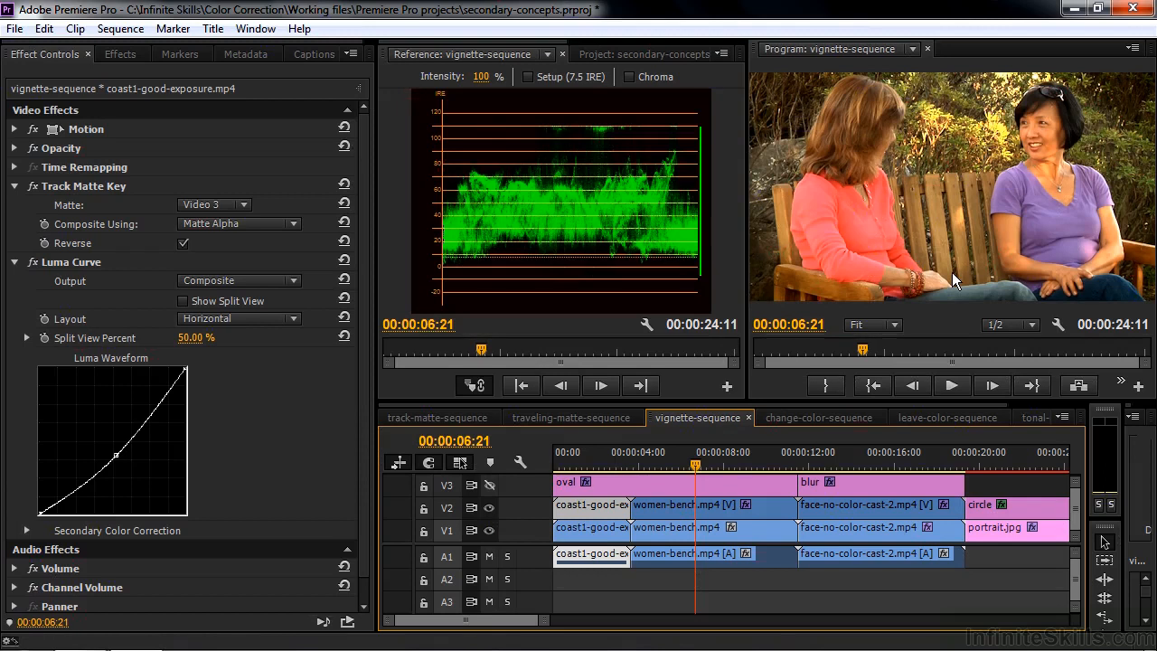
mouse_move(931, 292)
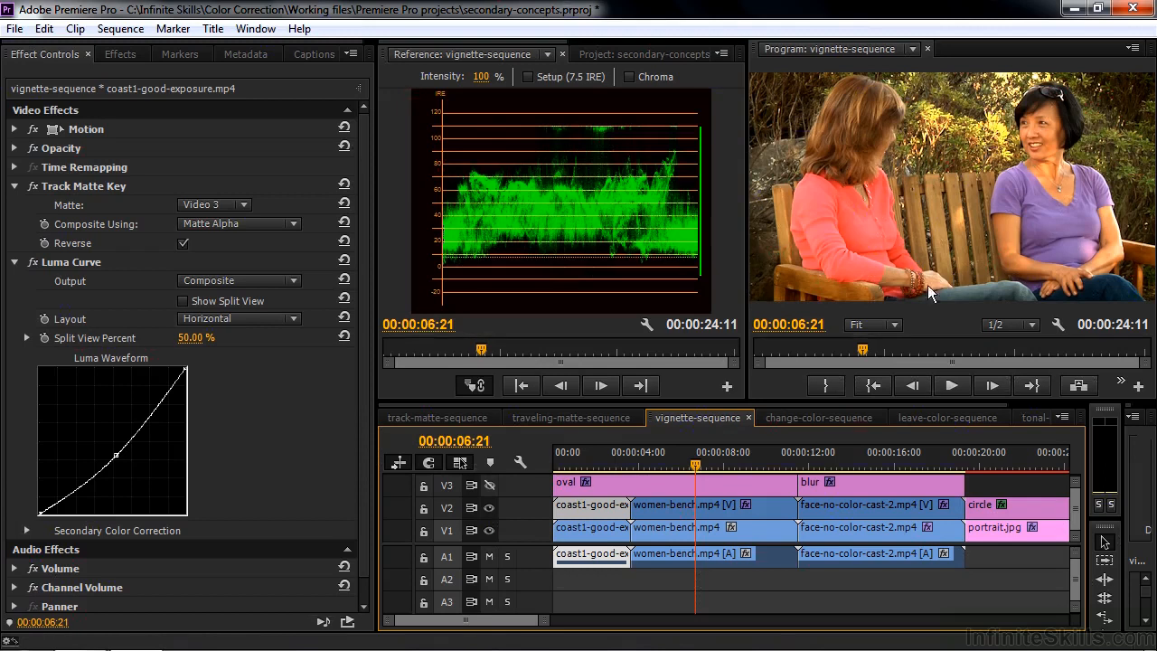
mouse_move(489, 508)
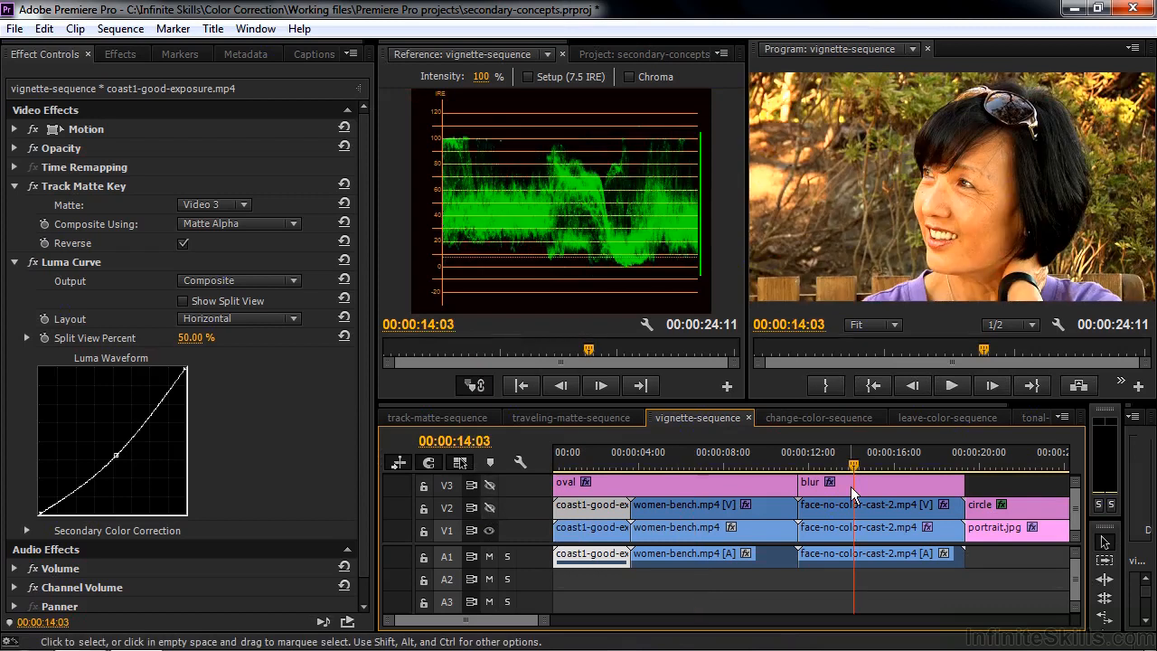
mouse_move(967, 116)
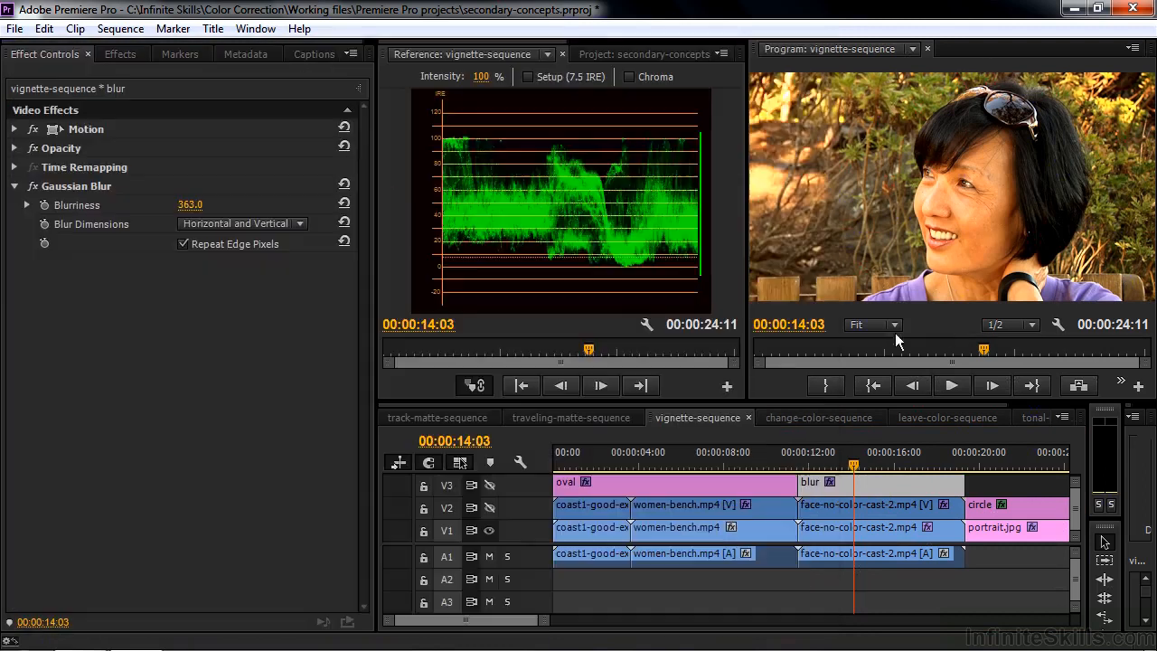
- View the face close-up's matte settings, then jump to the portrait near 00:00:21:27
left_click(867, 504)
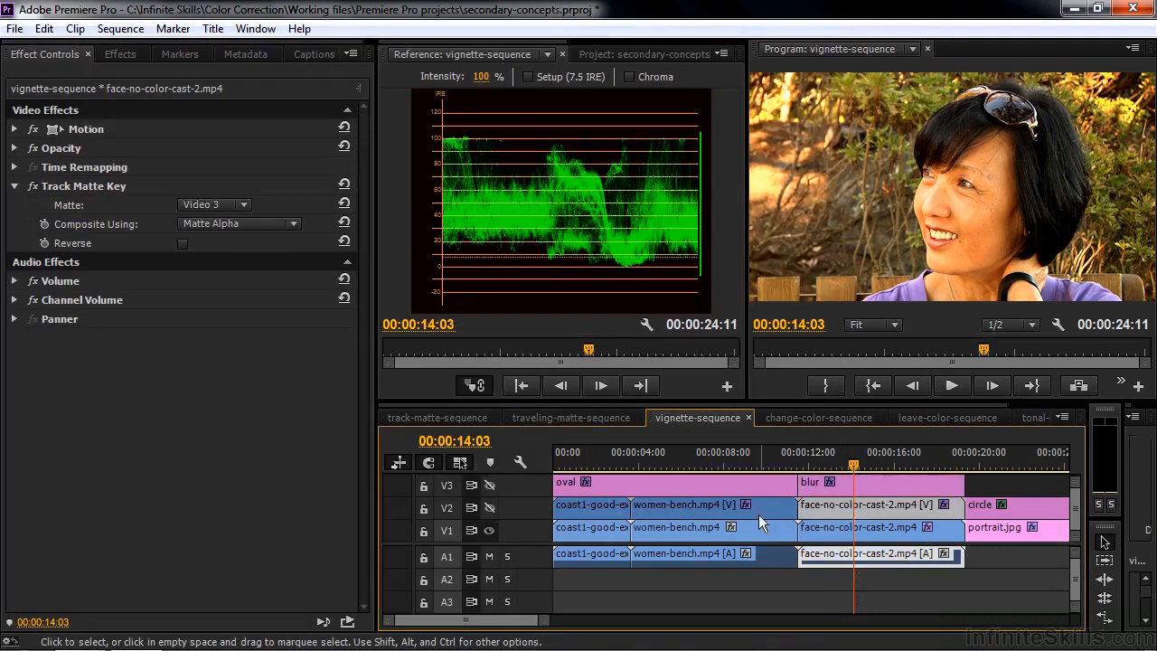
mouse_move(490, 508)
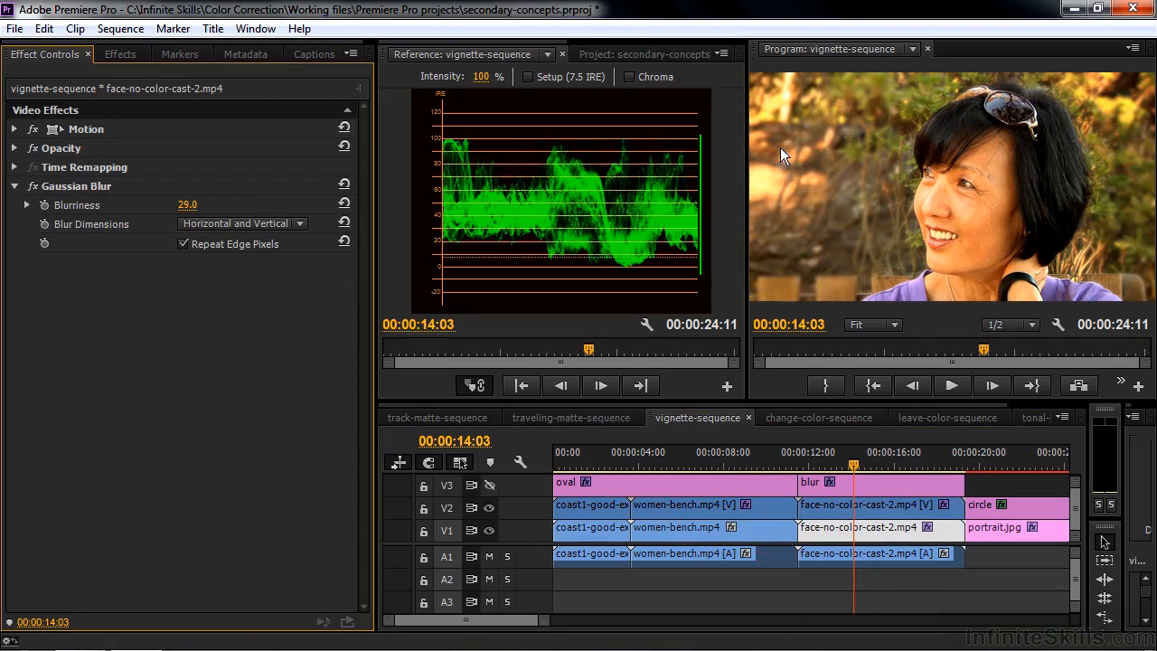
mouse_move(962, 256)
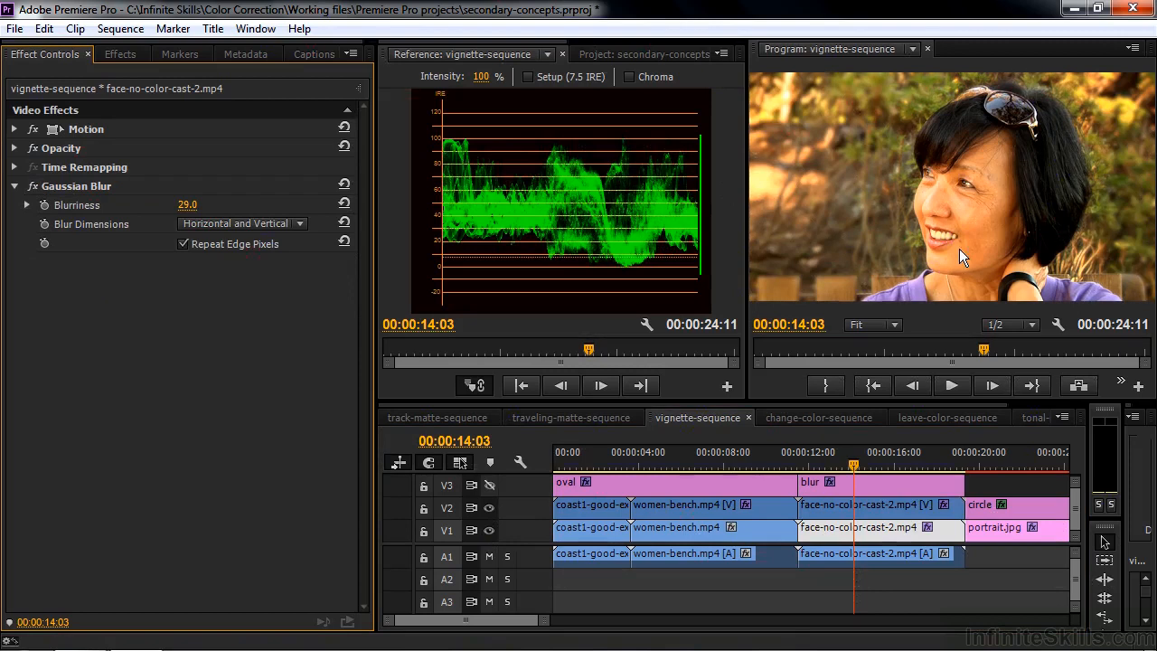
mouse_move(868, 466)
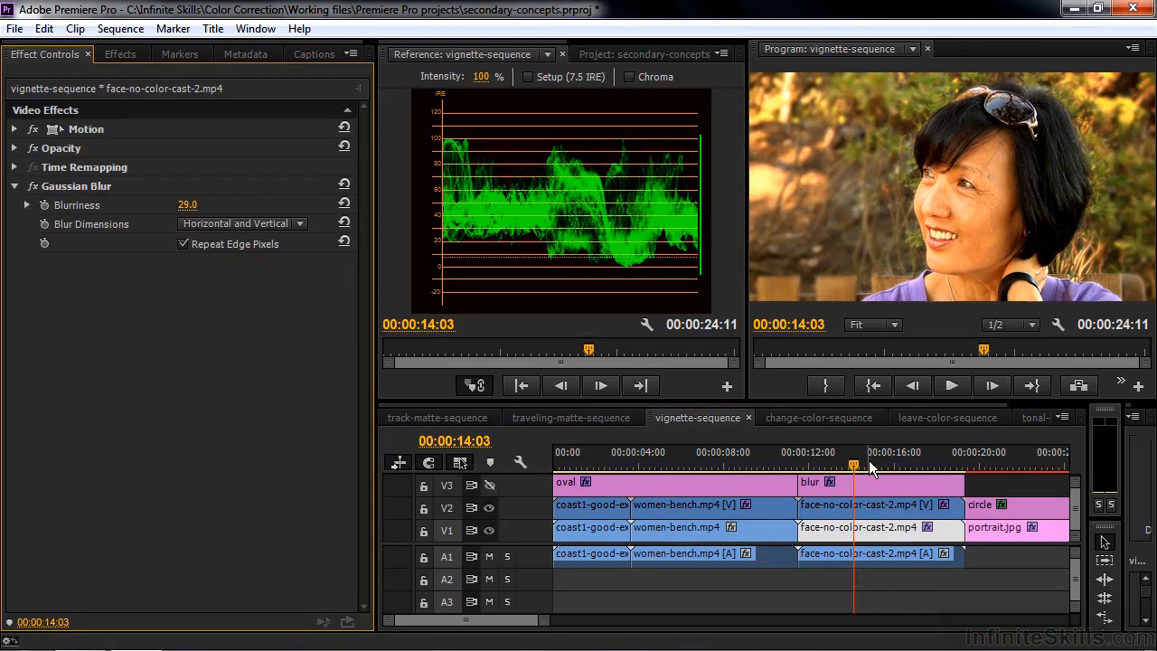
left_click(1019, 452)
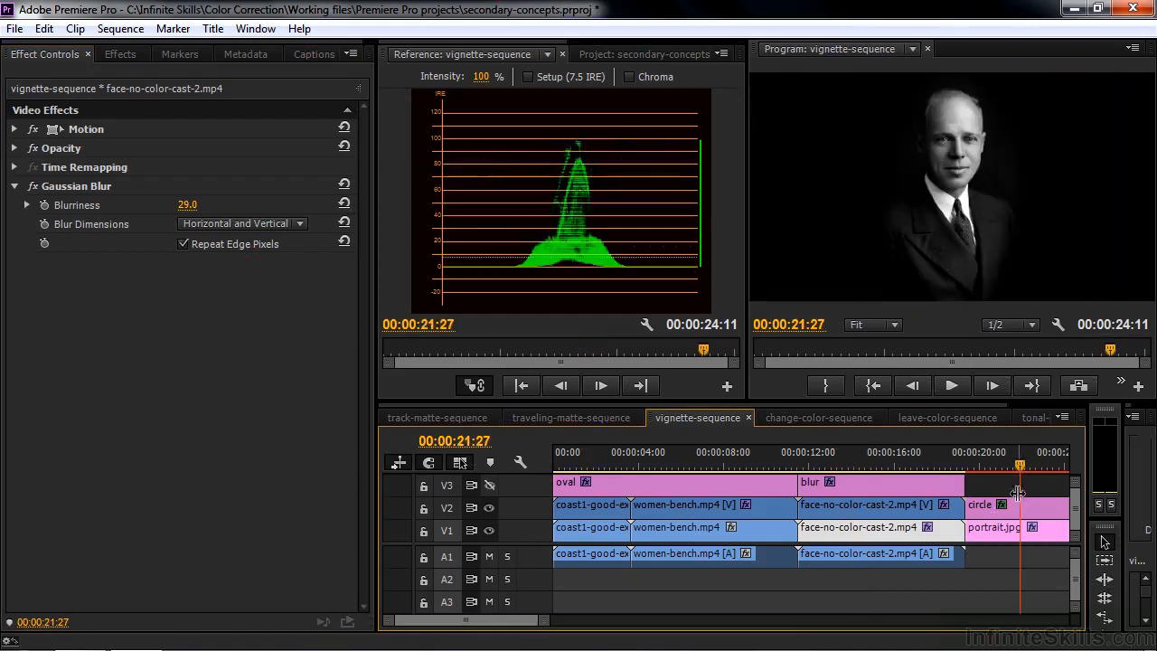
left_click(979, 504)
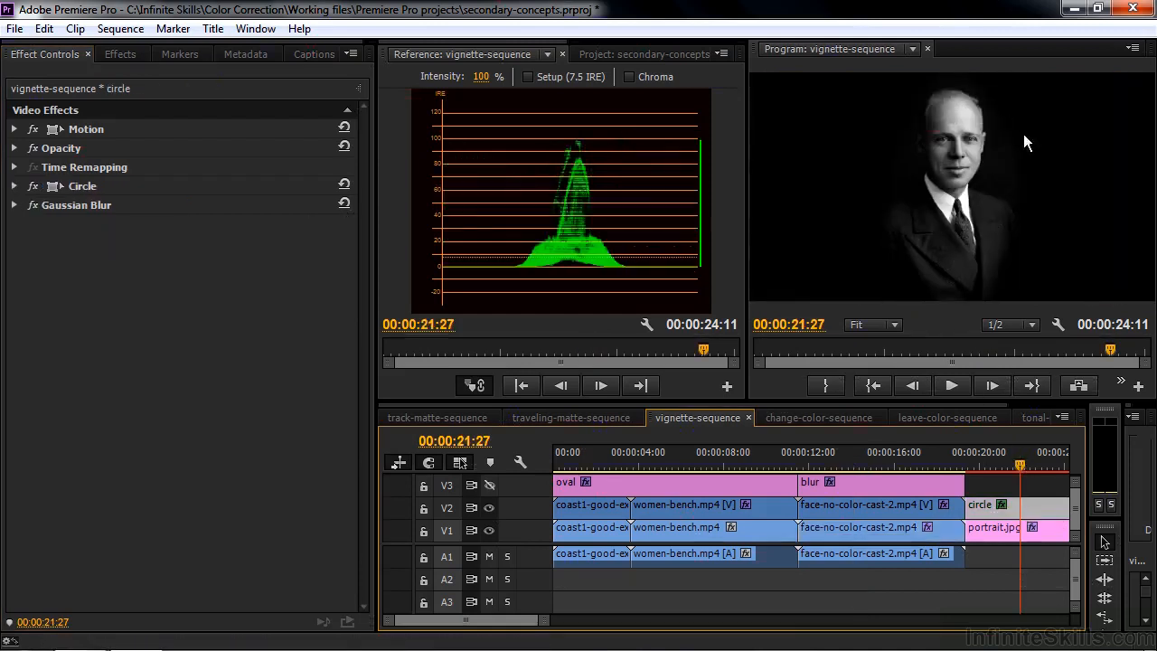
mouse_move(1030, 237)
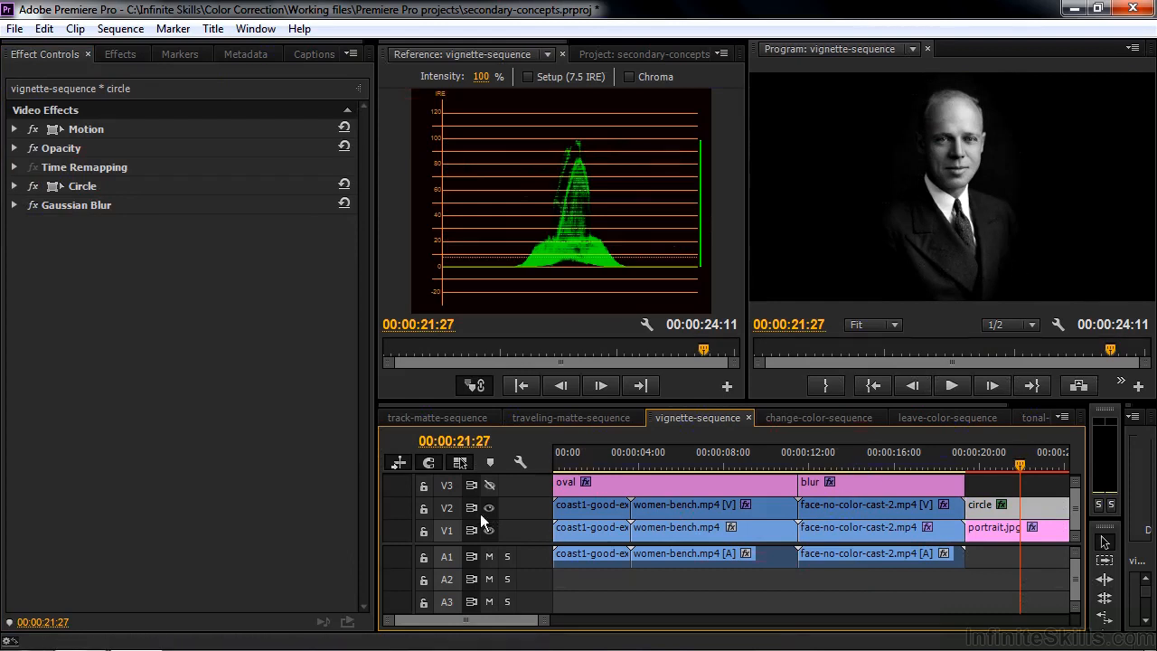
mouse_move(489, 507)
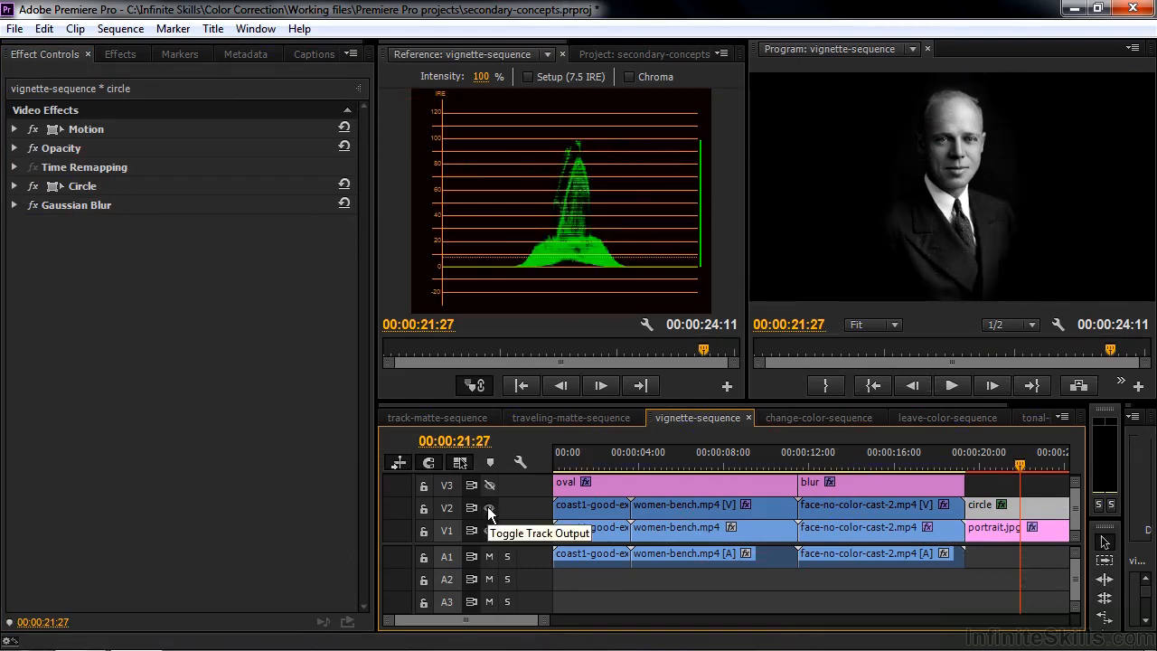
left_click(819, 417)
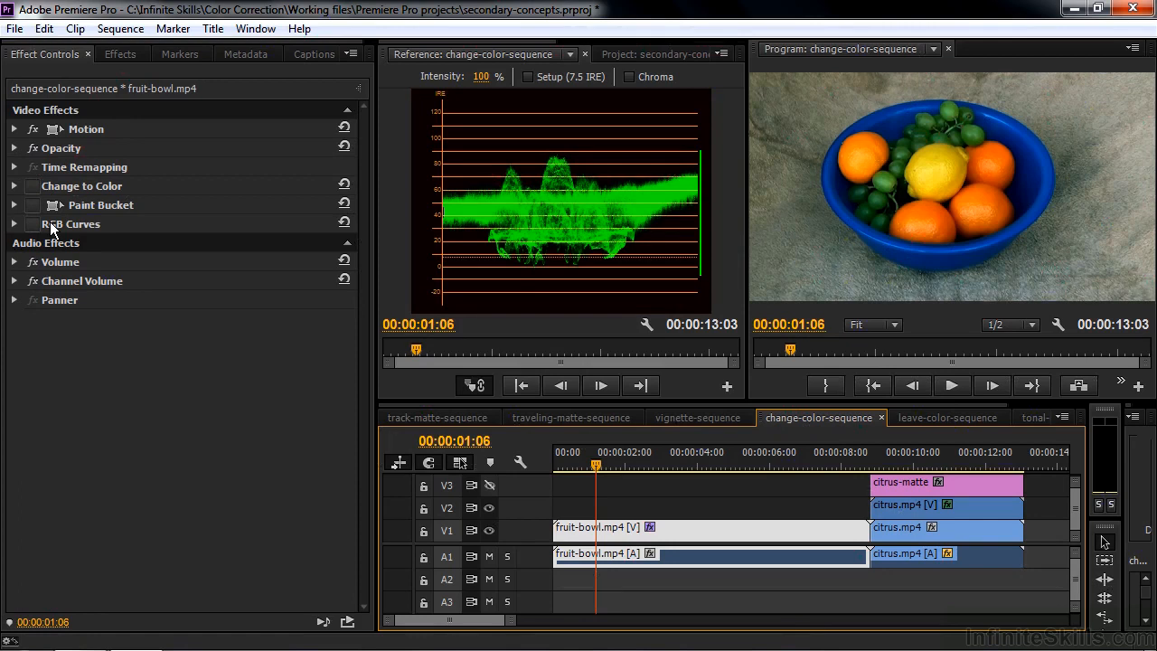
- Toggle the green bowl color change on and off, then view and close the citrus-matte title
left_click(33, 185)
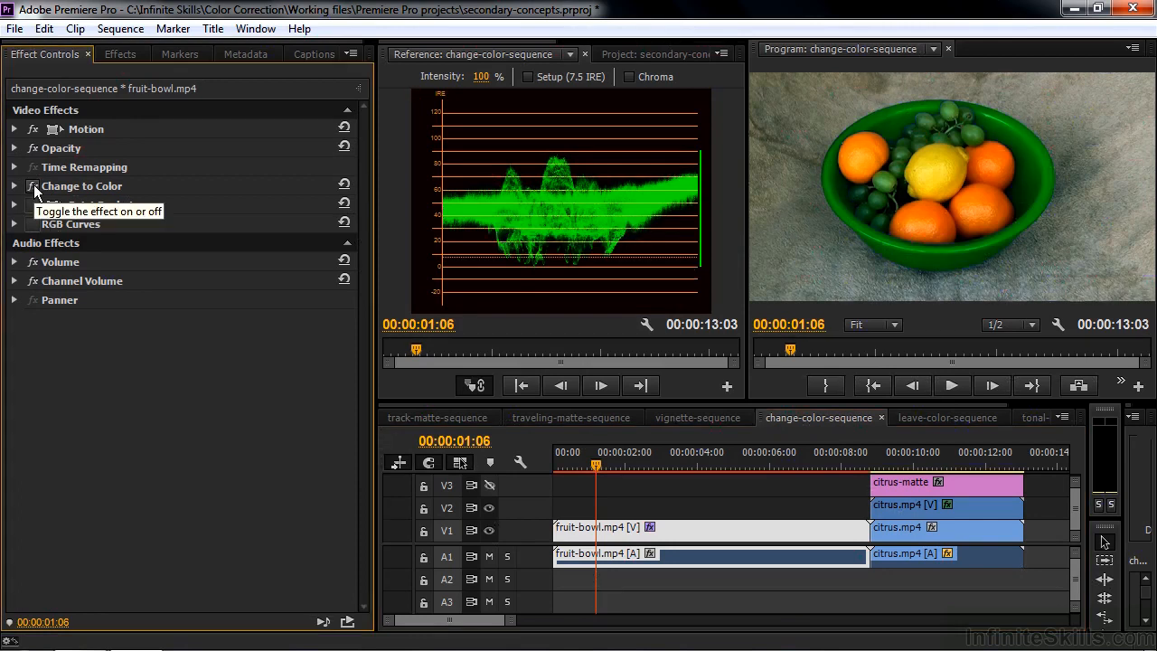
left_click(34, 186)
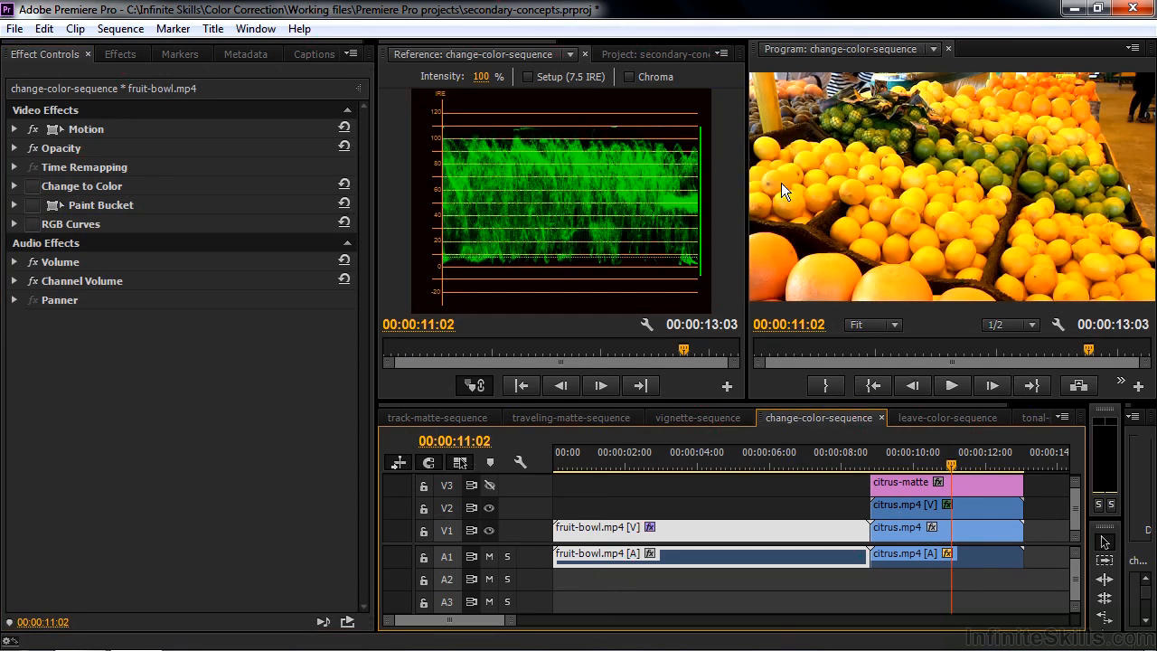
mouse_move(1092, 268)
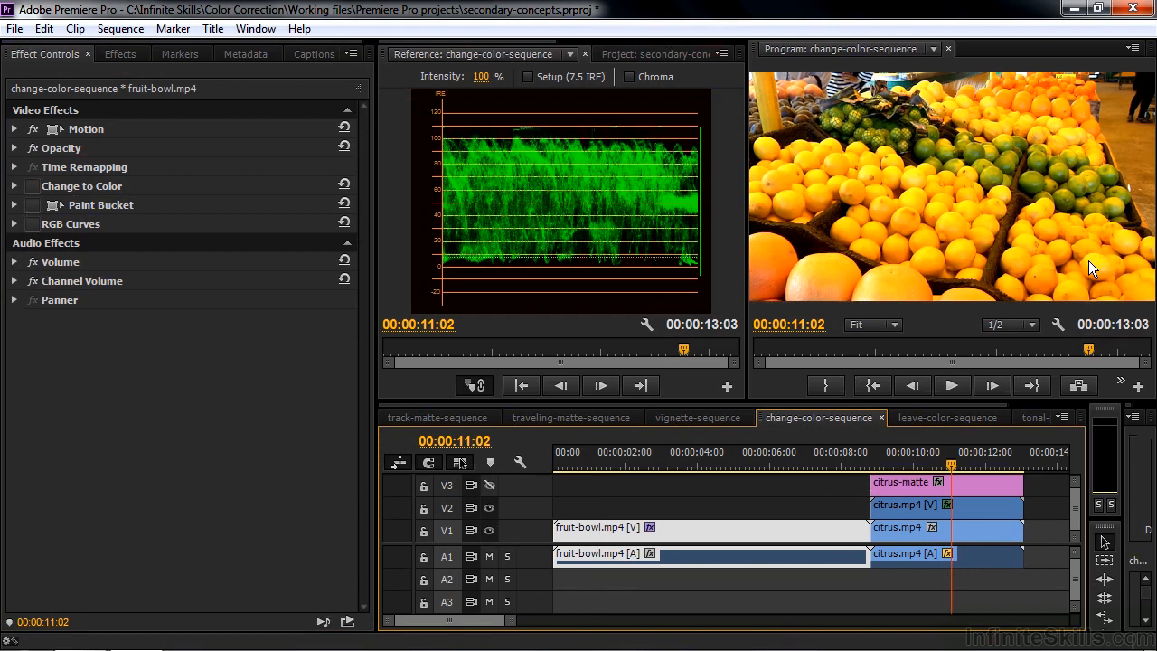
mouse_move(1037, 136)
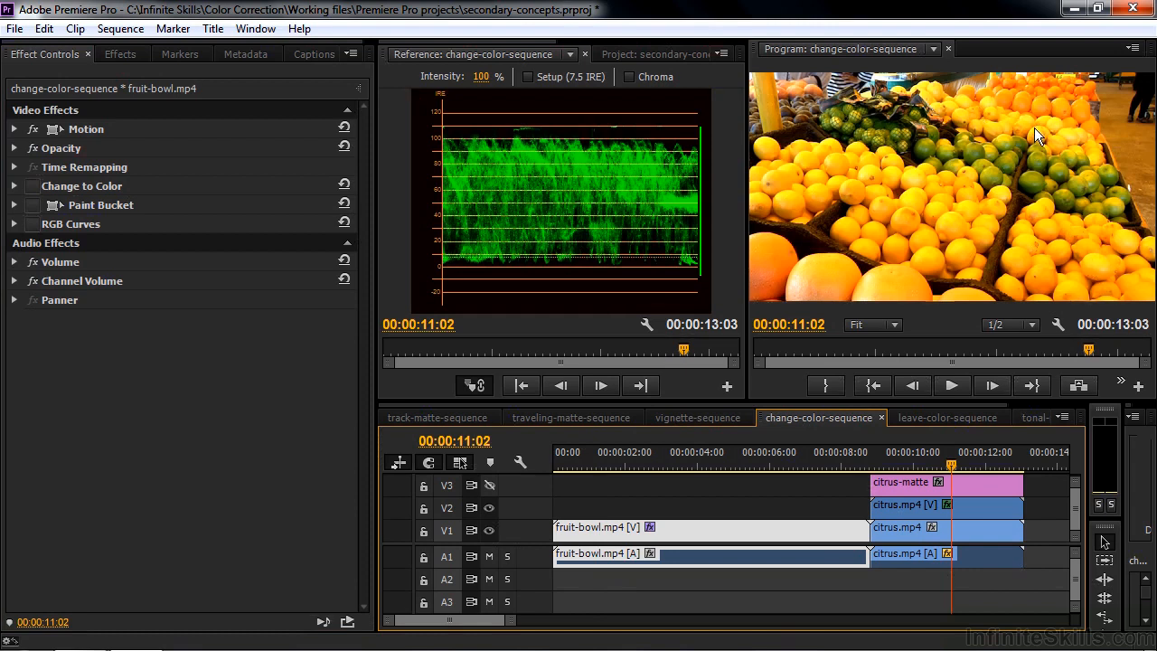
mouse_move(836, 278)
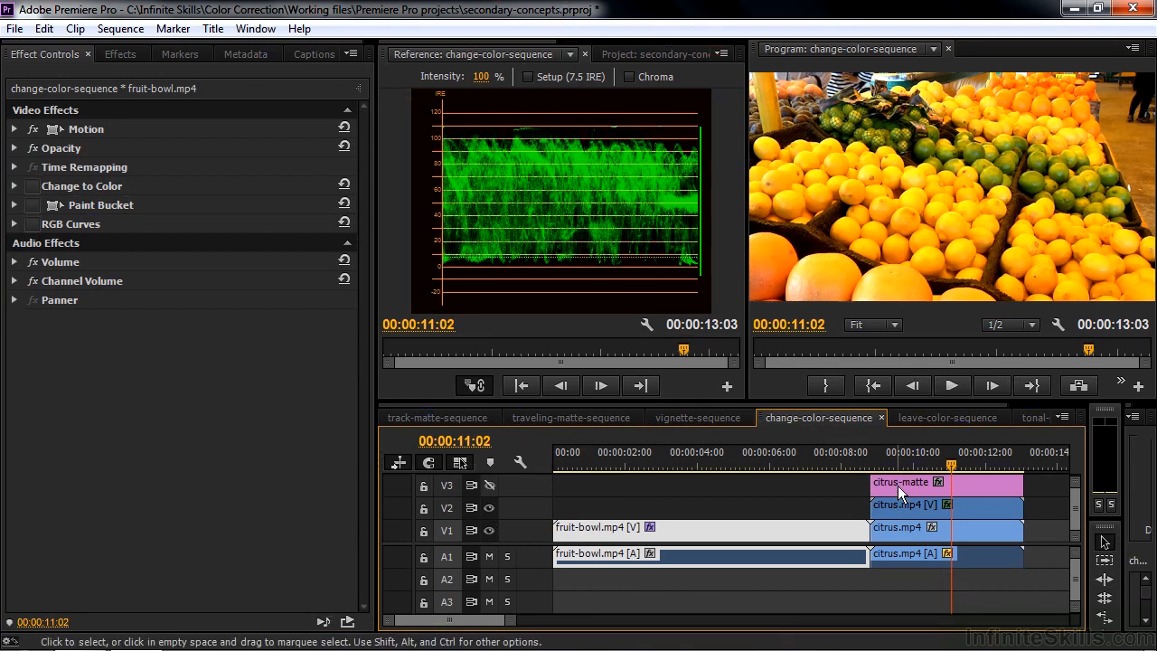
double_click(900, 482)
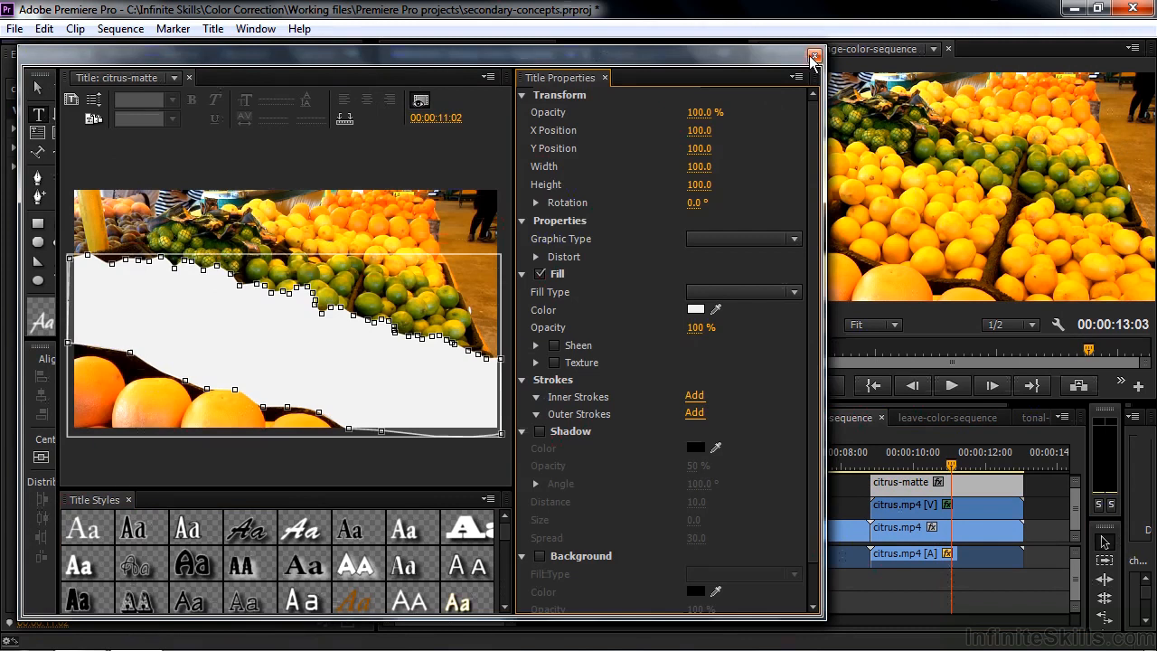
left_click(813, 55)
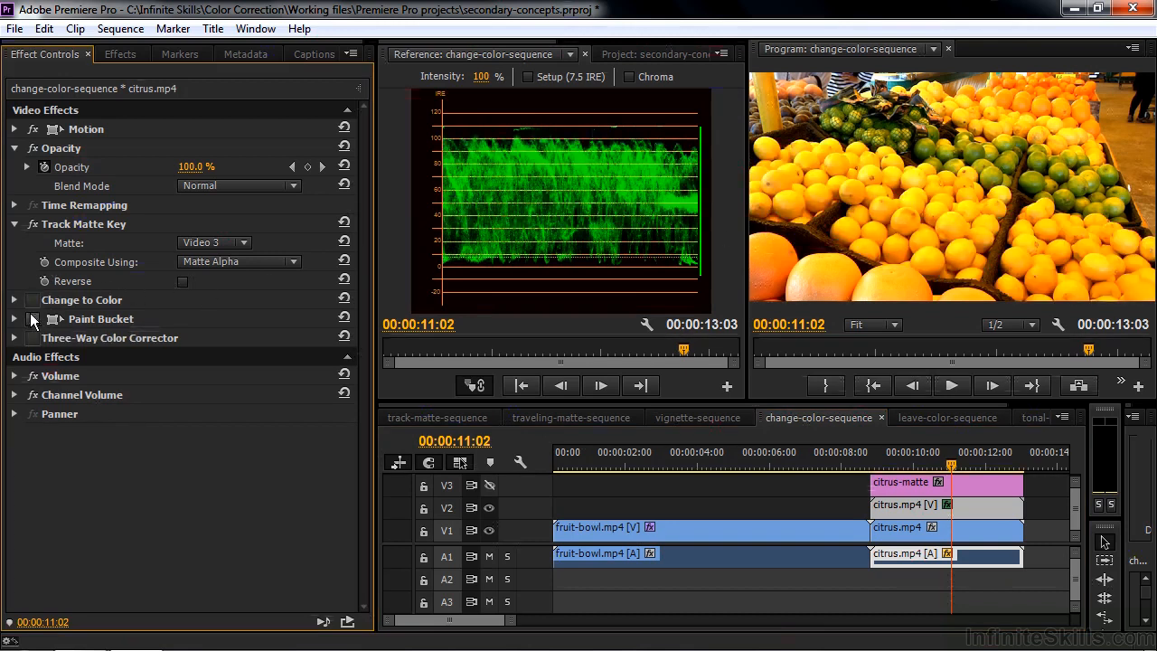
- Enable Paint Bucket on citrus.mp4 at 99% opacity, then open leave-color-sequence
left_click(33, 318)
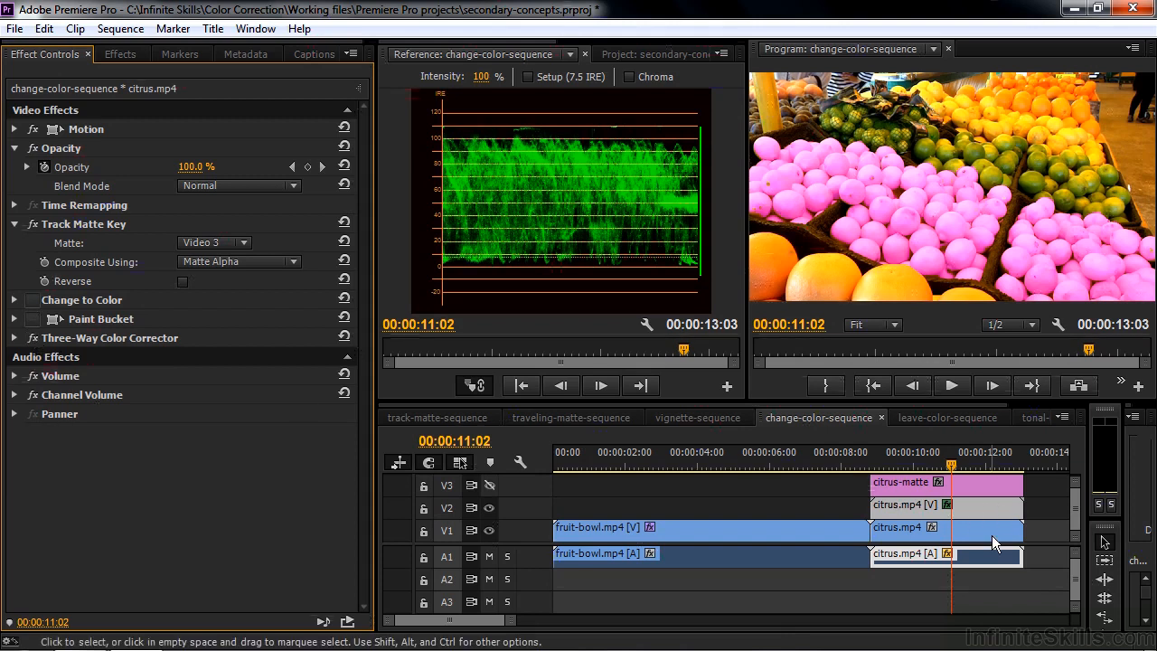
type("85.0")
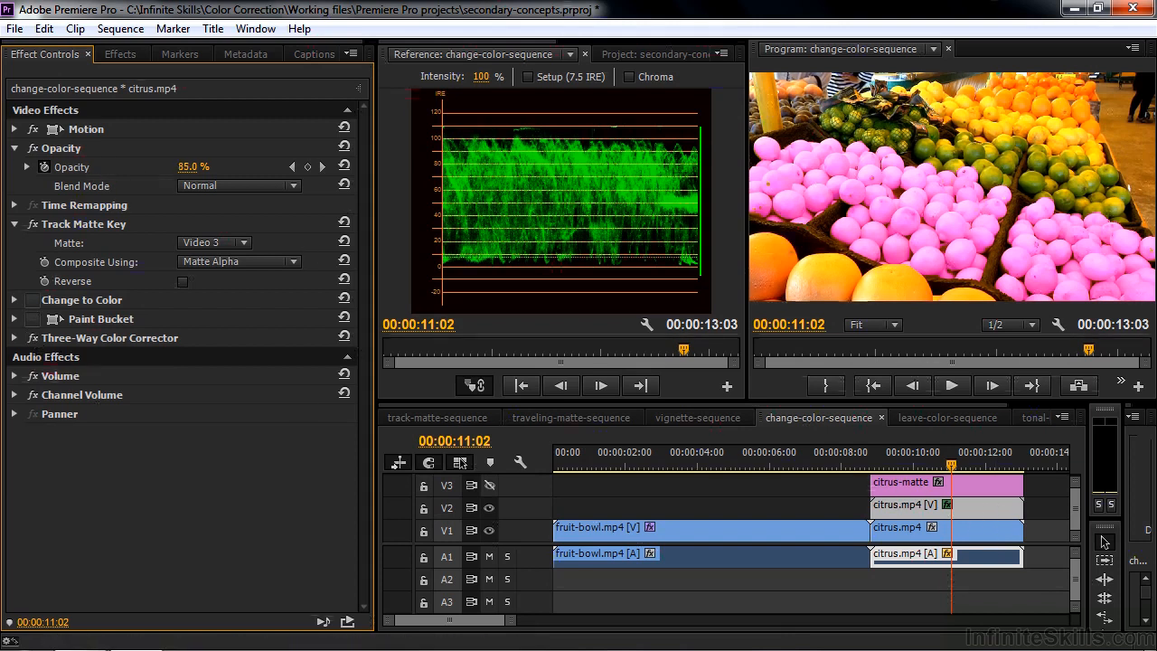
left_click_drag(194, 166, 208, 166)
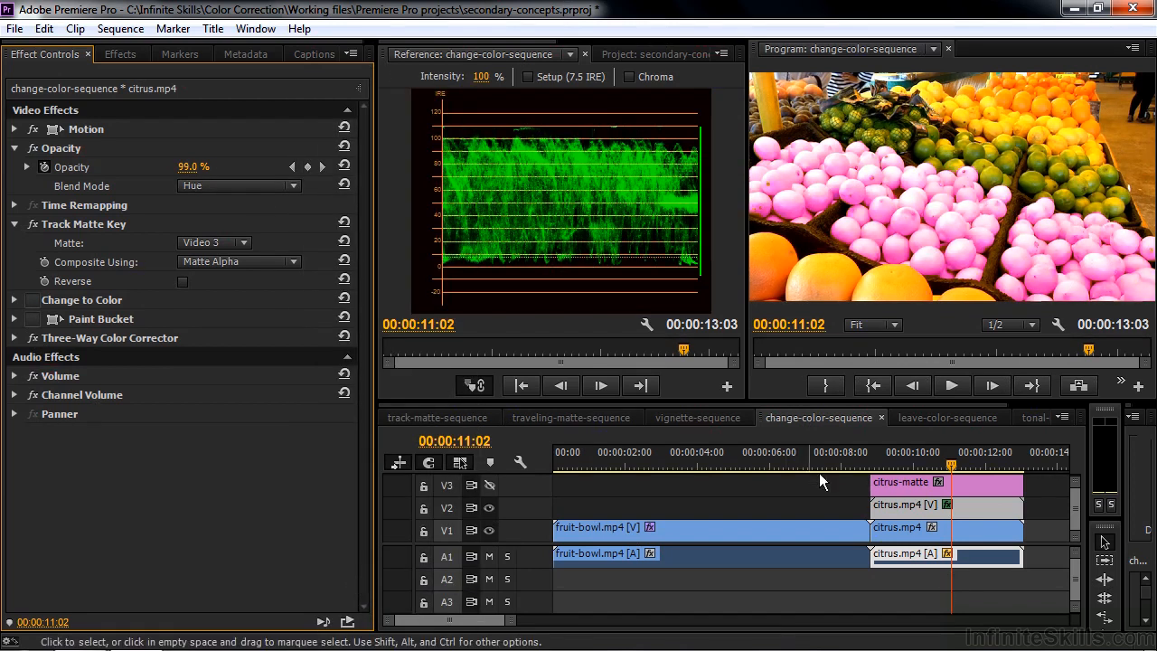
left_click(947, 417)
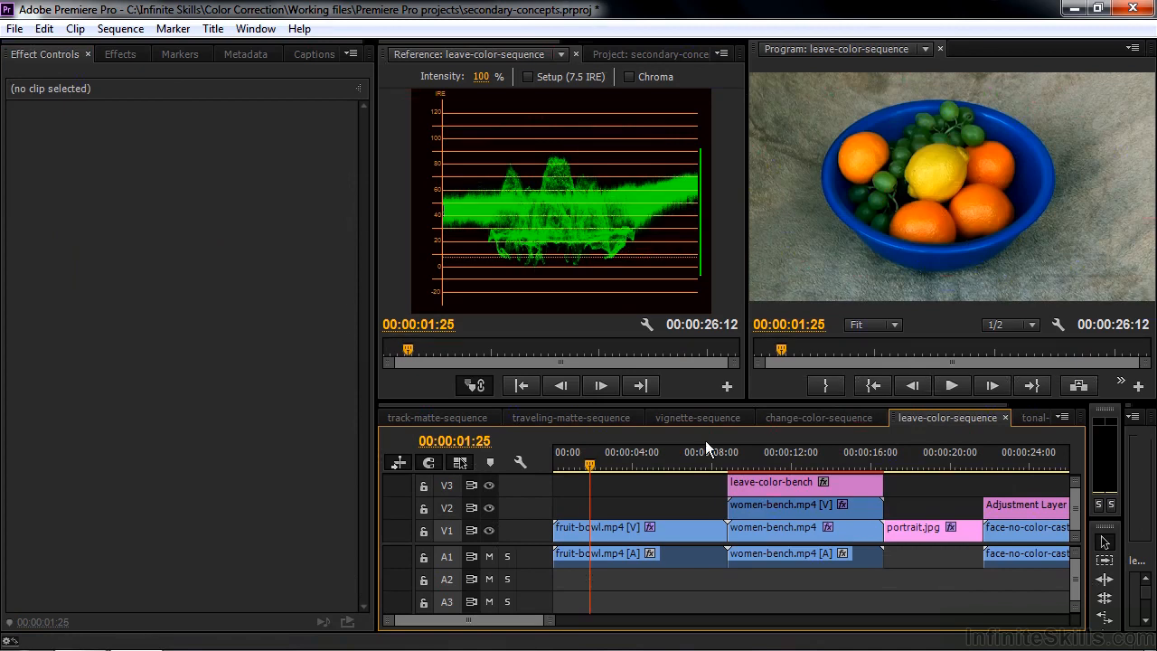
- View fruit-bowl.mp4's Leave Color settings, then open the leave-color-bench matte in the Titler
left_click(639, 527)
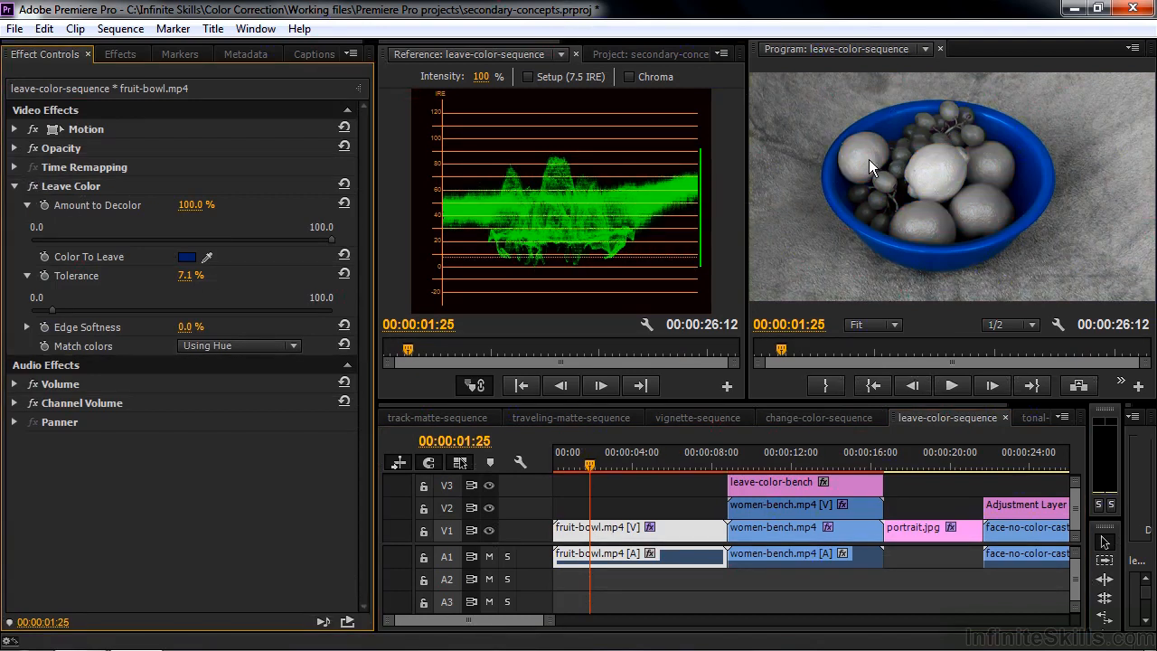
left_click(769, 464)
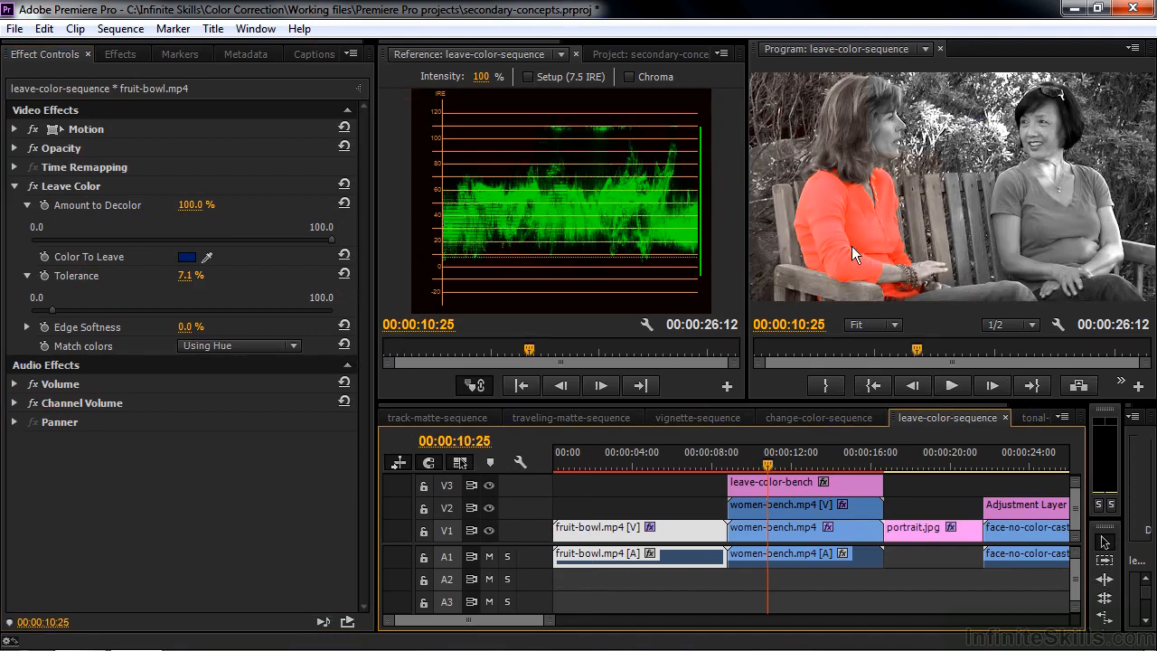
mouse_move(832, 240)
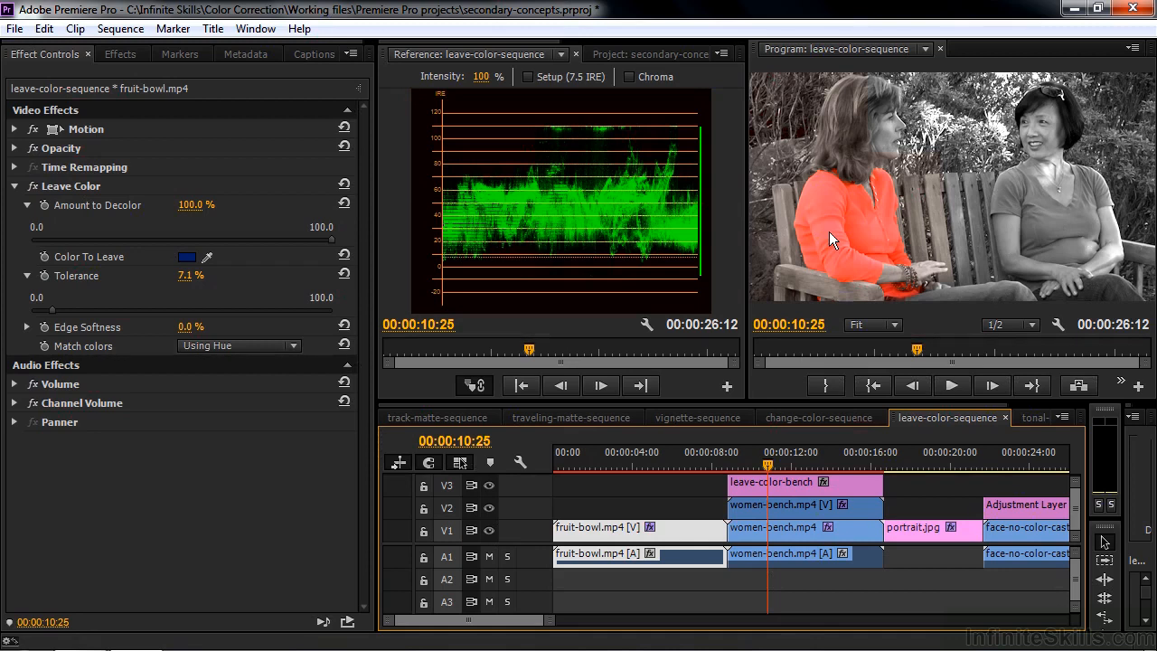
mouse_move(1038, 140)
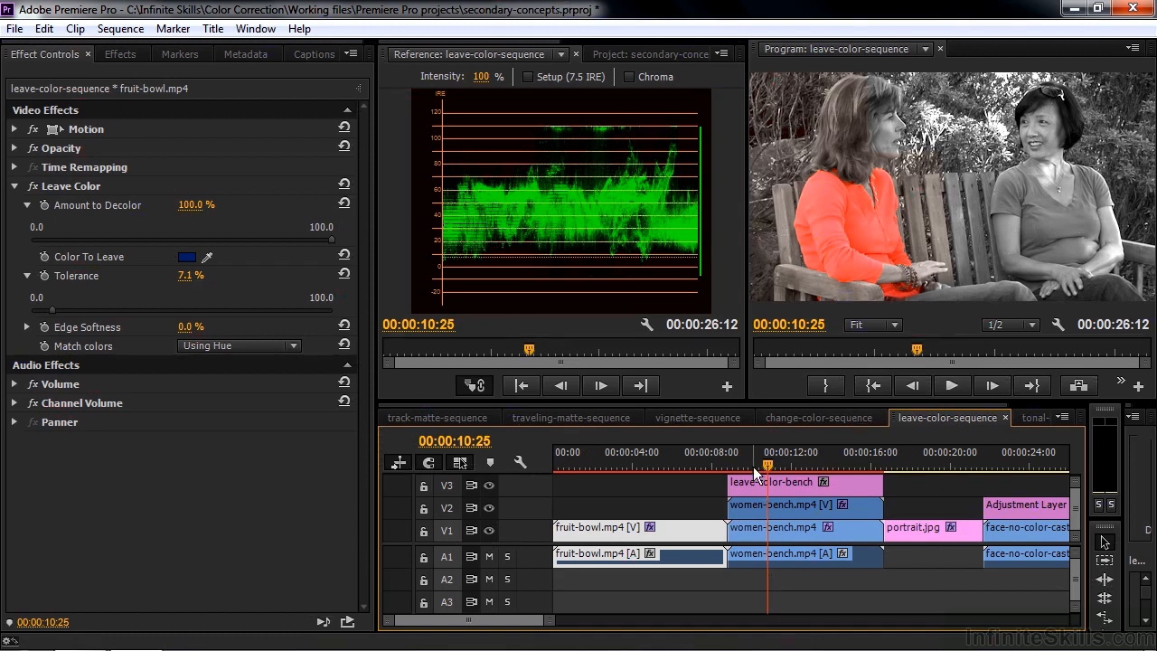
double_click(770, 481)
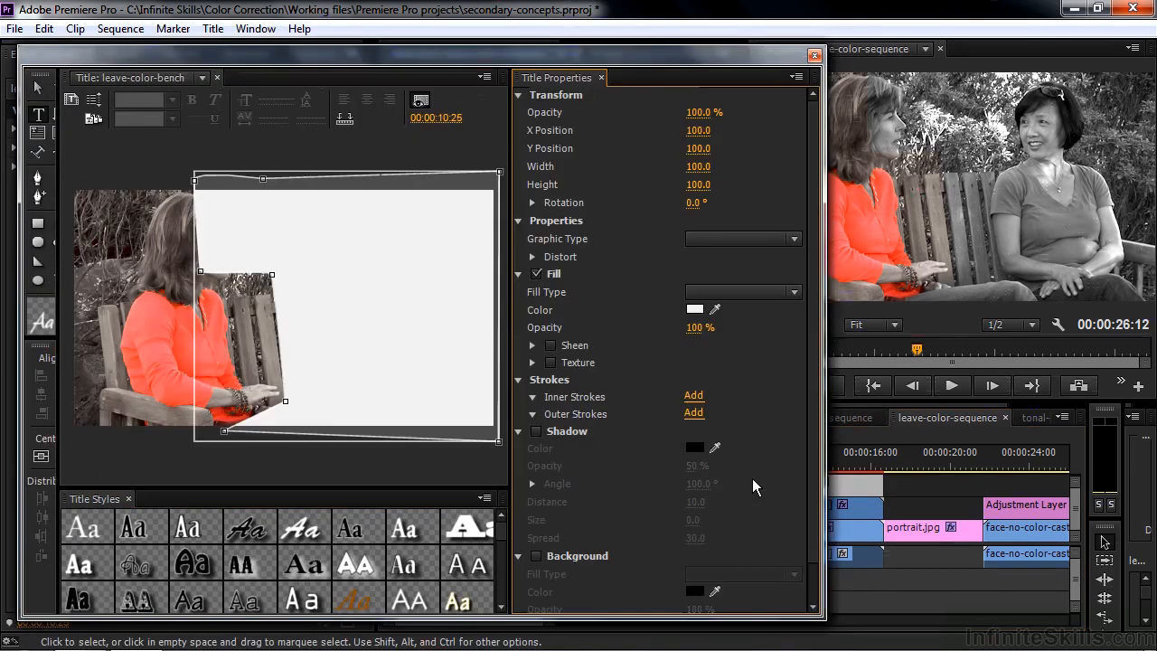
mouse_move(313, 371)
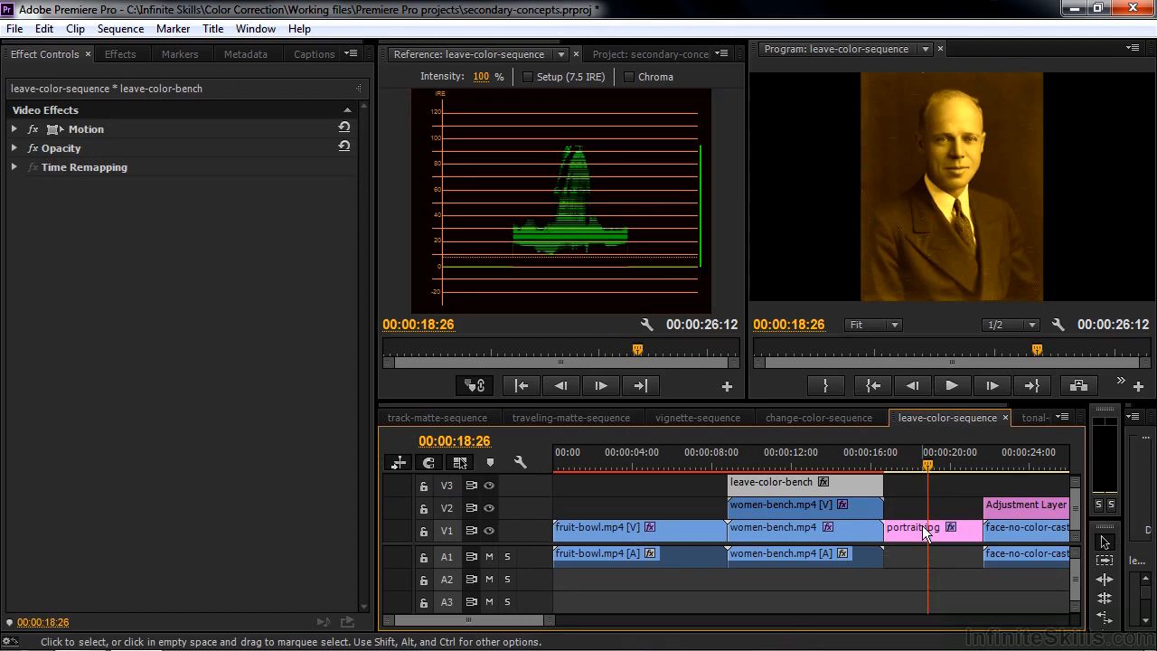
- Set the sepia portrait's tinted adjustment layer to 100% opacity and apply a blend mode
left_click(913, 527)
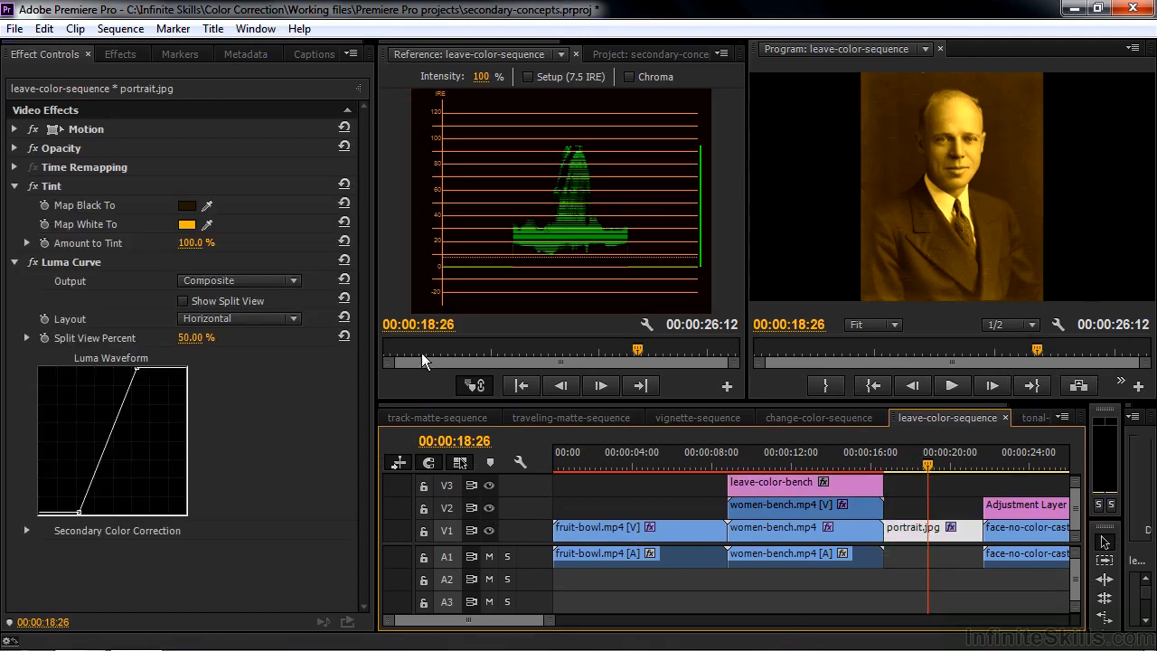
left_click(15, 262)
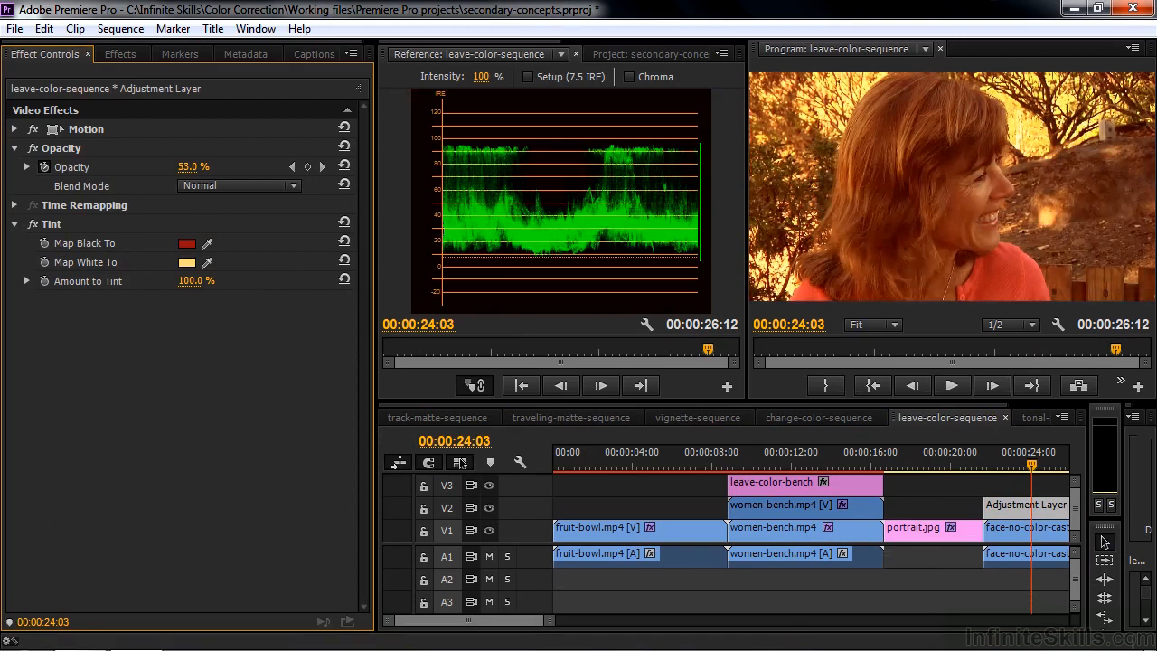
left_click(238, 185)
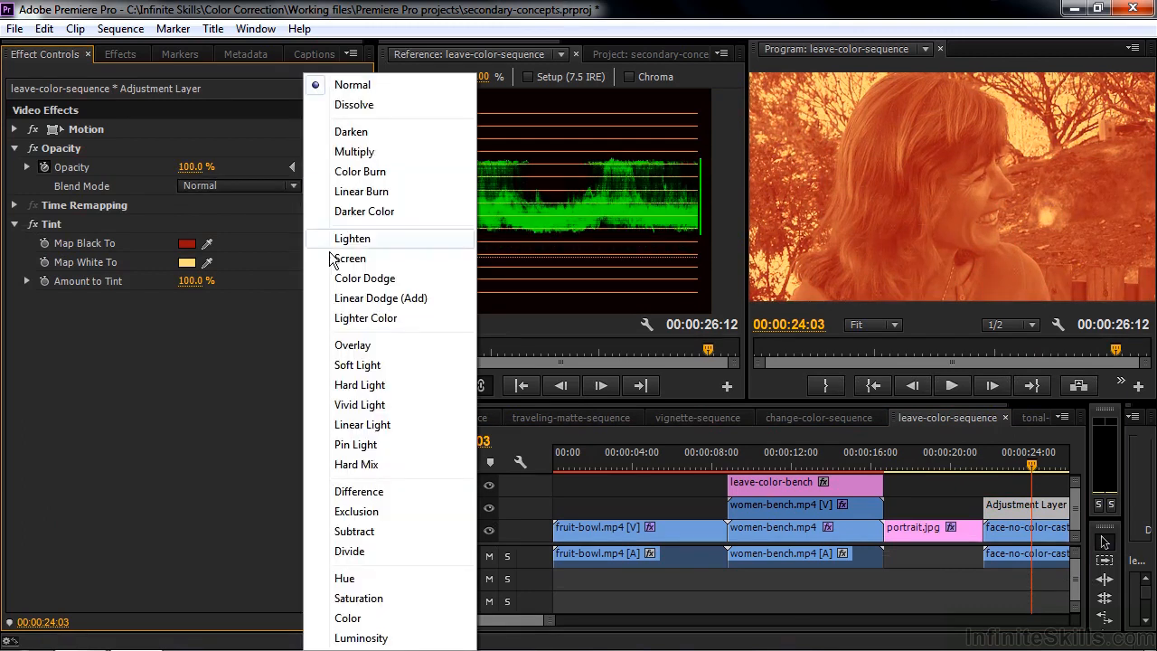
left_click(345, 578)
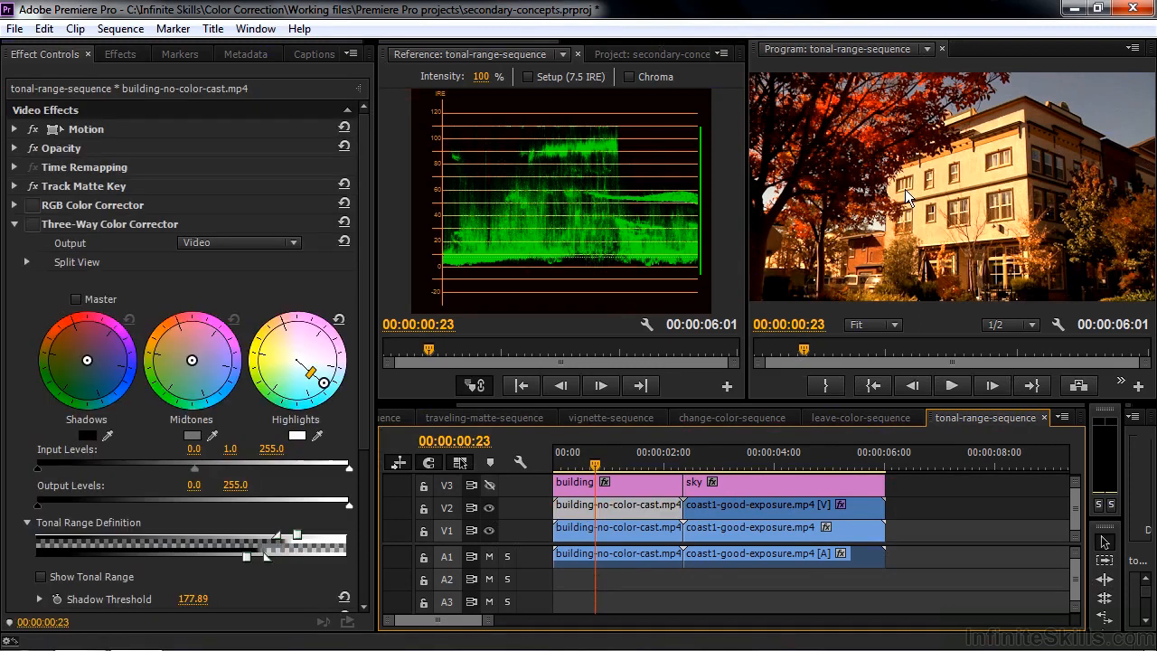
mouse_move(1026, 240)
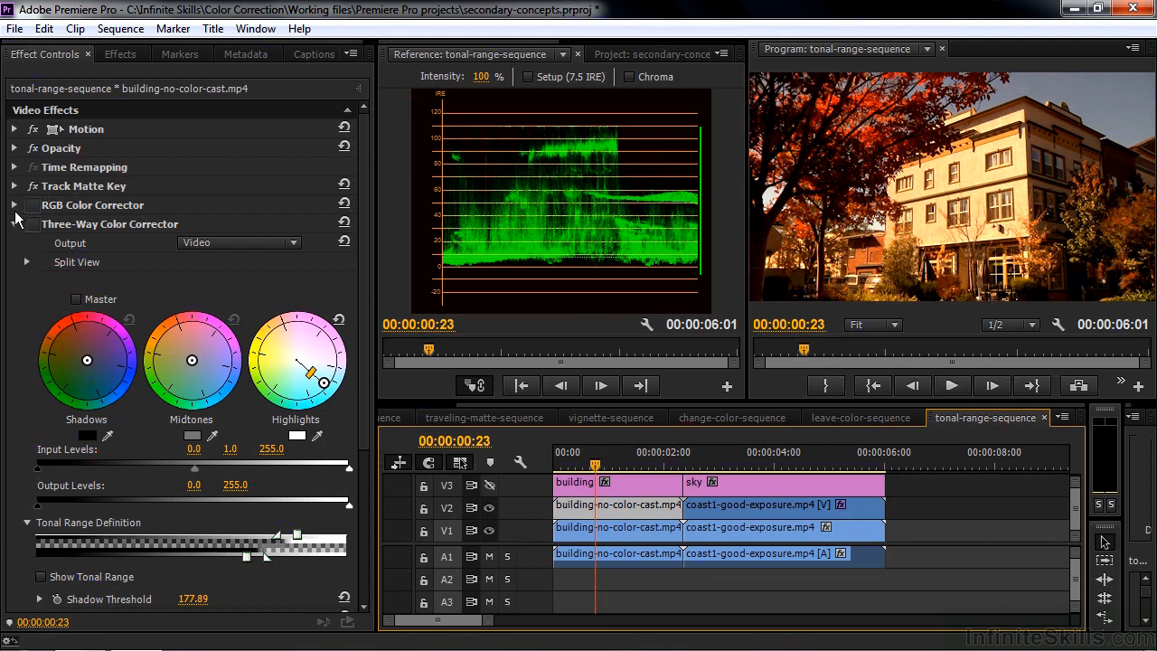
- Expand the RGB Color Corrector limited to Highlights and push the building's highlights toward blue
left_click(15, 204)
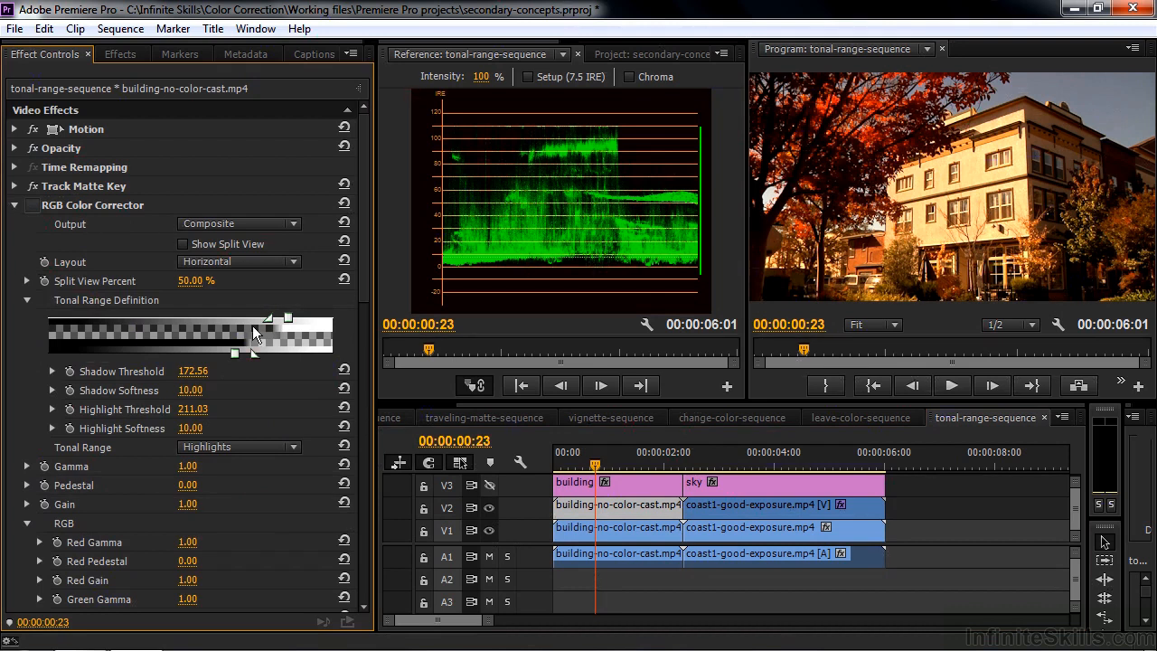
mouse_move(258, 342)
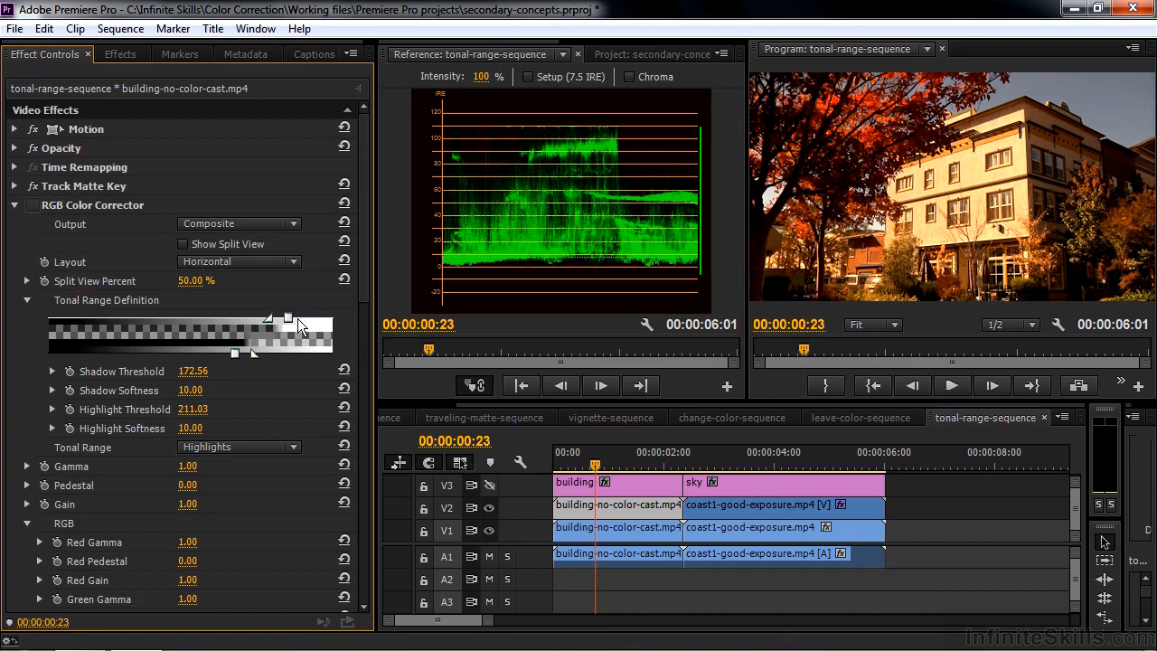
scroll("down", 3)
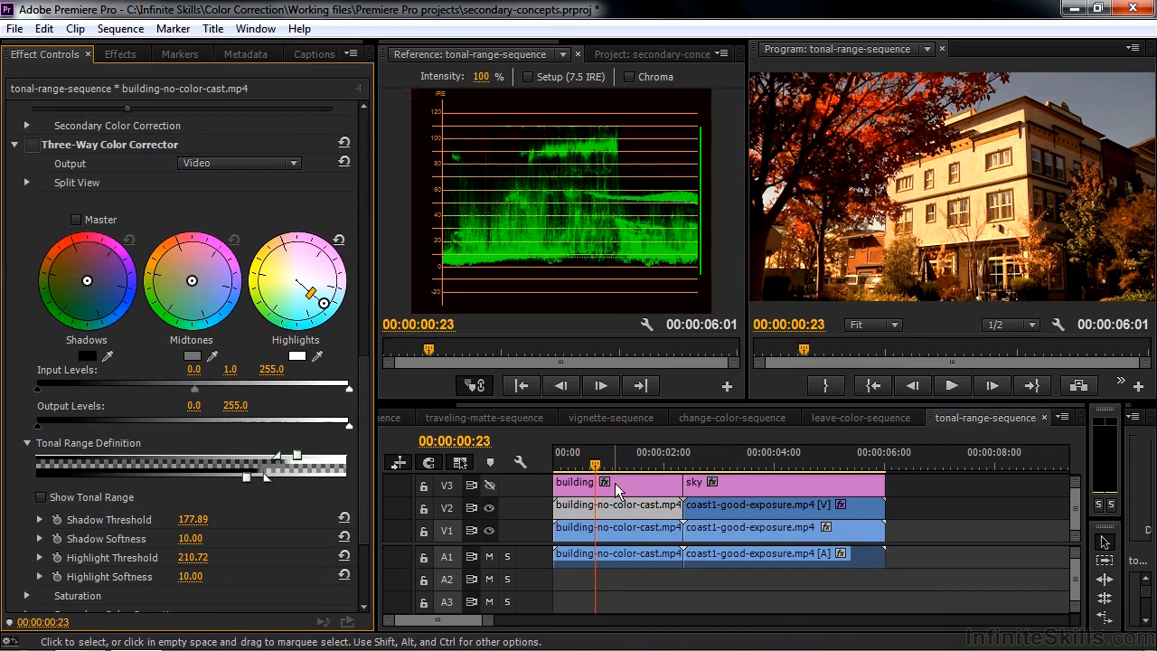
mouse_move(608, 515)
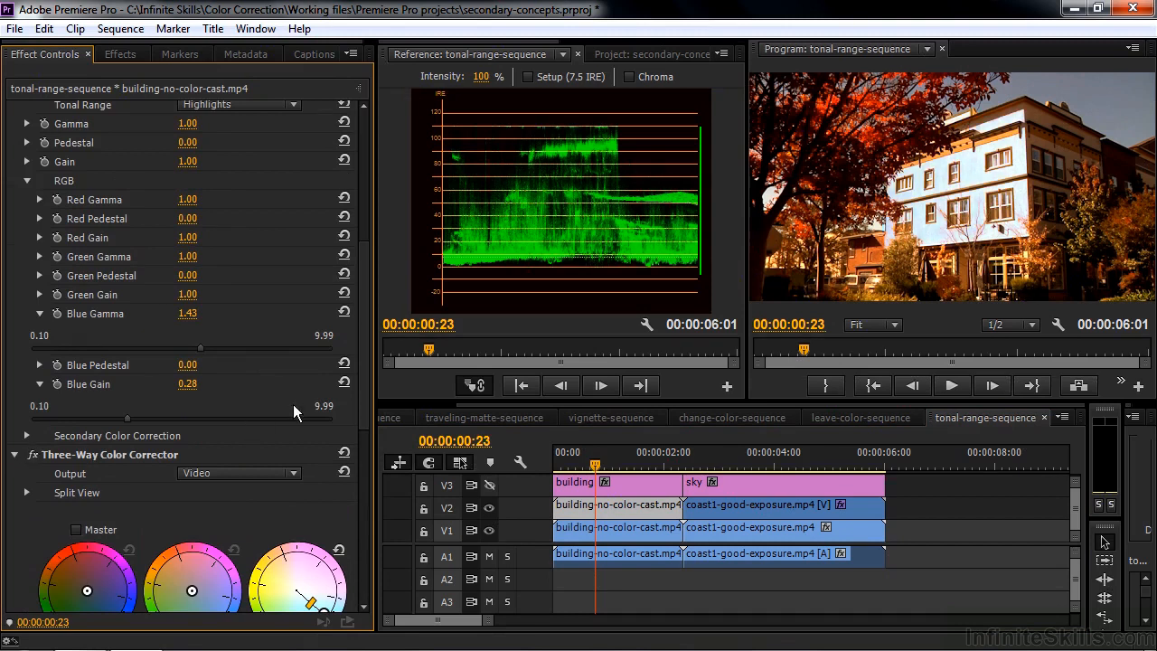
scroll("down", 3)
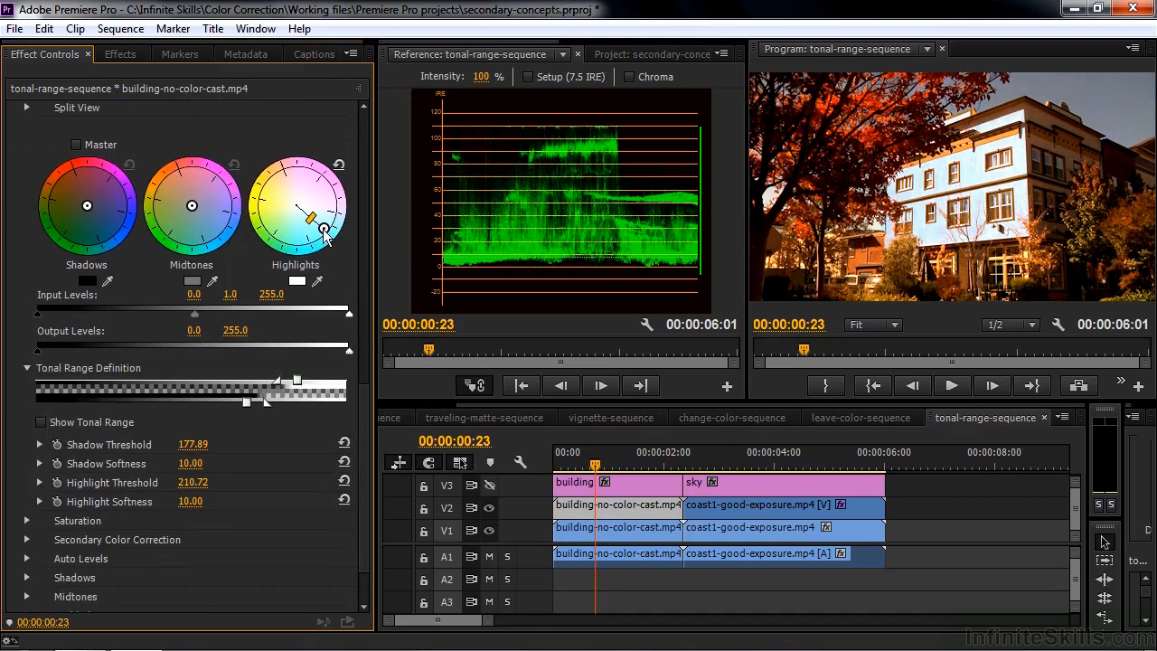
left_click_drag(309, 226, 303, 176)
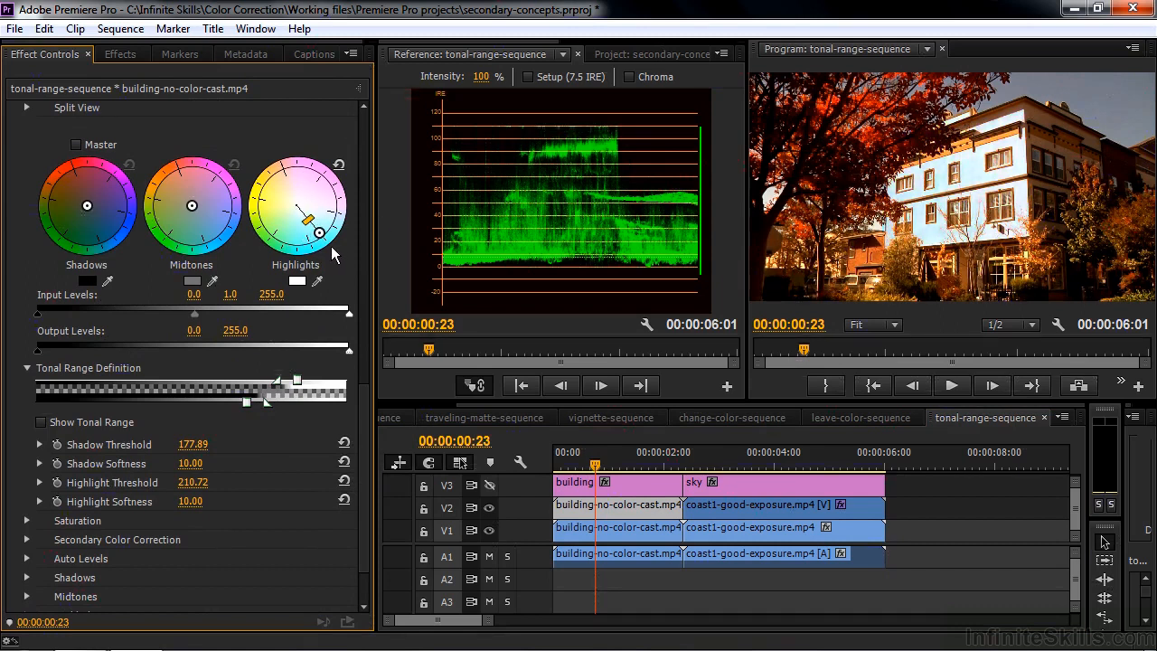
left_click_drag(310, 220, 315, 234)
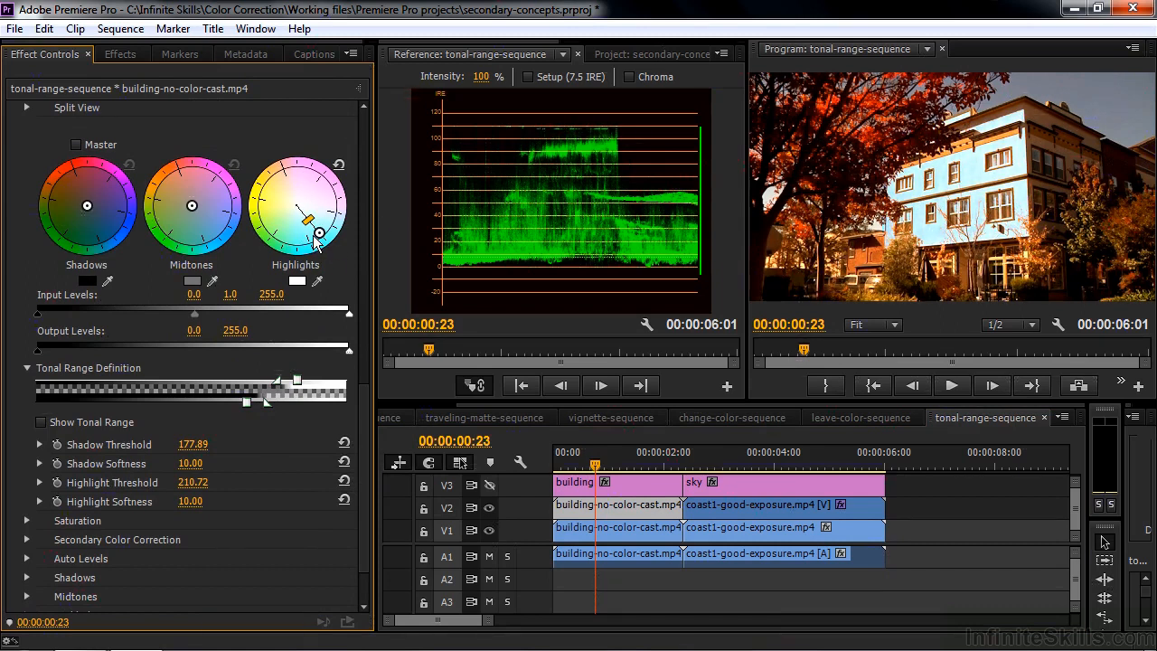
- Enable the coast clip's Three-Way Color Corrector and nudge the Midtones wheel toward golden warmth
left_click(767, 468)
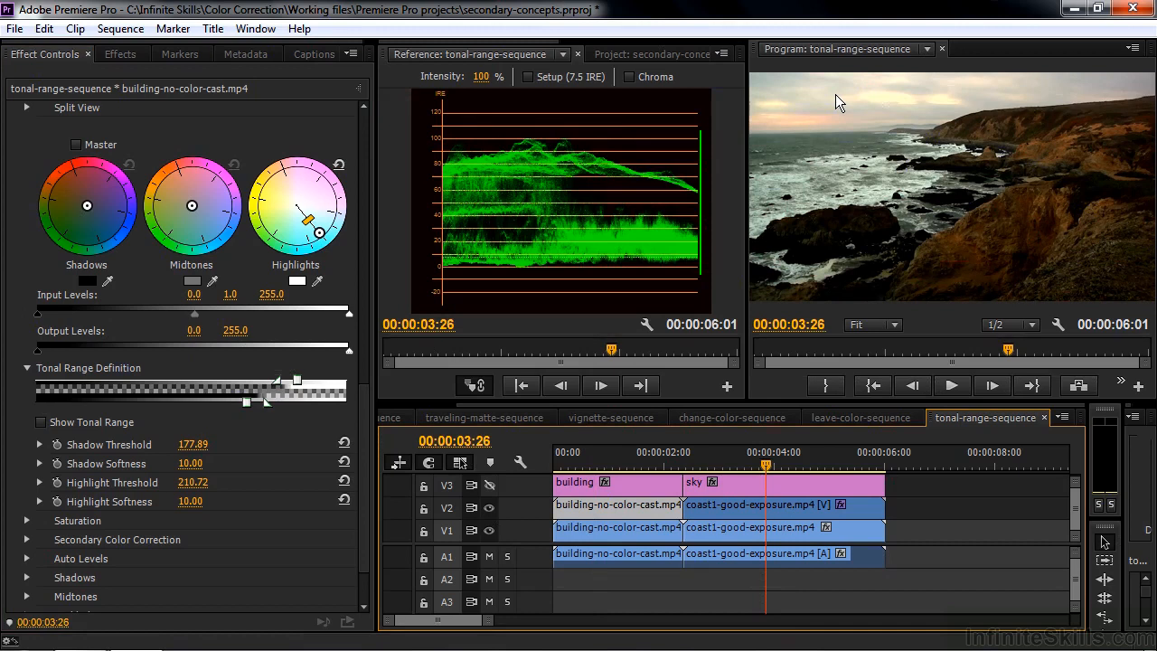
mouse_move(1111, 195)
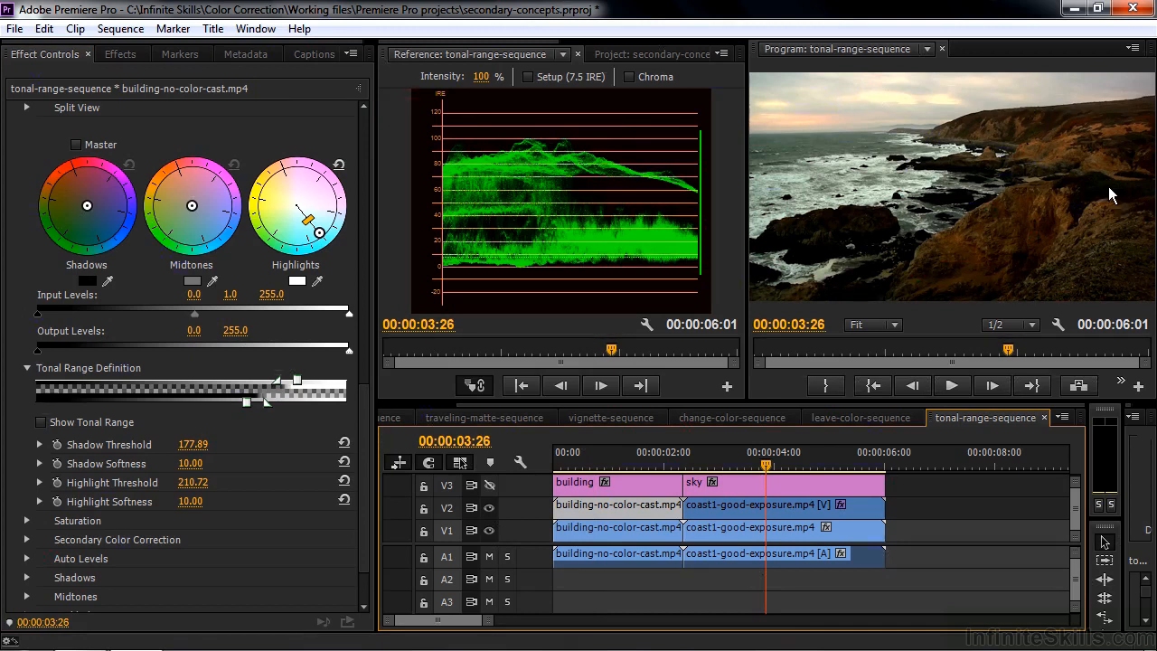
mouse_move(1117, 152)
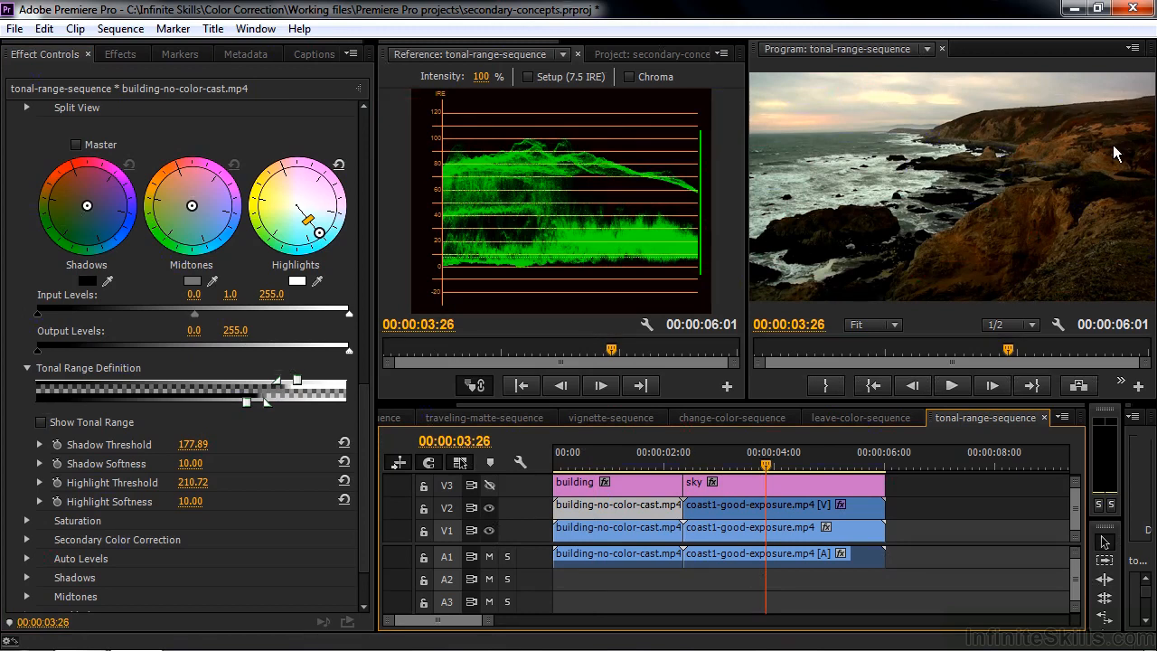
mouse_move(888, 445)
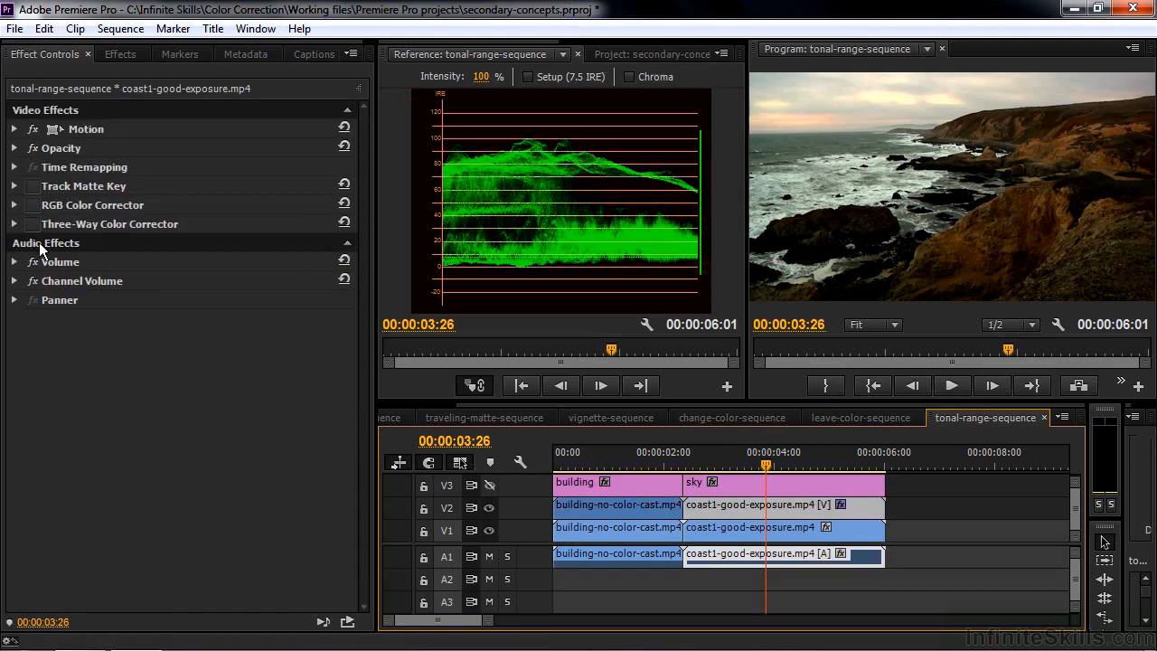
left_click(14, 224)
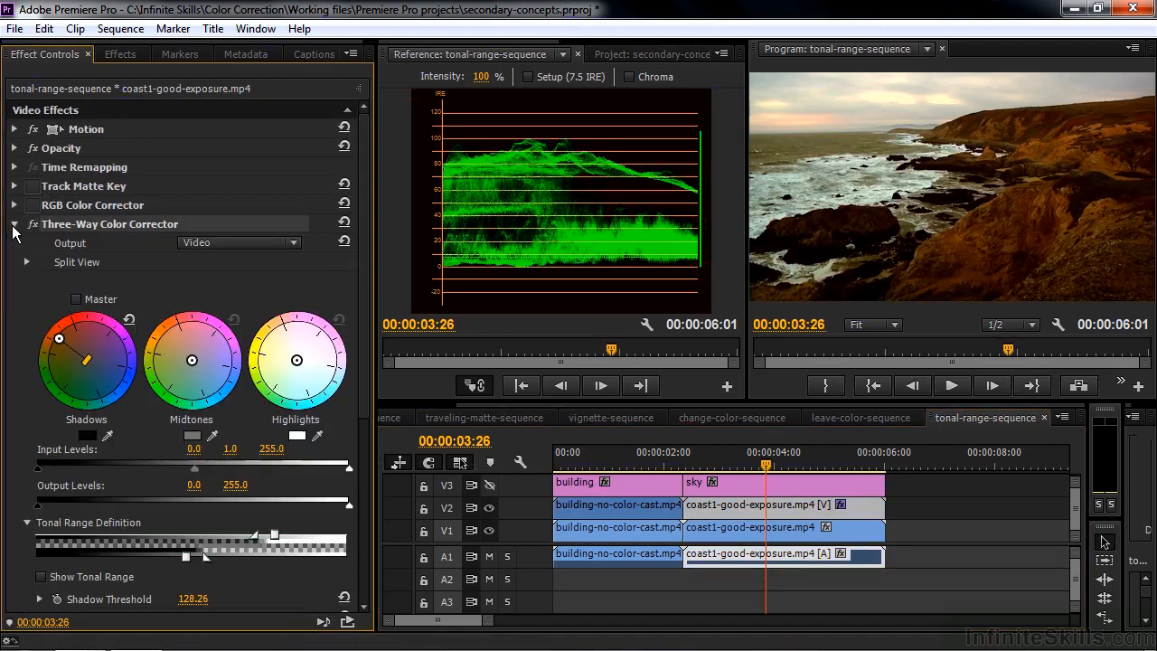
mouse_move(1121, 210)
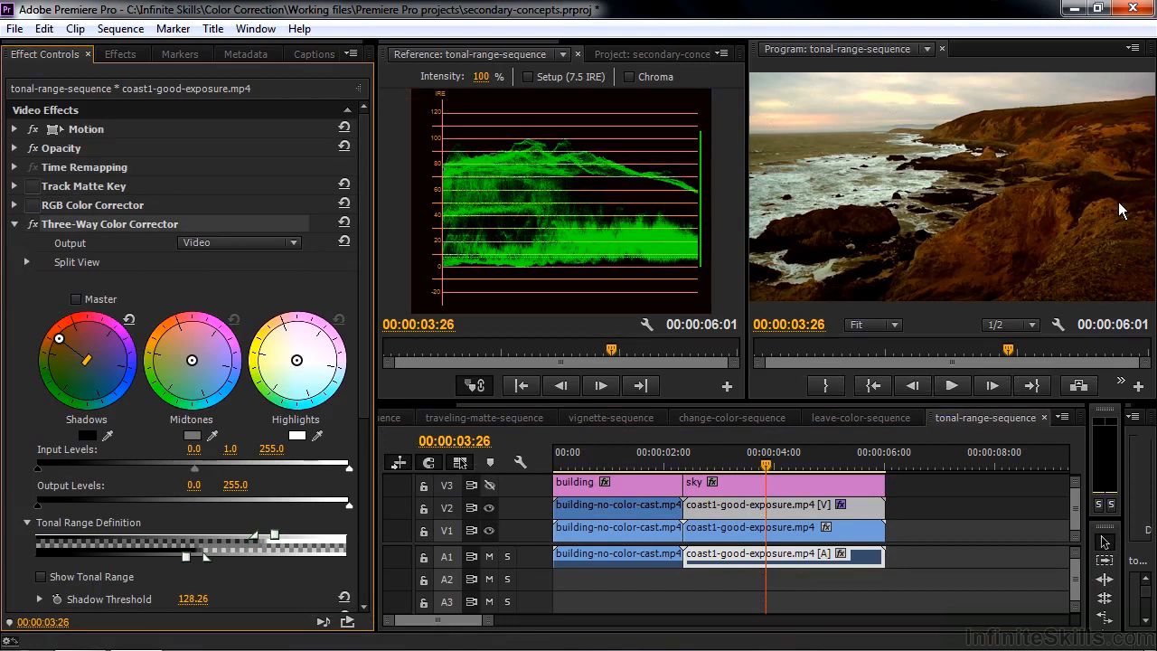
mouse_move(199, 396)
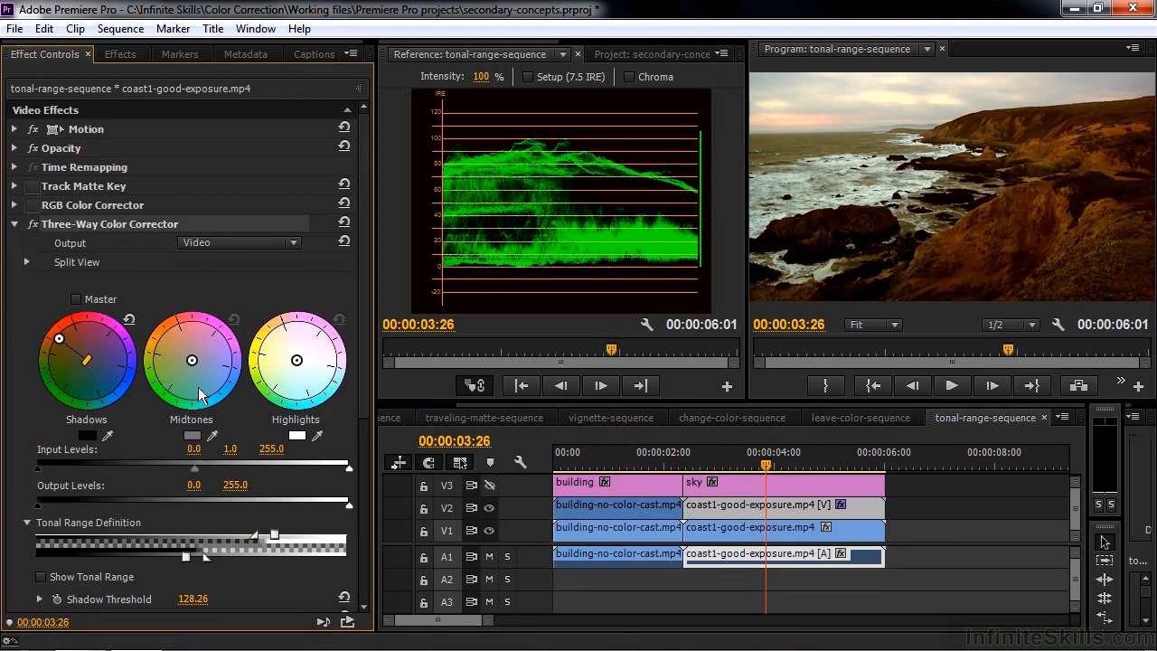
left_click_drag(58, 338, 65, 343)
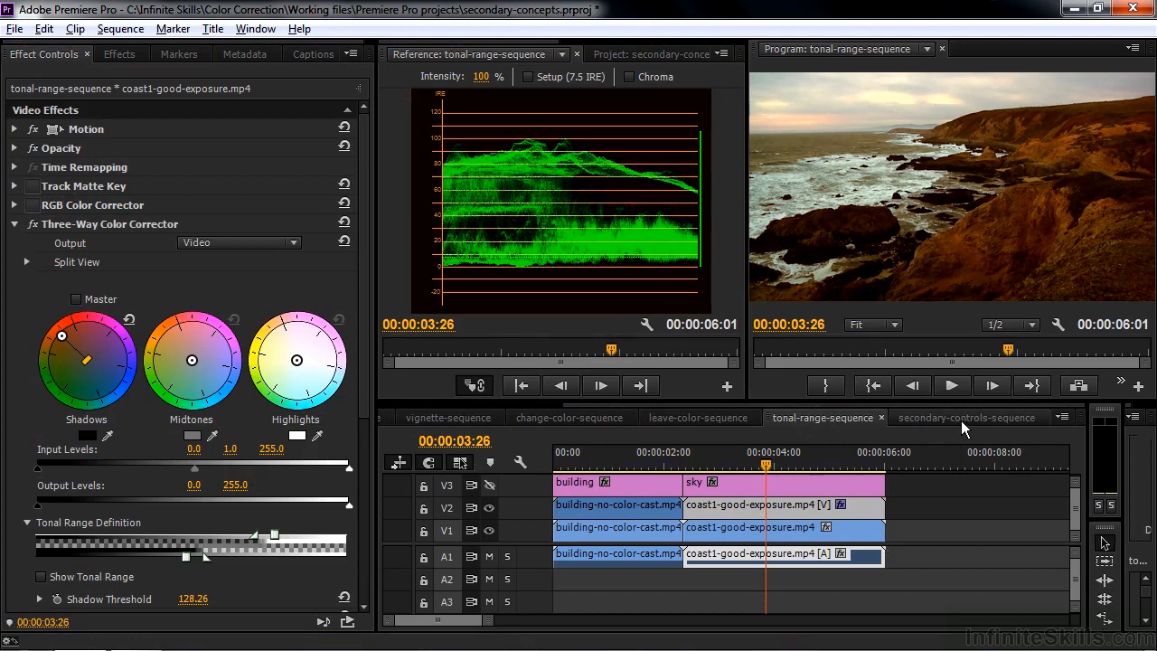
- In secondary-controls-sequence, expand building-mid-day-preset.mp4's Three-Way Color Corrector and toggle Show Mask on, then off
left_click(966, 417)
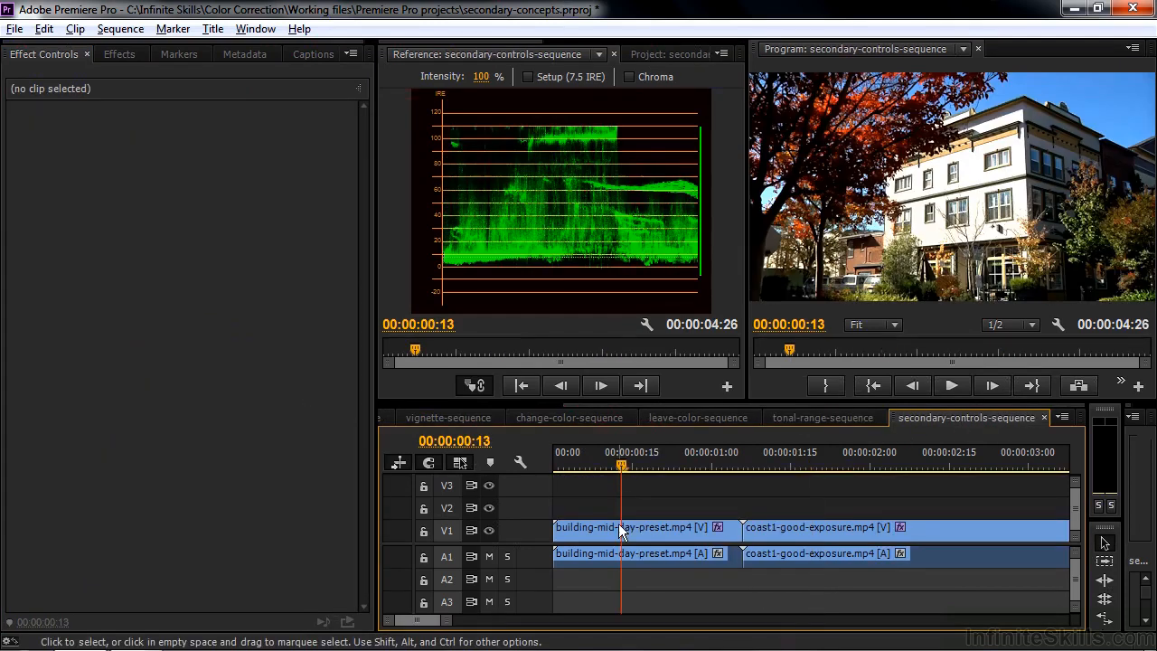
left_click(633, 527)
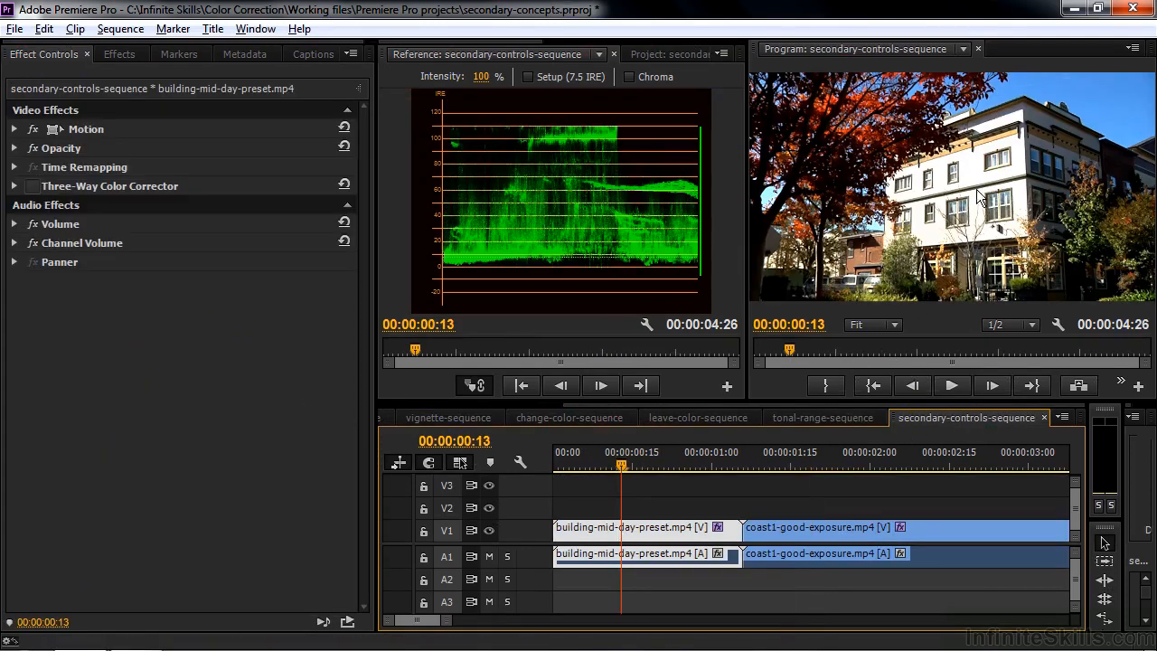
mouse_move(968, 181)
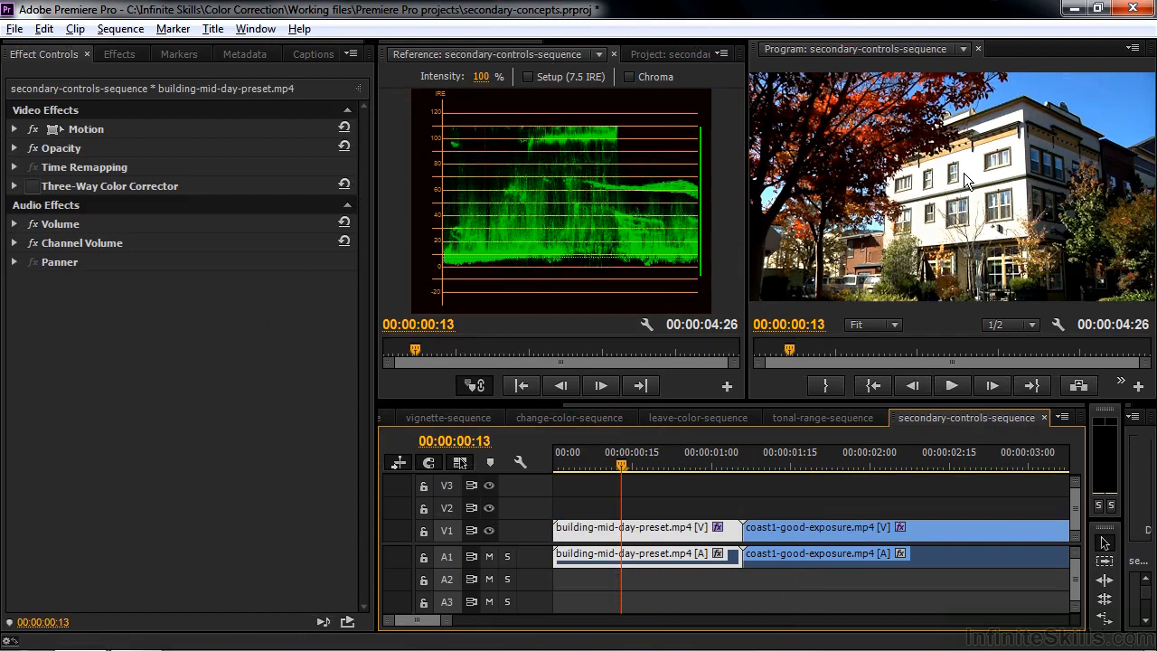
left_click(15, 185)
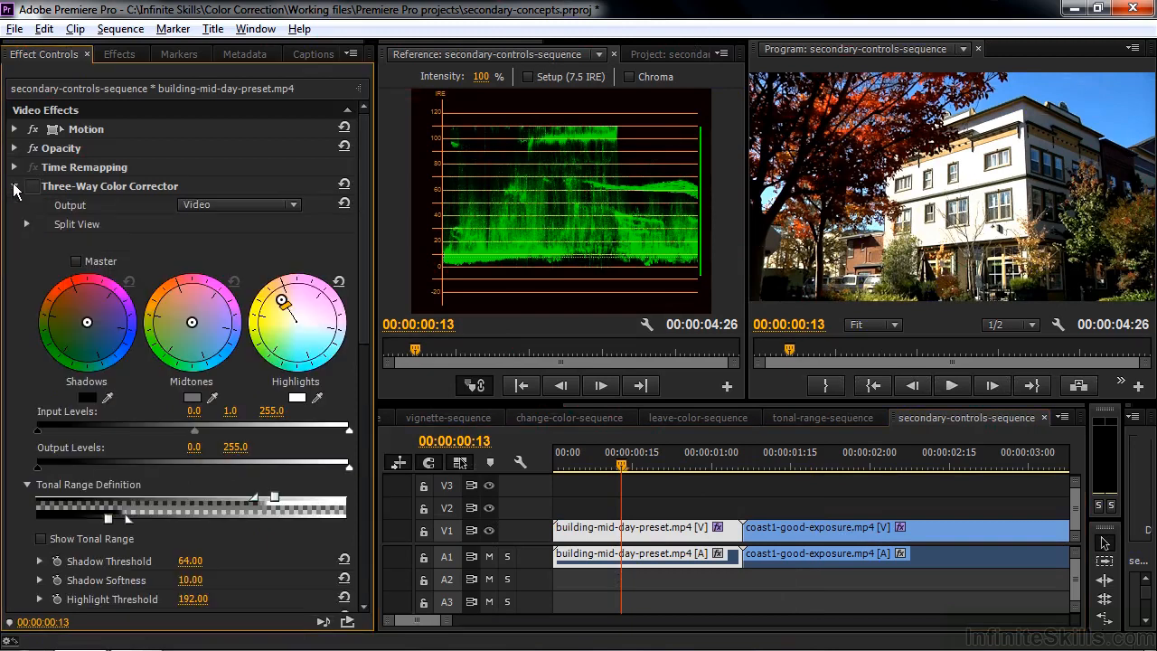
scroll("down", 3)
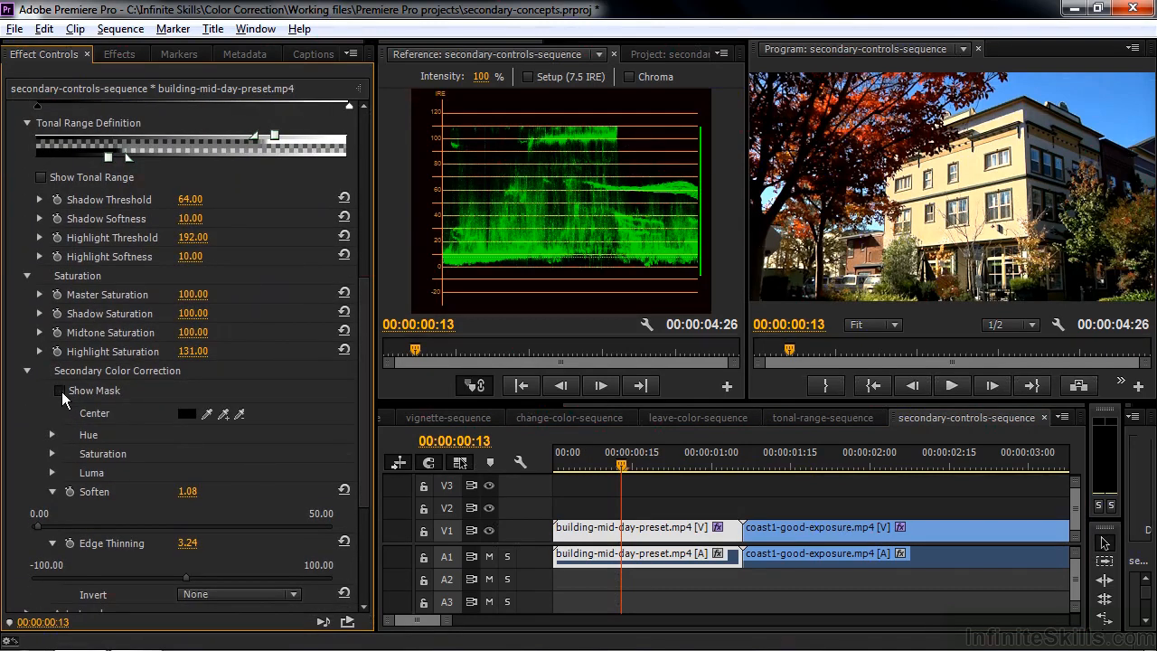
left_click(59, 389)
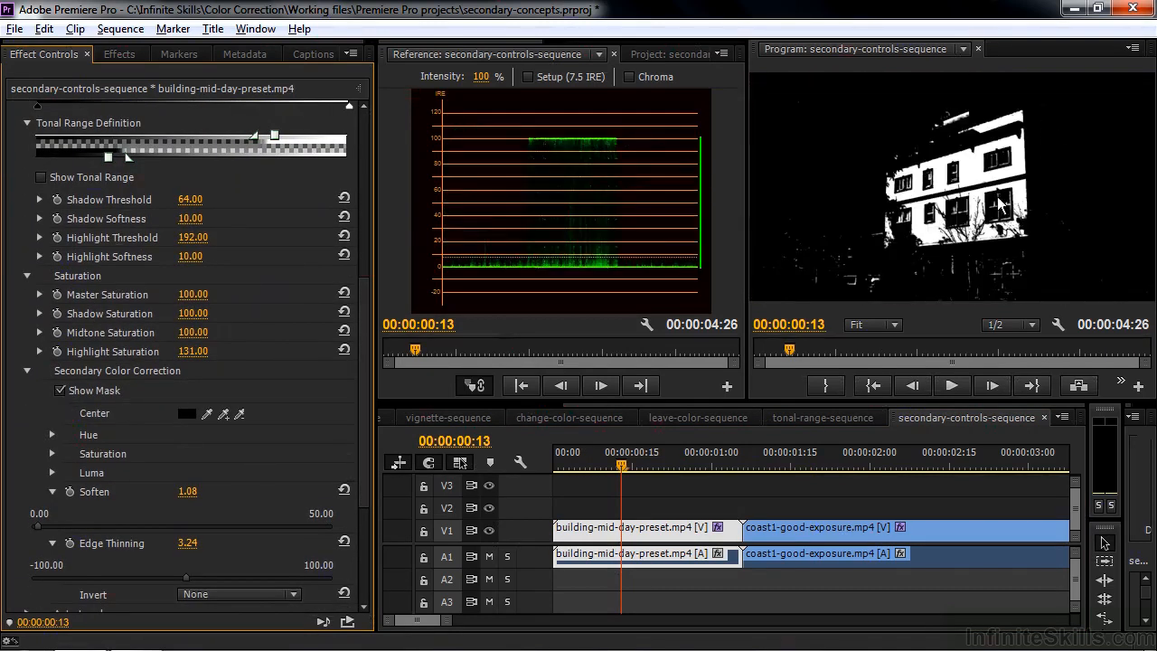
left_click(60, 390)
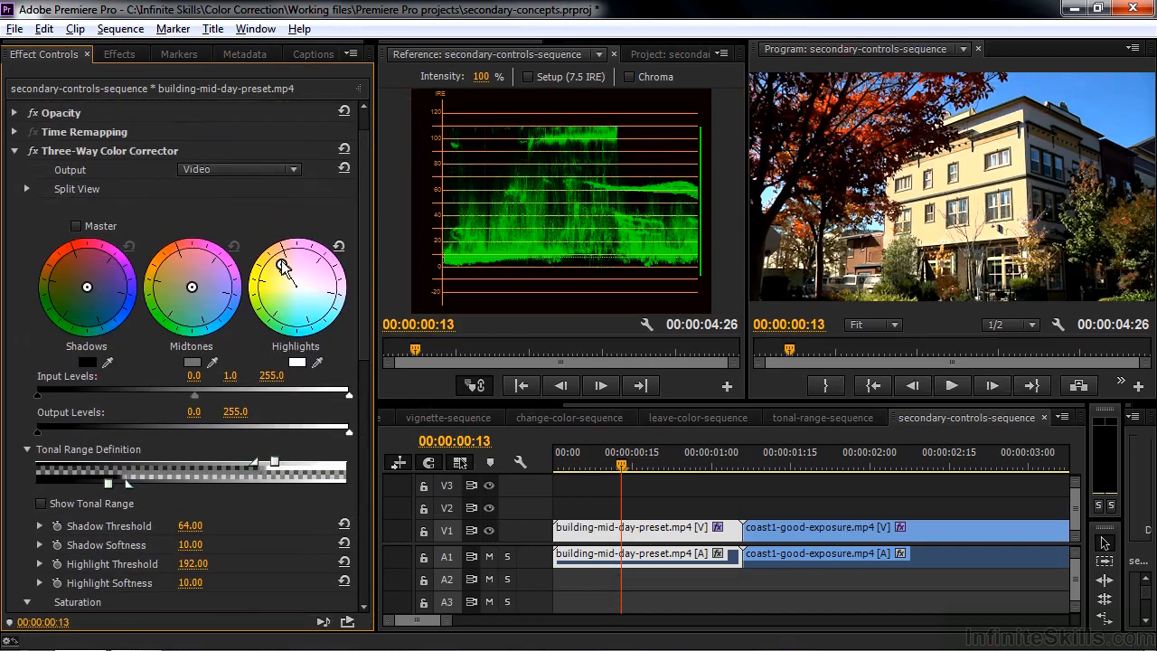
- Turn on Show Mask in coast1-good-exposure.mp4's RGB Curves secondary color correction
left_click(842, 452)
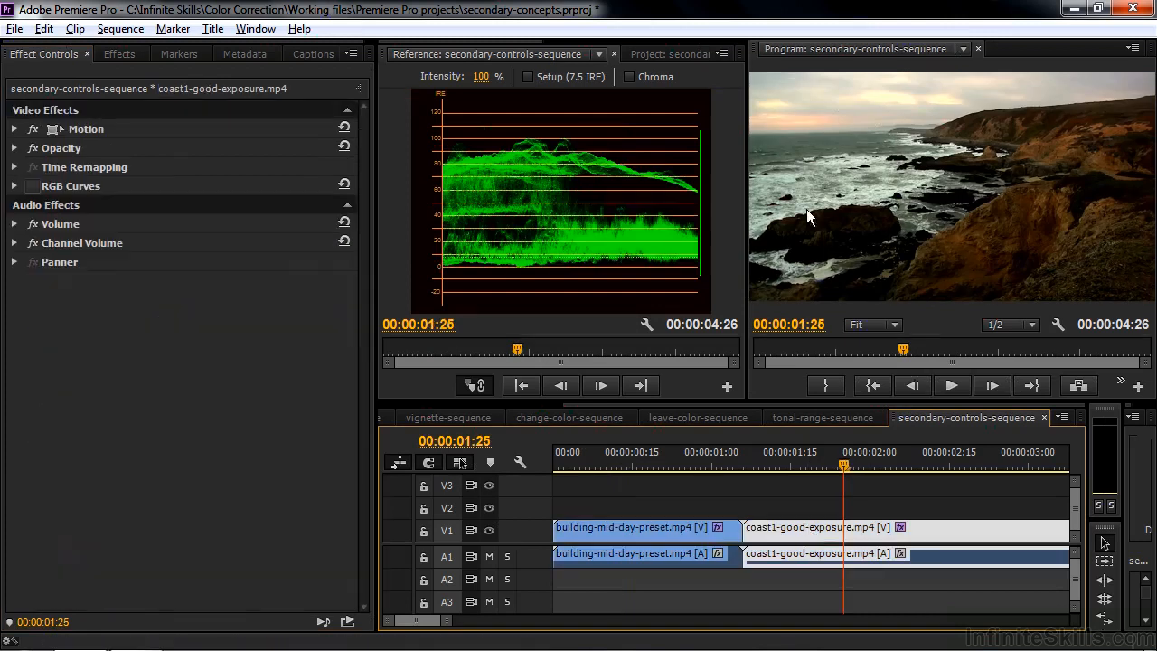
mouse_move(7, 190)
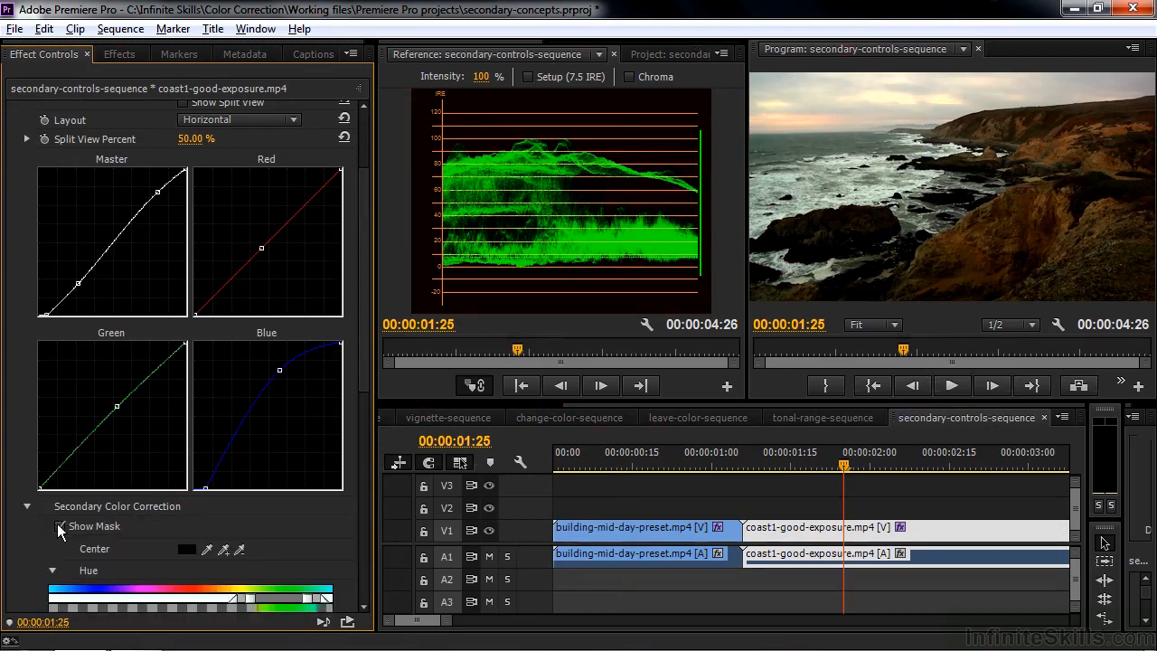
left_click(61, 526)
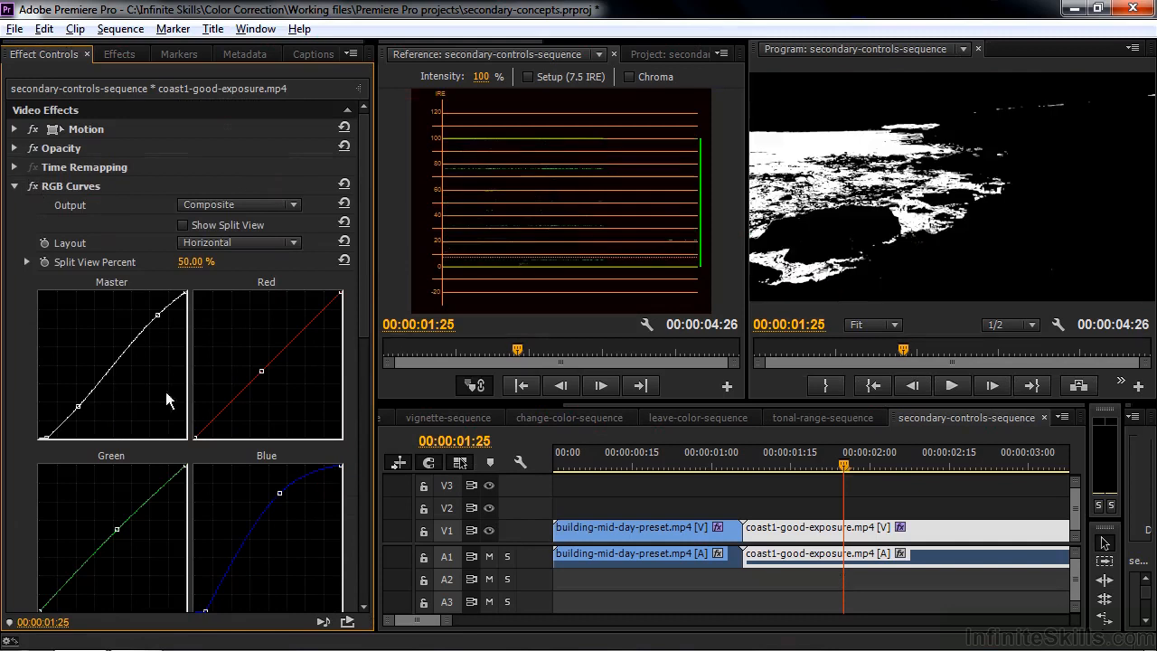
mouse_move(359, 226)
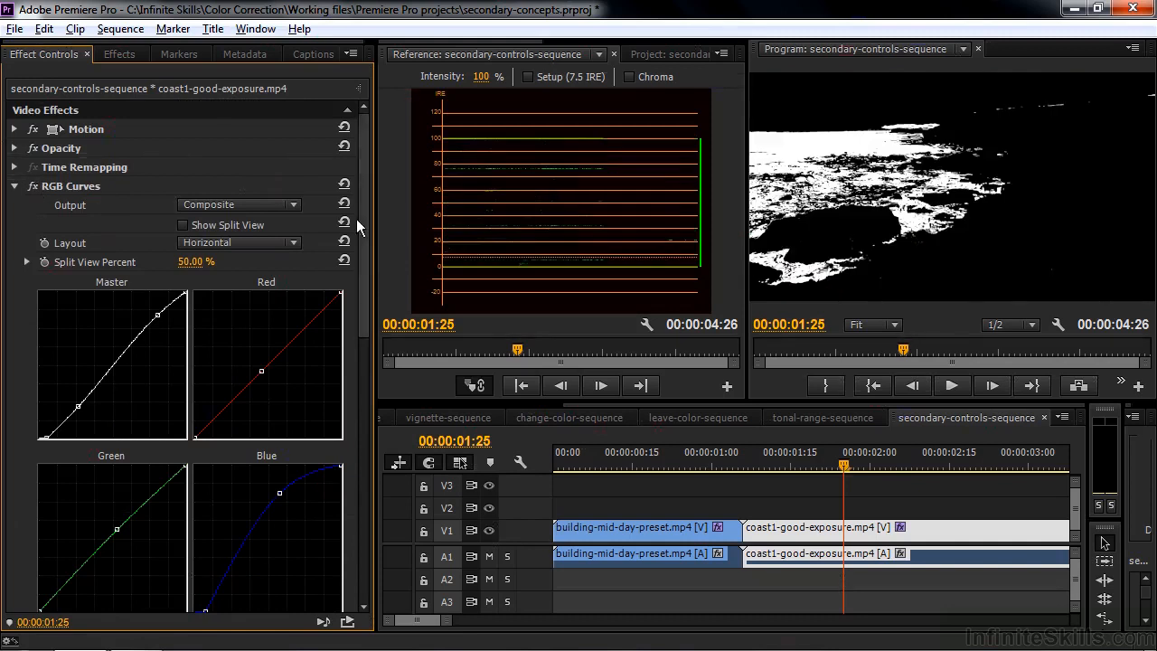
scroll("down", 3)
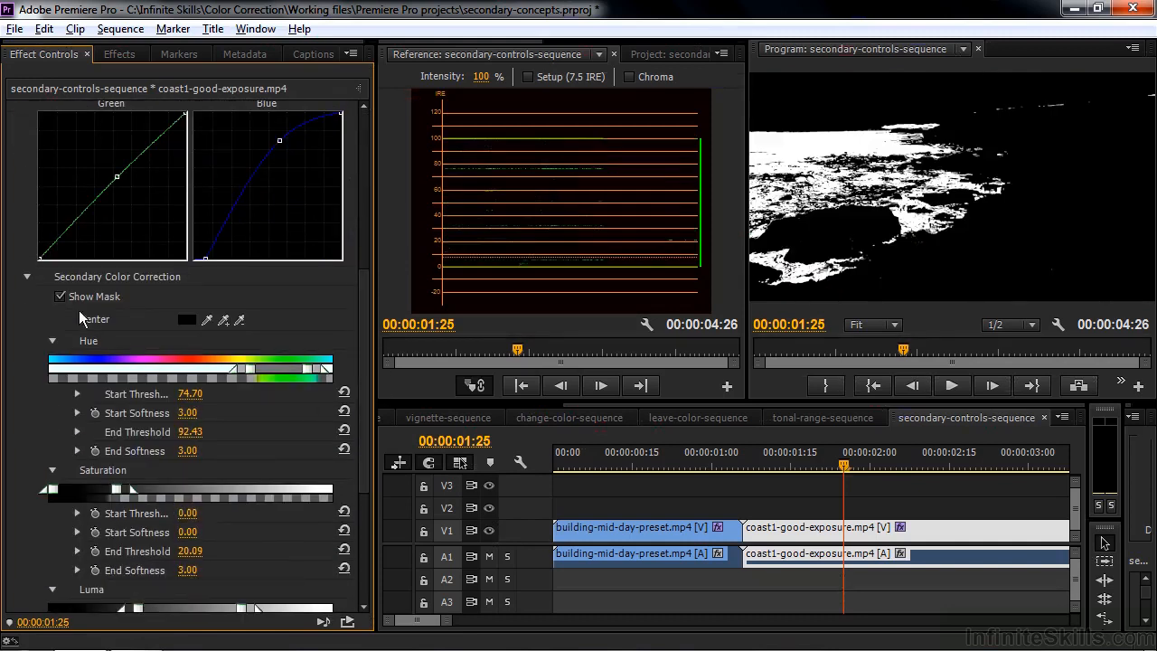